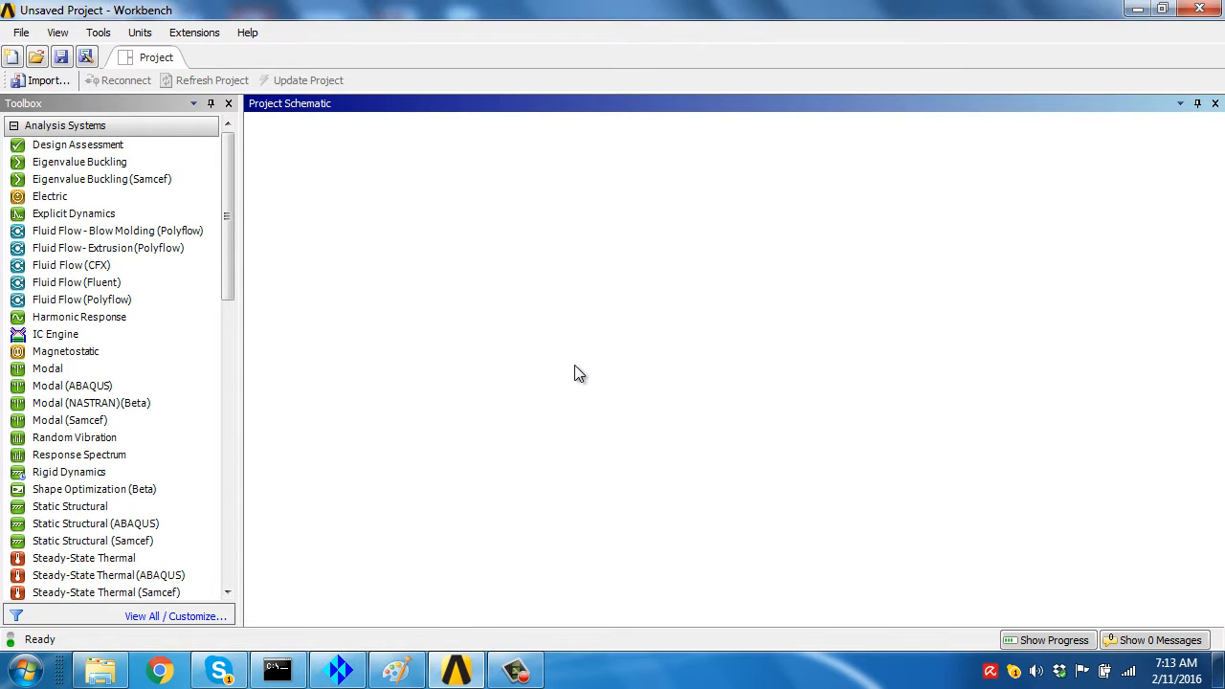
mouse_move(585, 373)
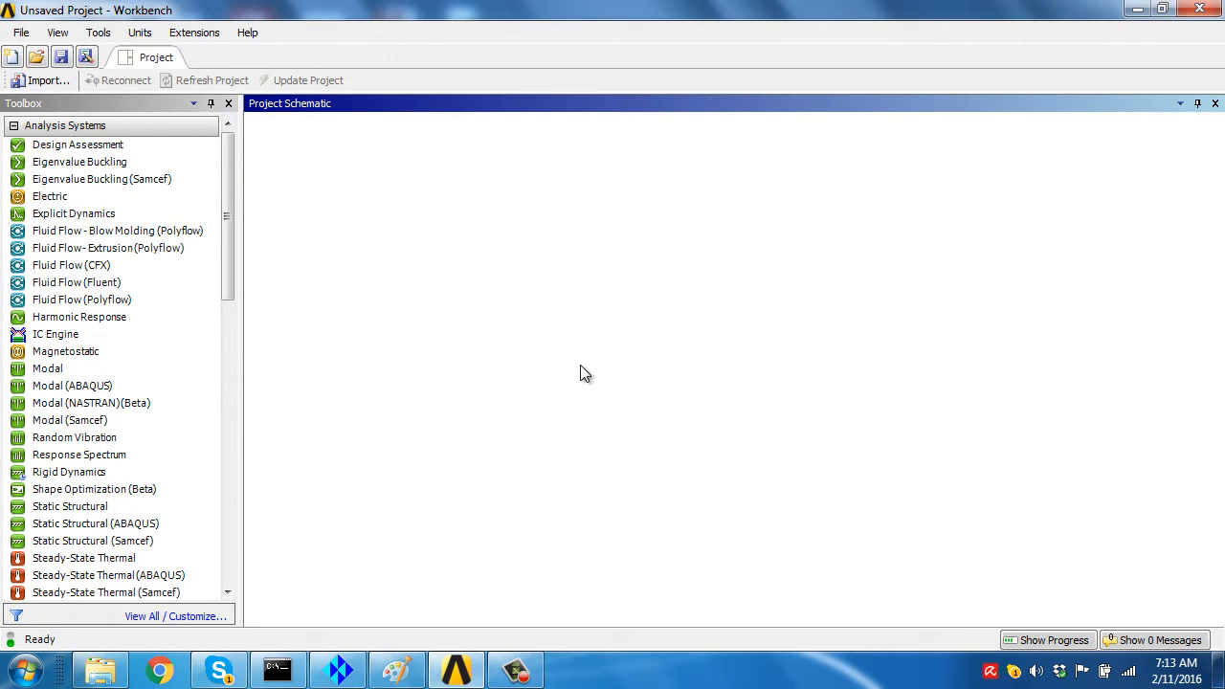
mouse_move(576, 382)
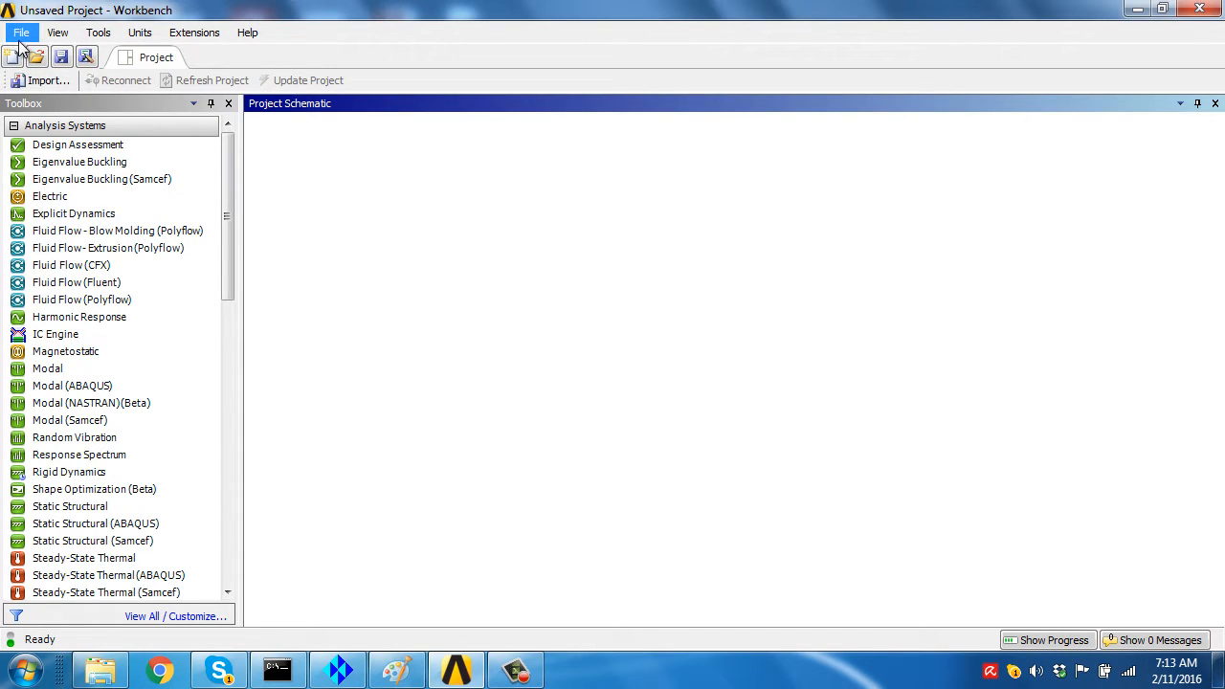
mouse_move(21, 74)
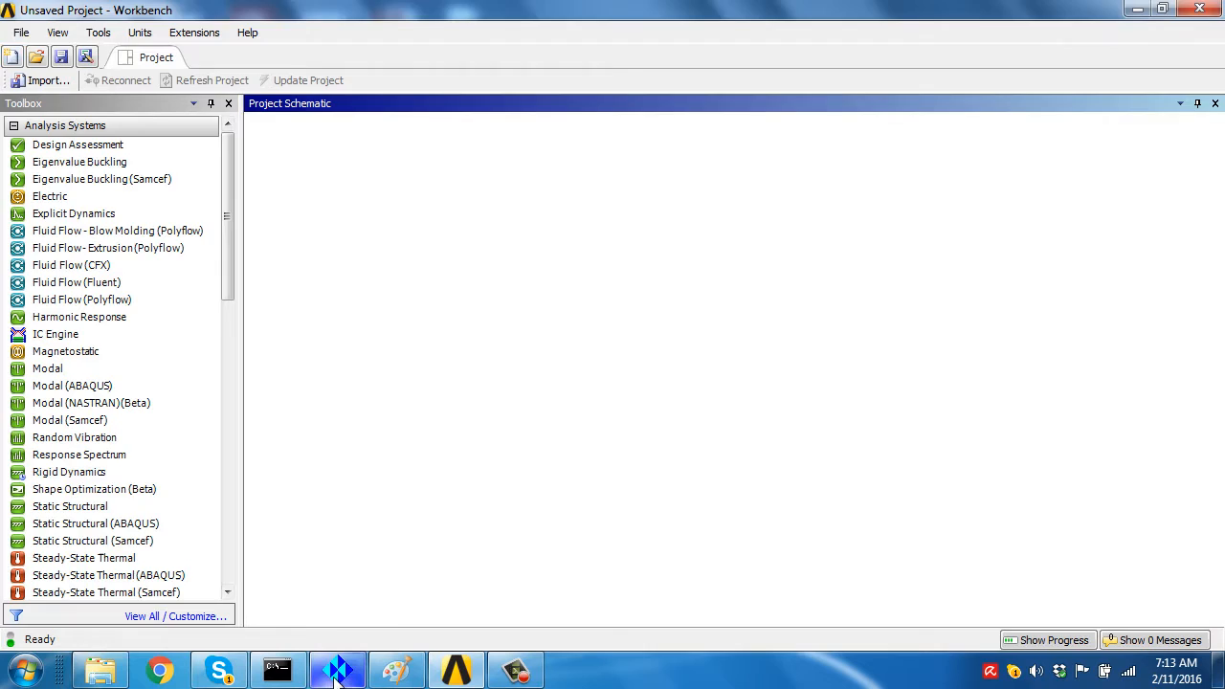
Inspect the reference pipe's geometry entities in ICEM CFD and hide its surfaces again.
left_click(337, 669)
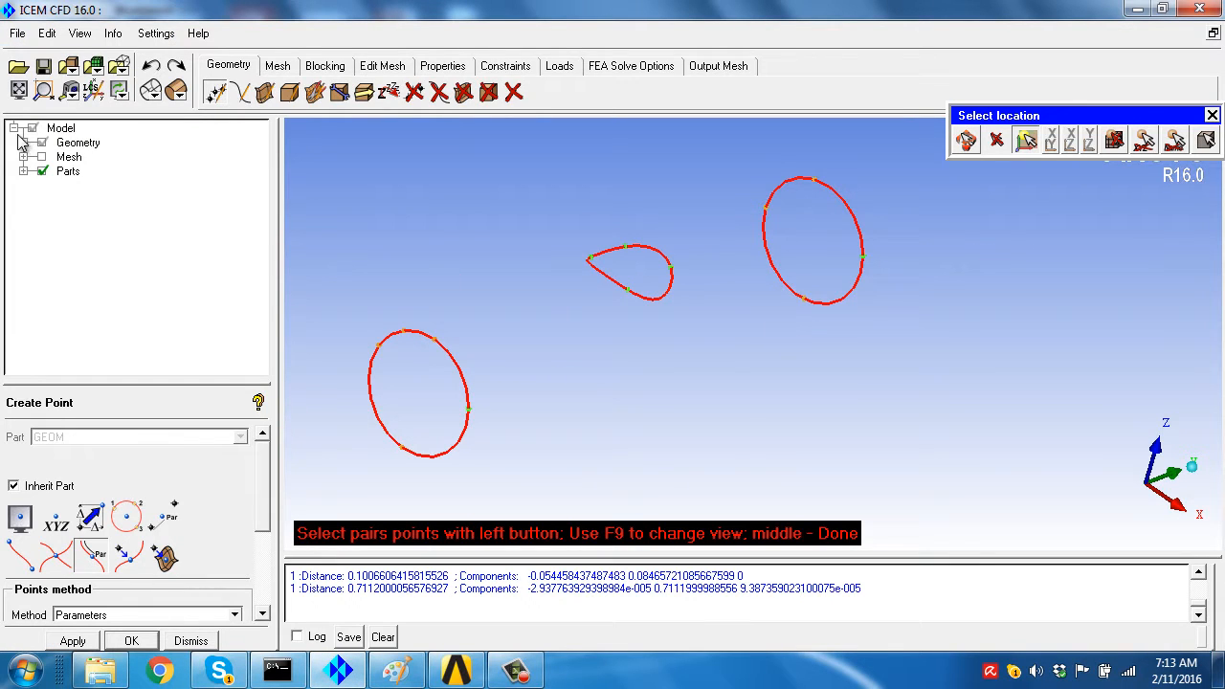
left_click(30, 142)
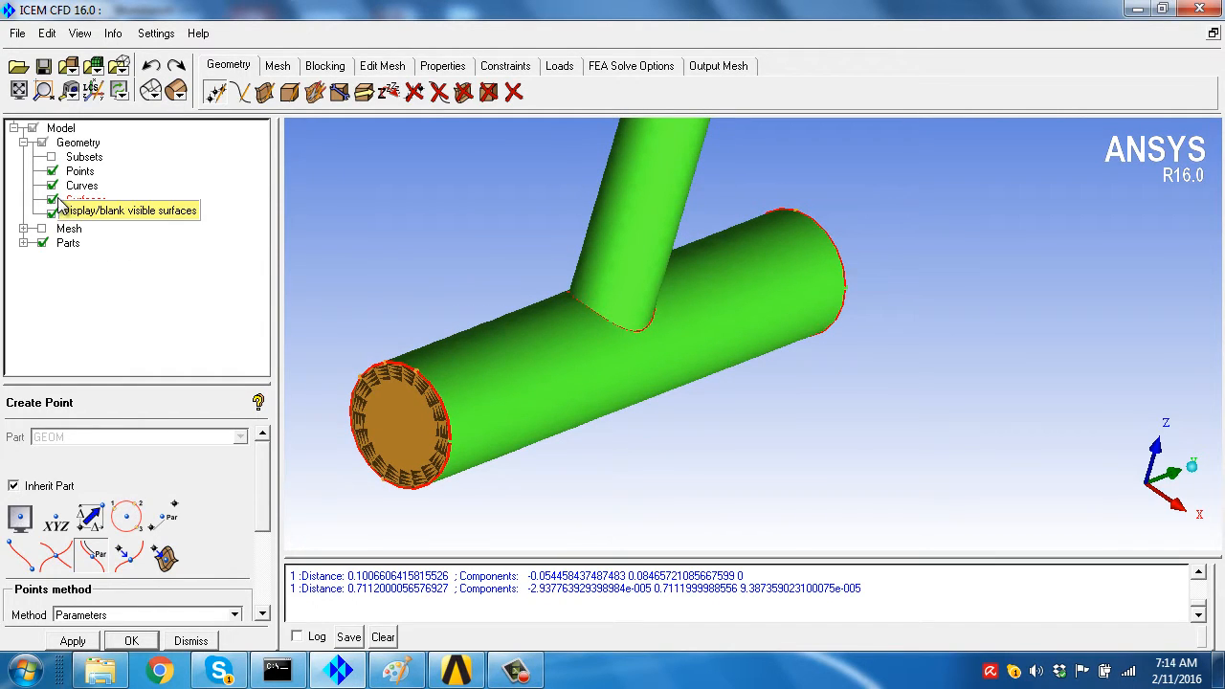
left_click(55, 199)
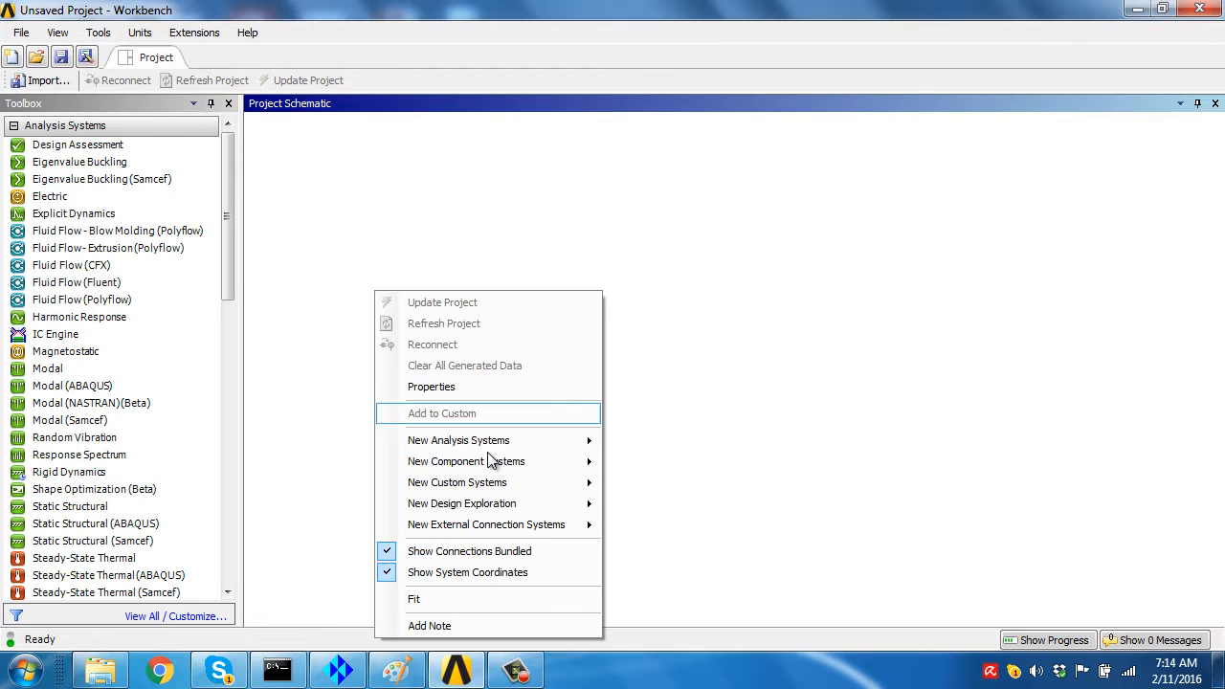
mouse_move(466, 461)
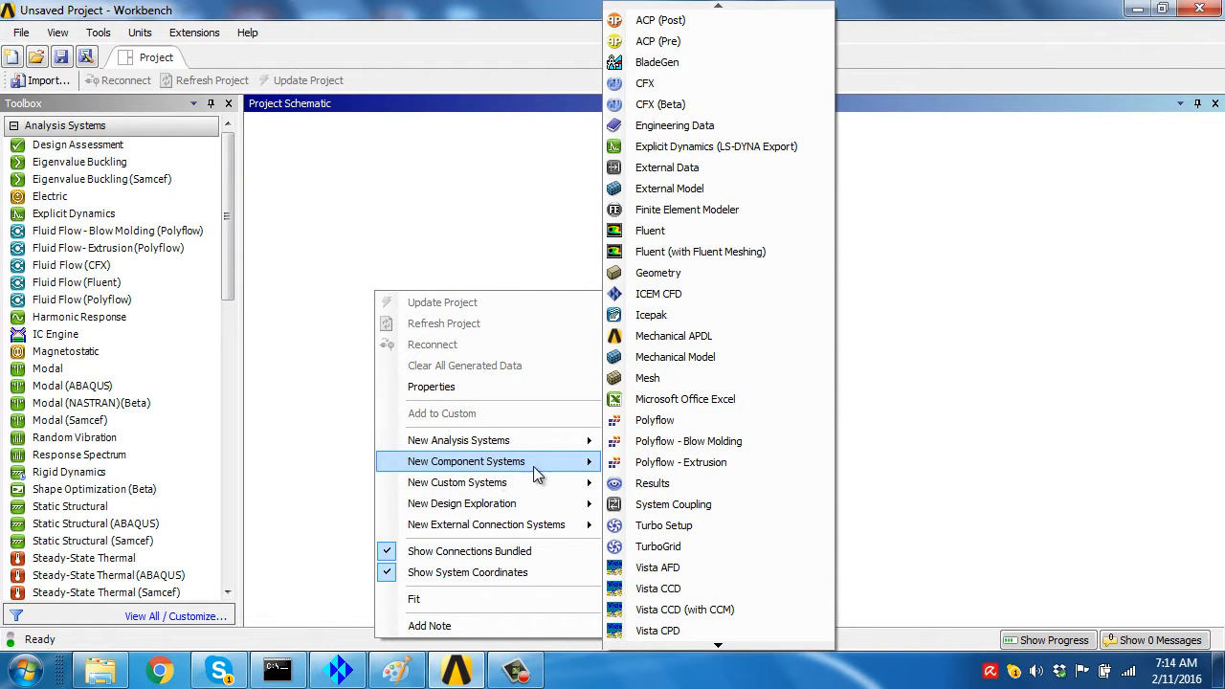
mouse_move(657, 273)
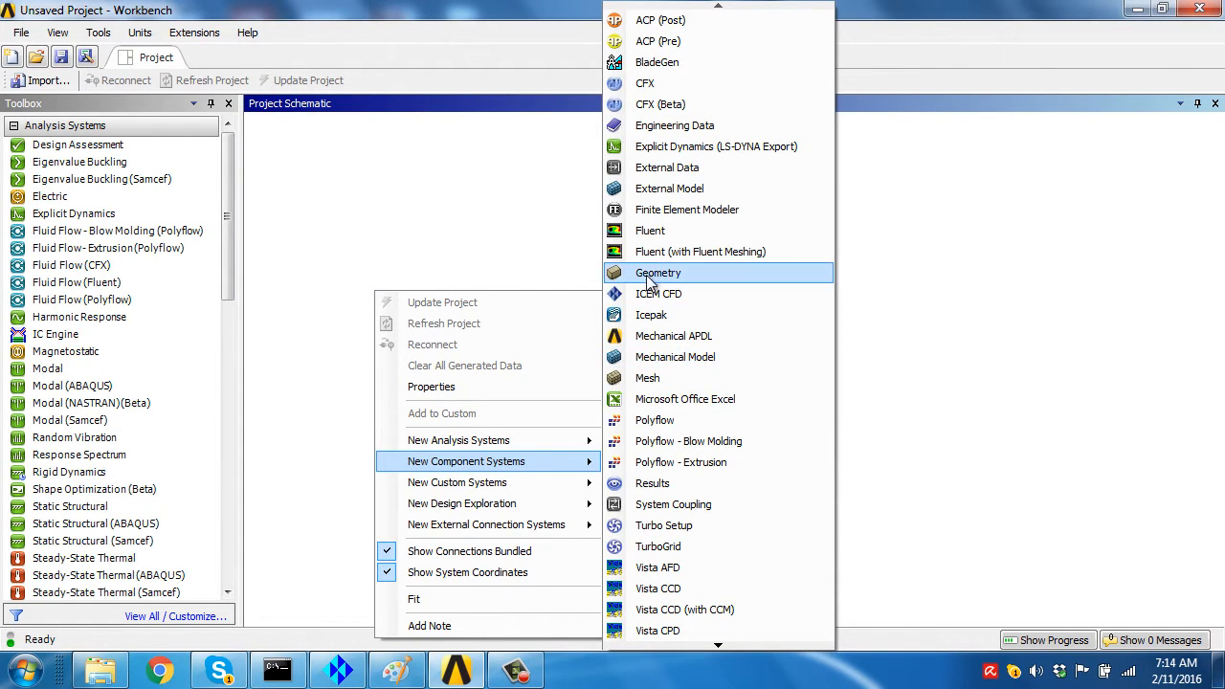
Add a standalone Geometry component to the schematic and launch DesignModeler from its cell.
left_click(657, 272)
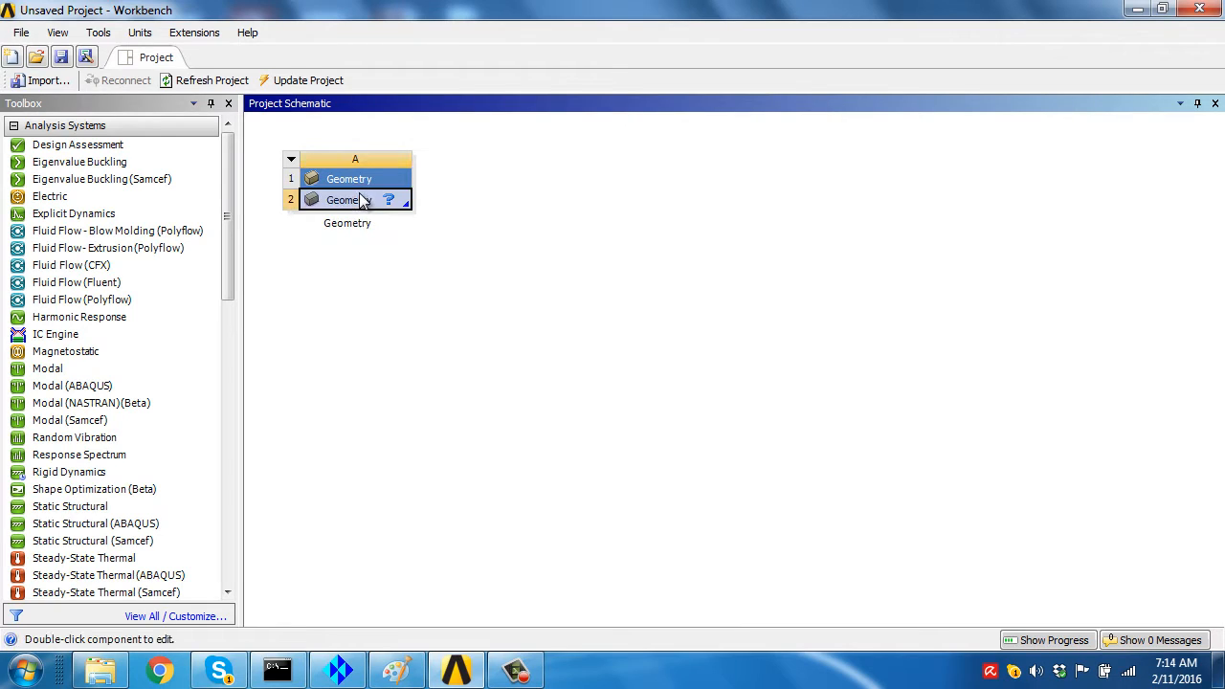
double_click(348, 199)
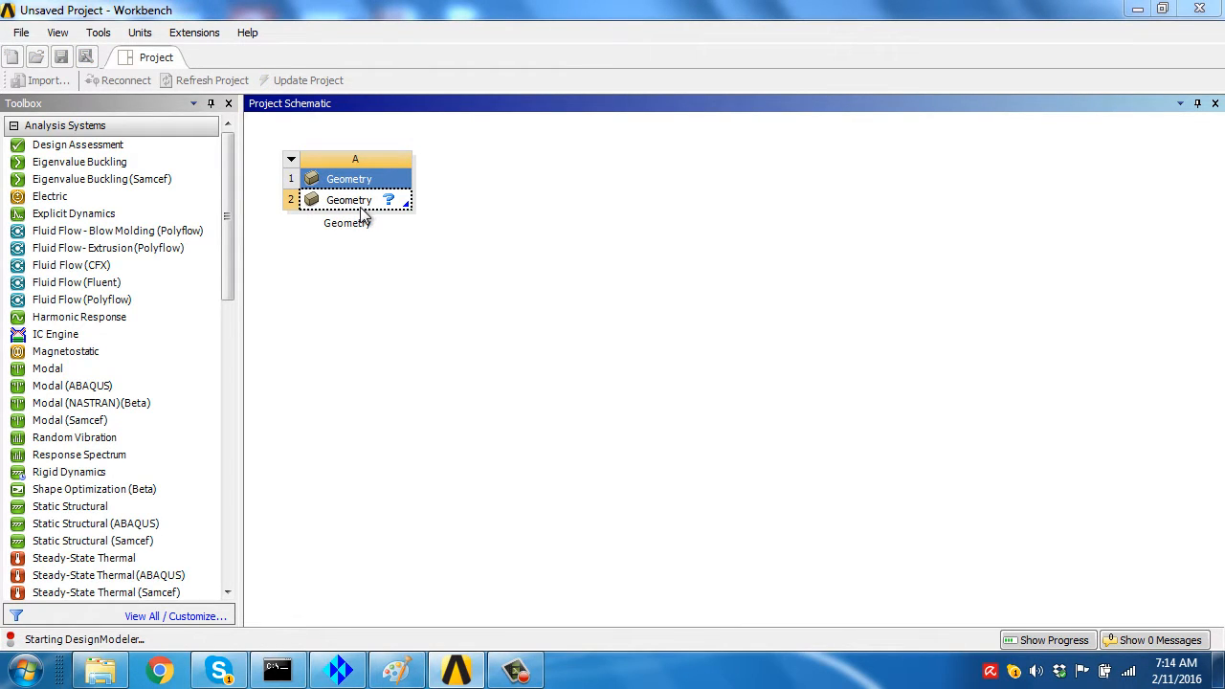
mouse_move(354, 214)
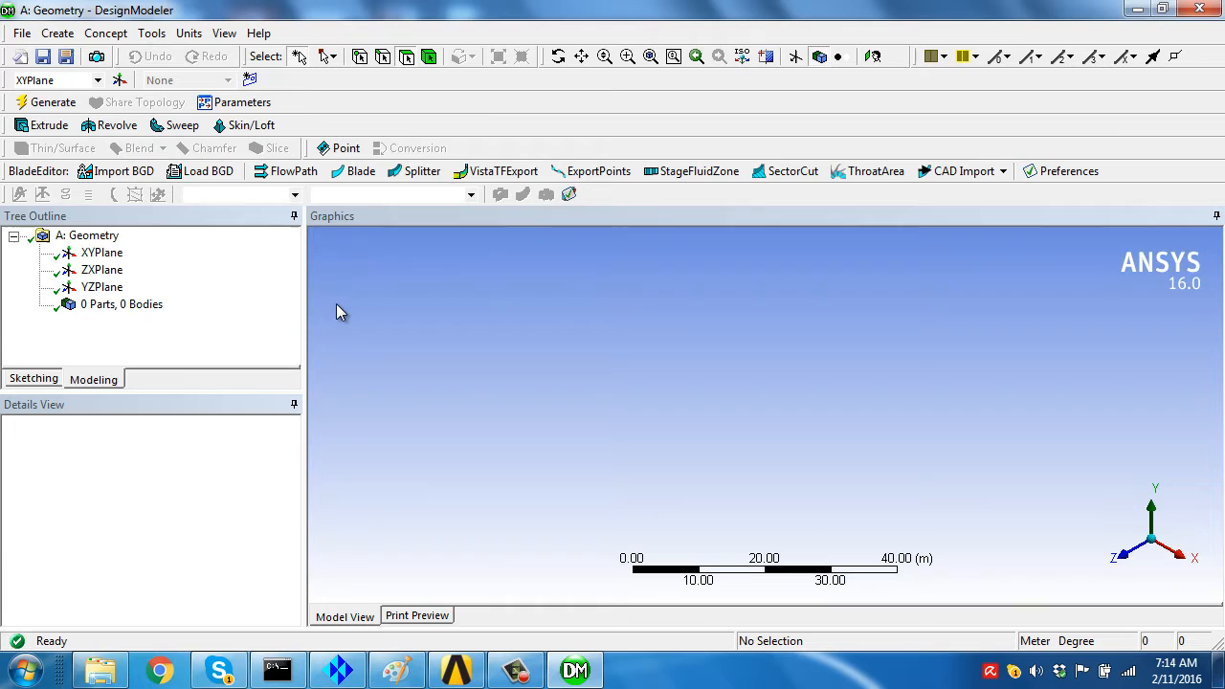
mouse_move(310, 308)
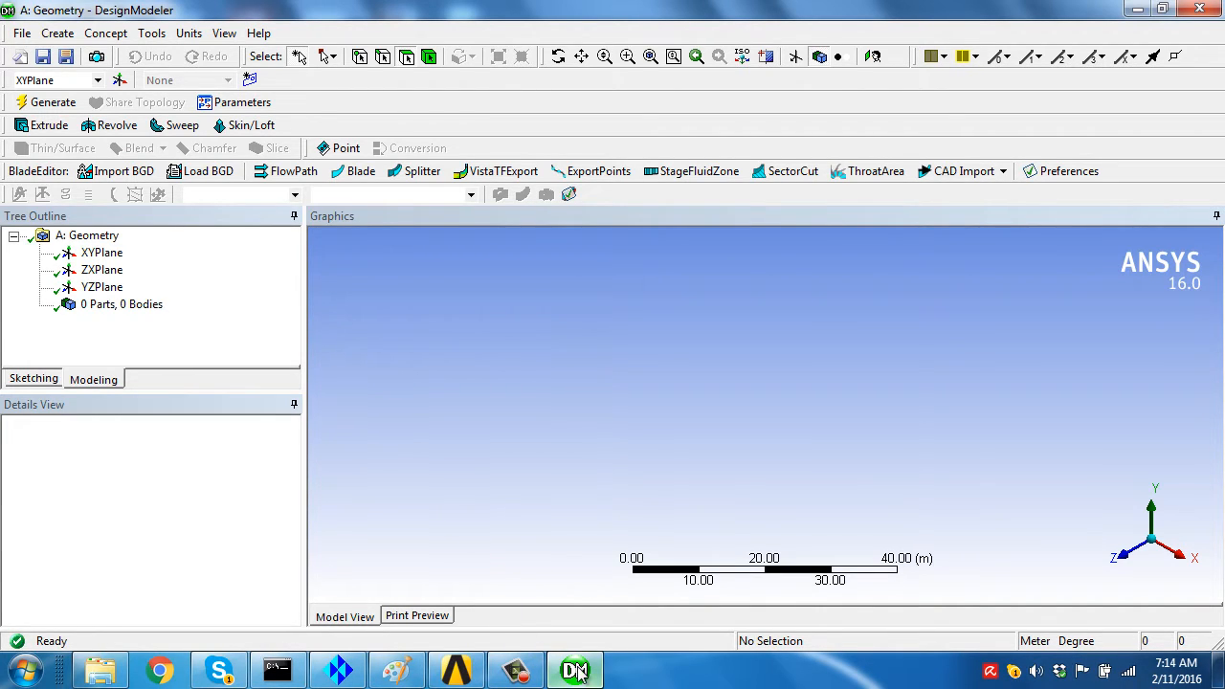
Start a sketch on the XYPlane with the Circle tool active.
left_click(101, 252)
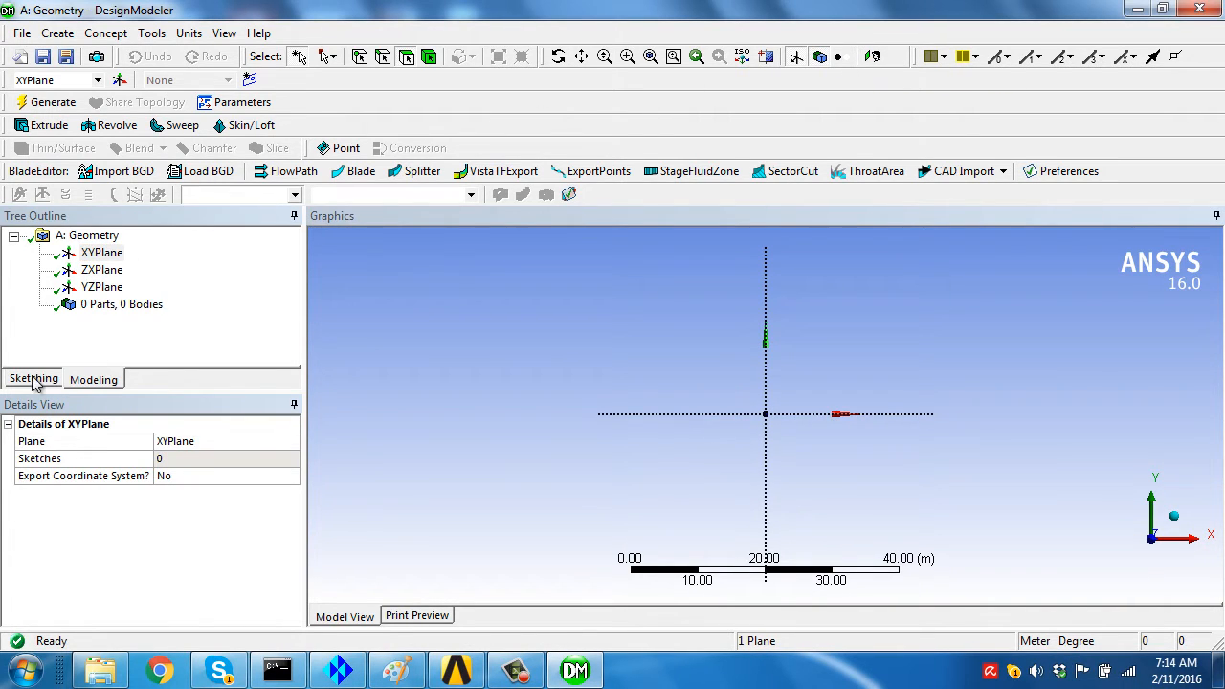
left_click(32, 379)
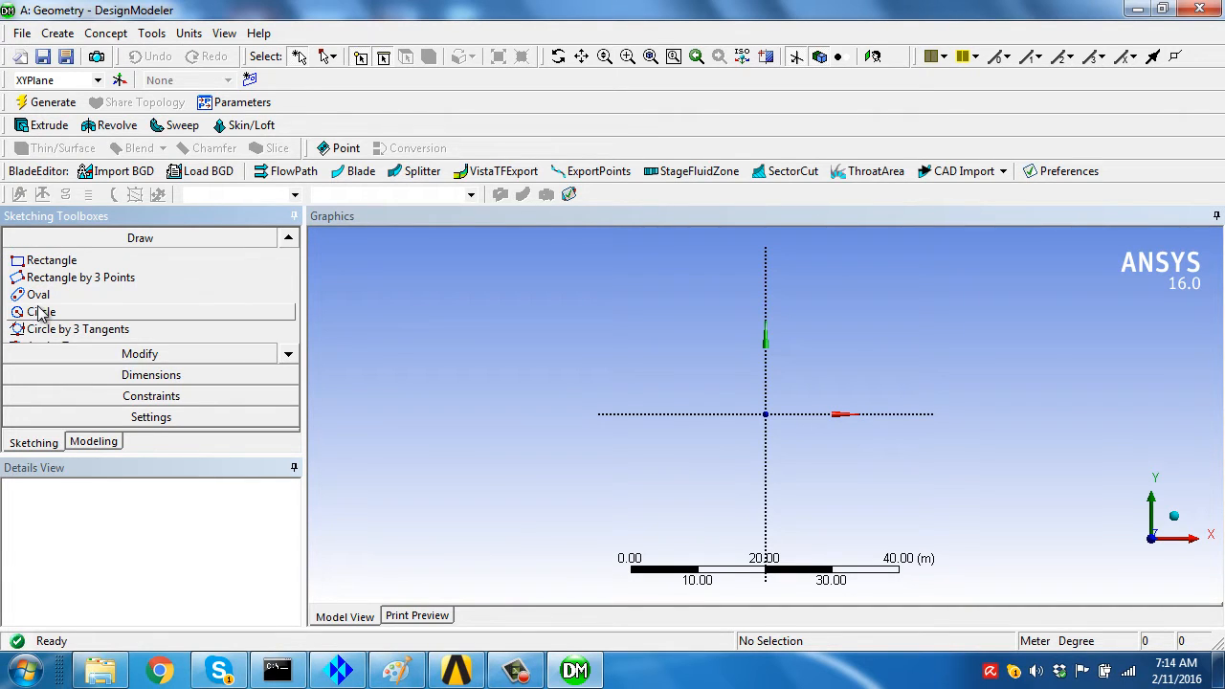
left_click(41, 311)
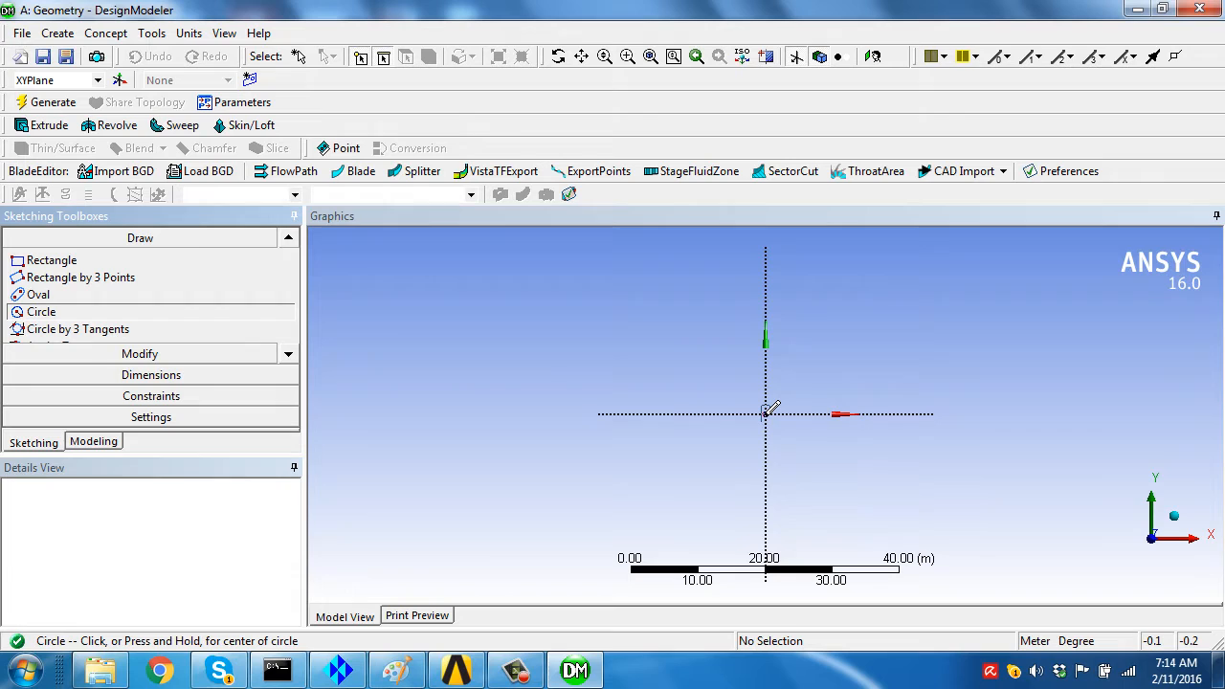
Draw a full circle centred on the origin in Sketch1.
left_click(764, 414)
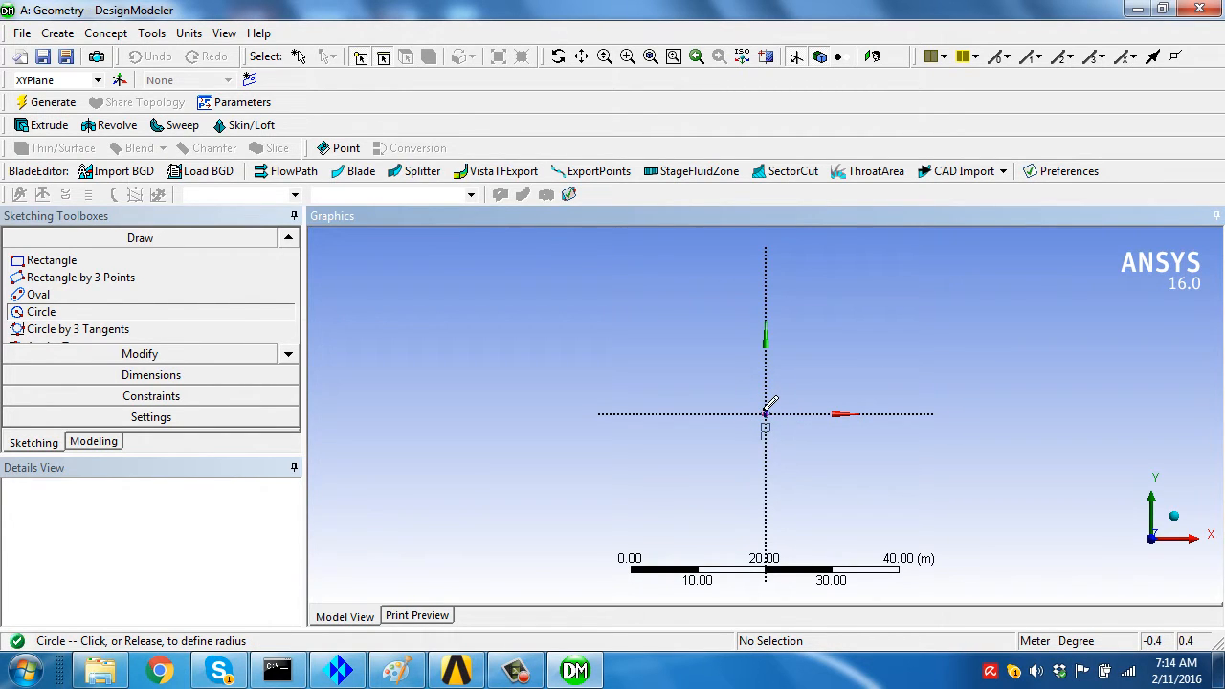
mouse_move(735, 359)
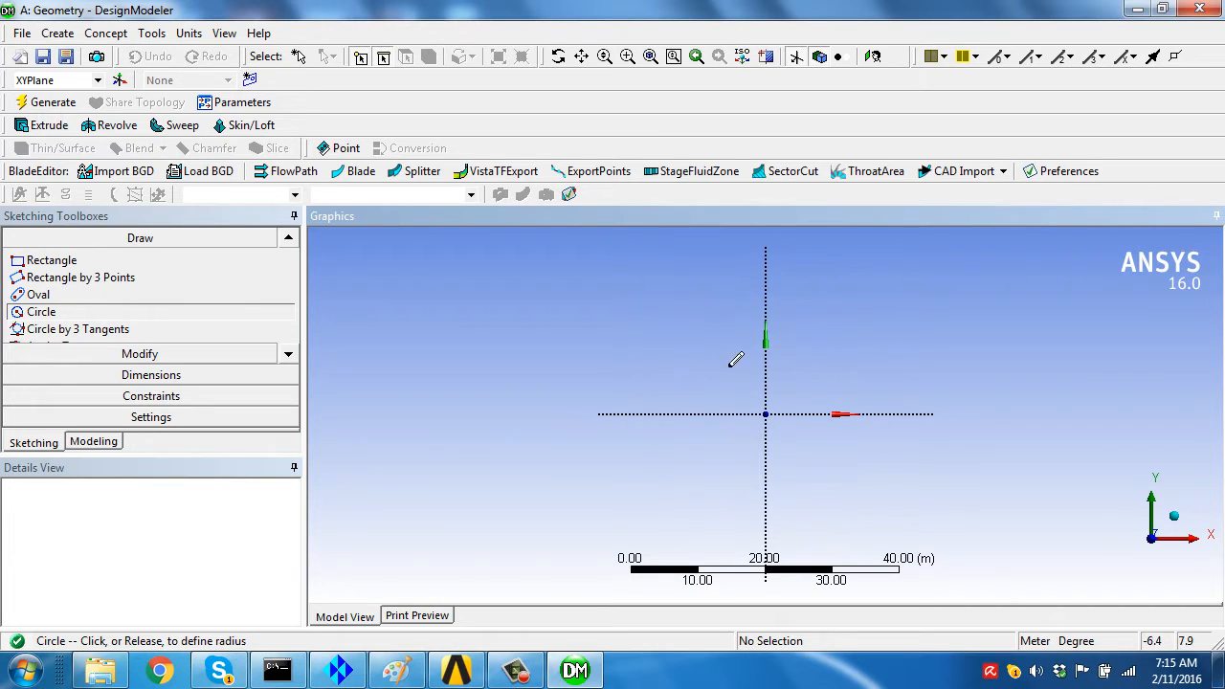
left_click(766, 414)
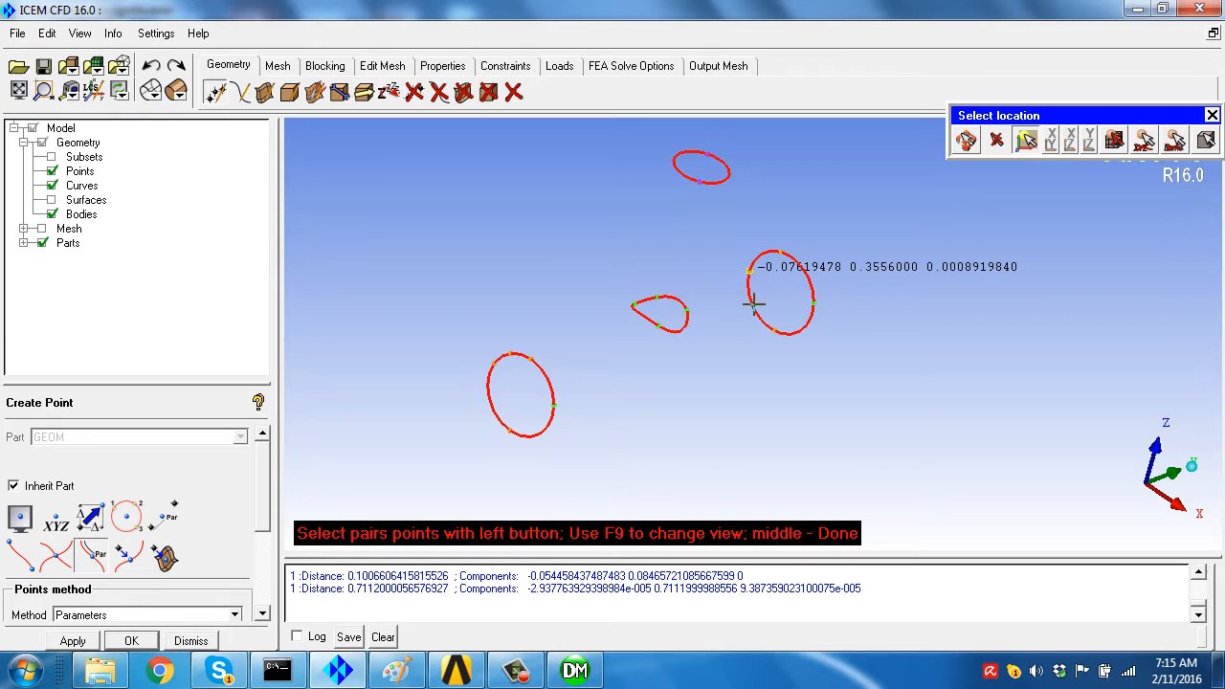
left_click(810, 311)
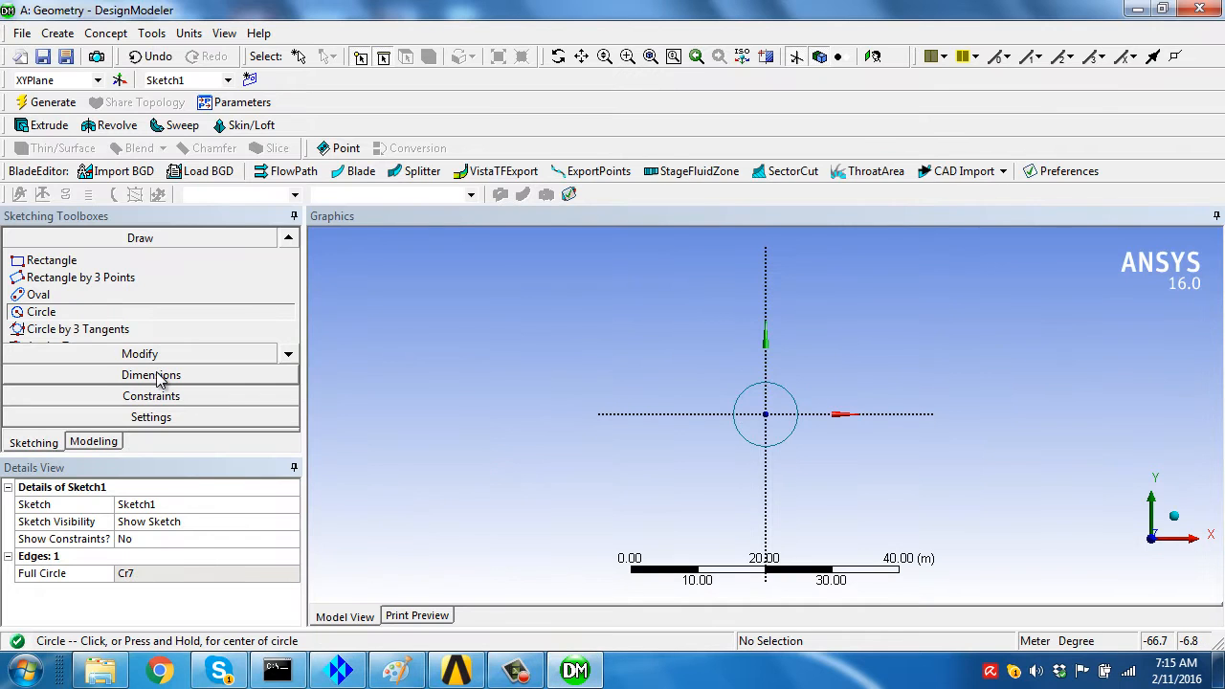
Give the circle a diameter dimension D1 of 0.15 m.
left_click(150, 374)
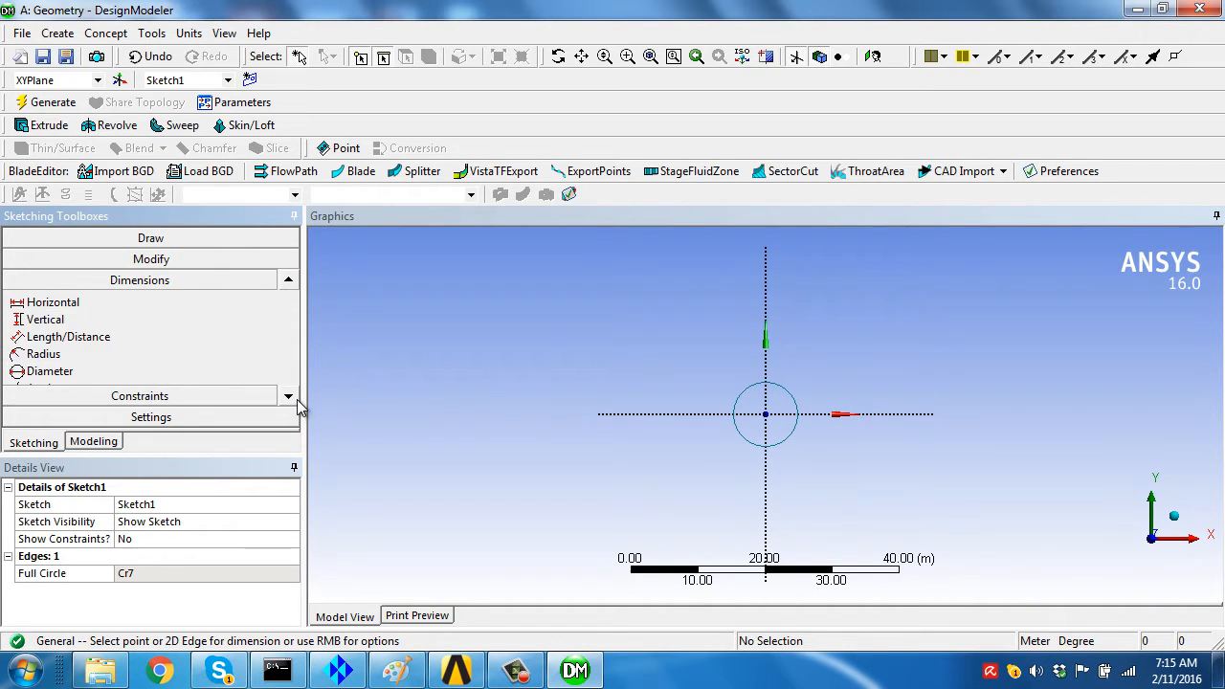
left_click(49, 371)
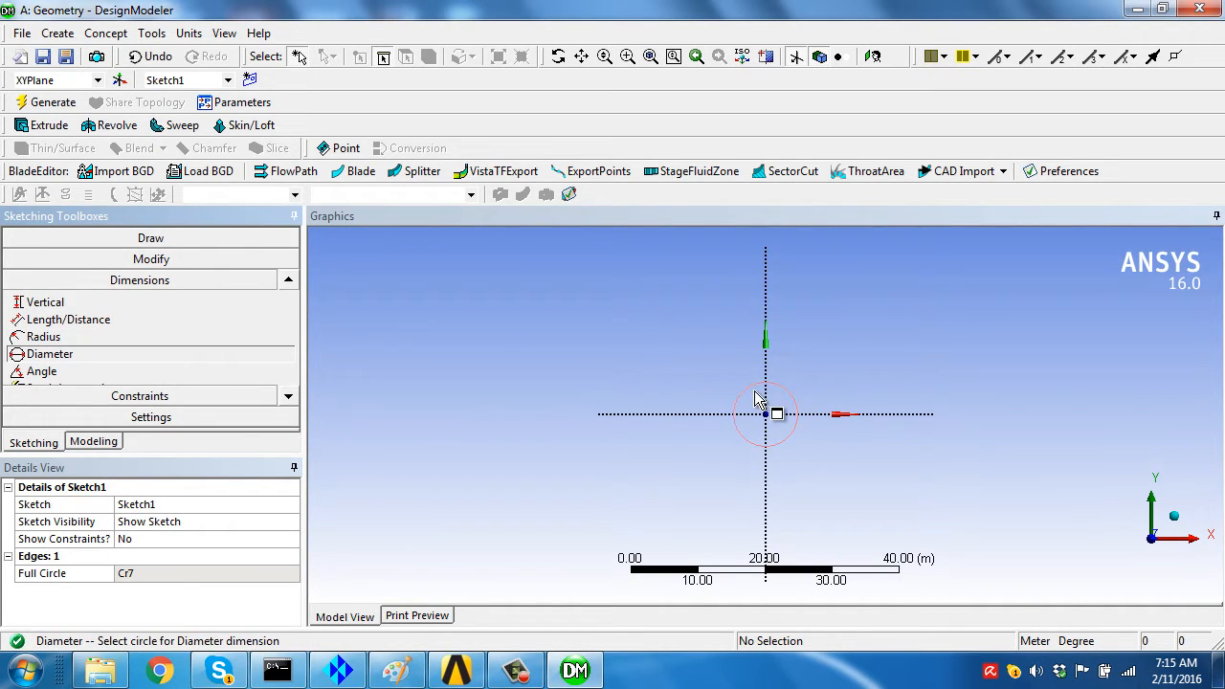
left_click(765, 414)
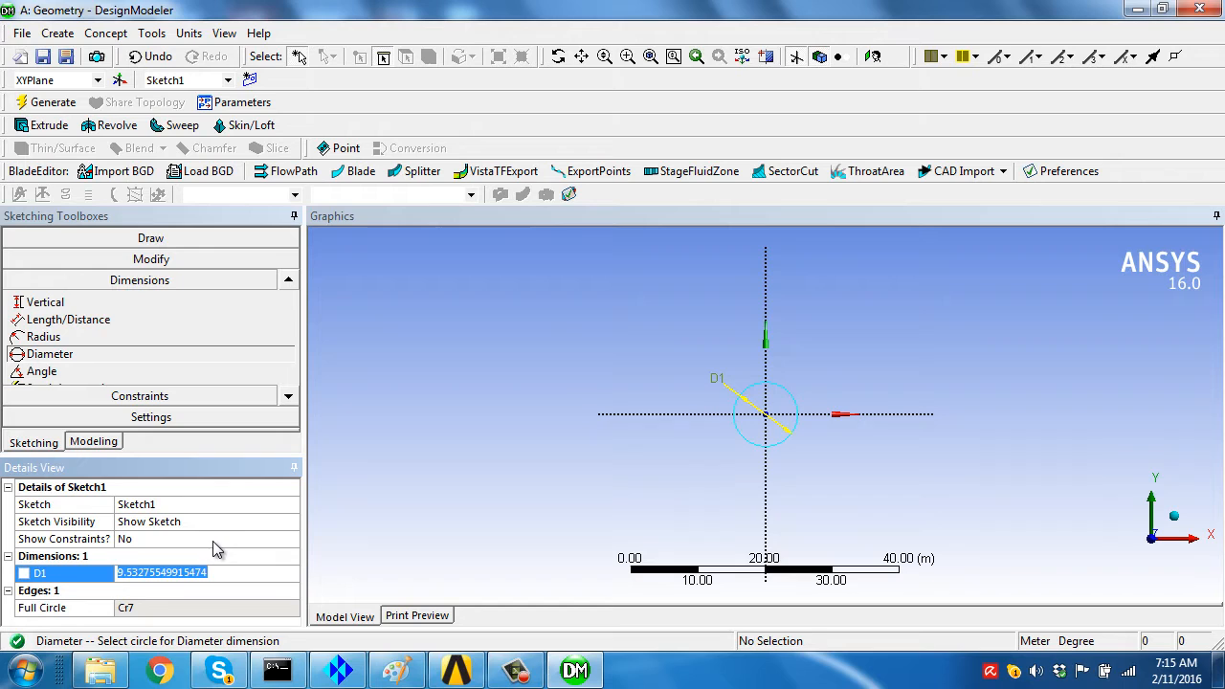
type("0.15 m")
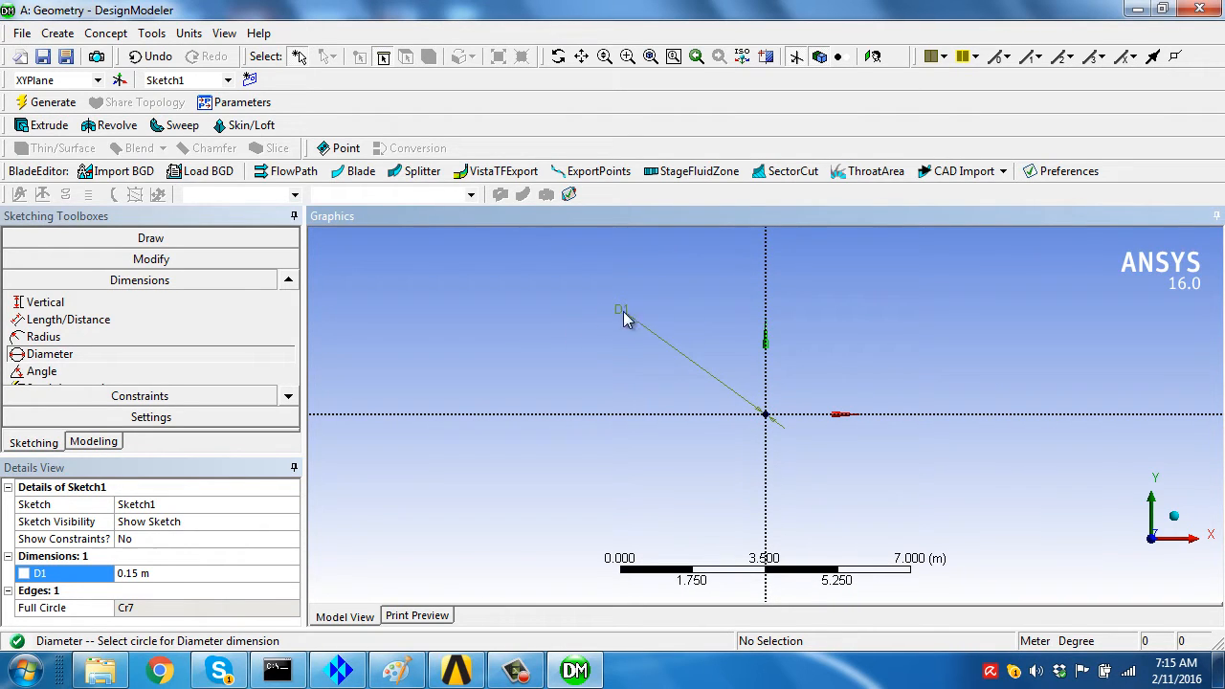
mouse_move(419, 354)
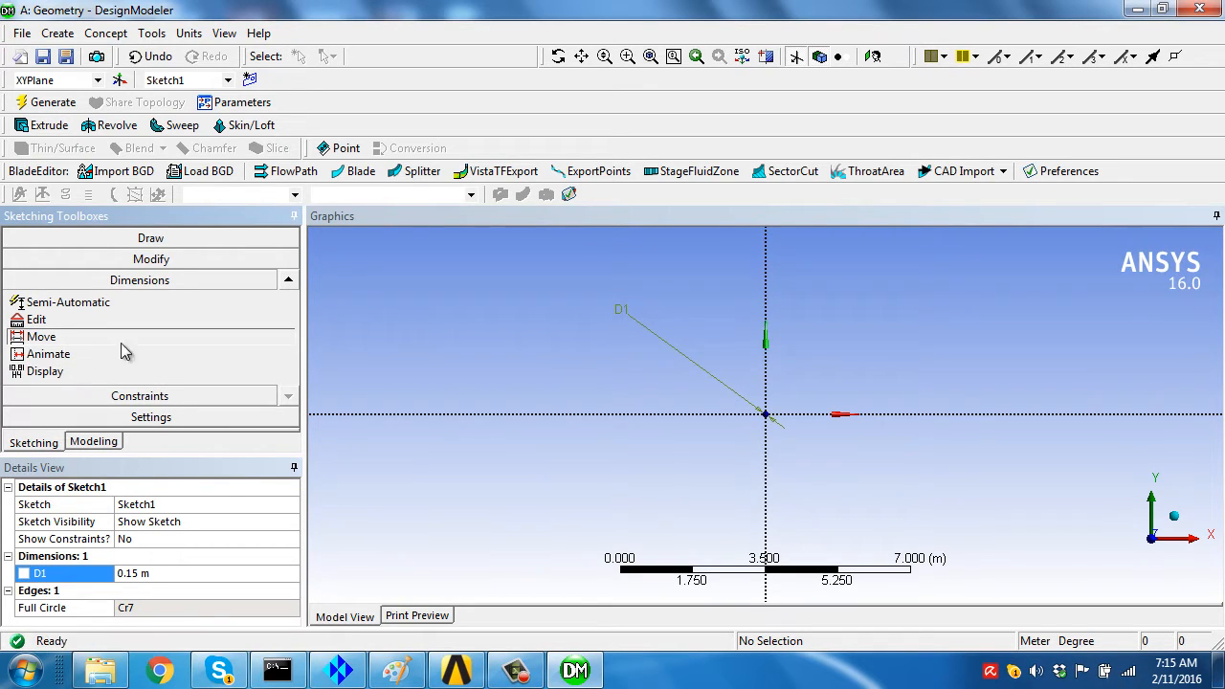
Move the D1 label closer to the circle.
left_click(41, 336)
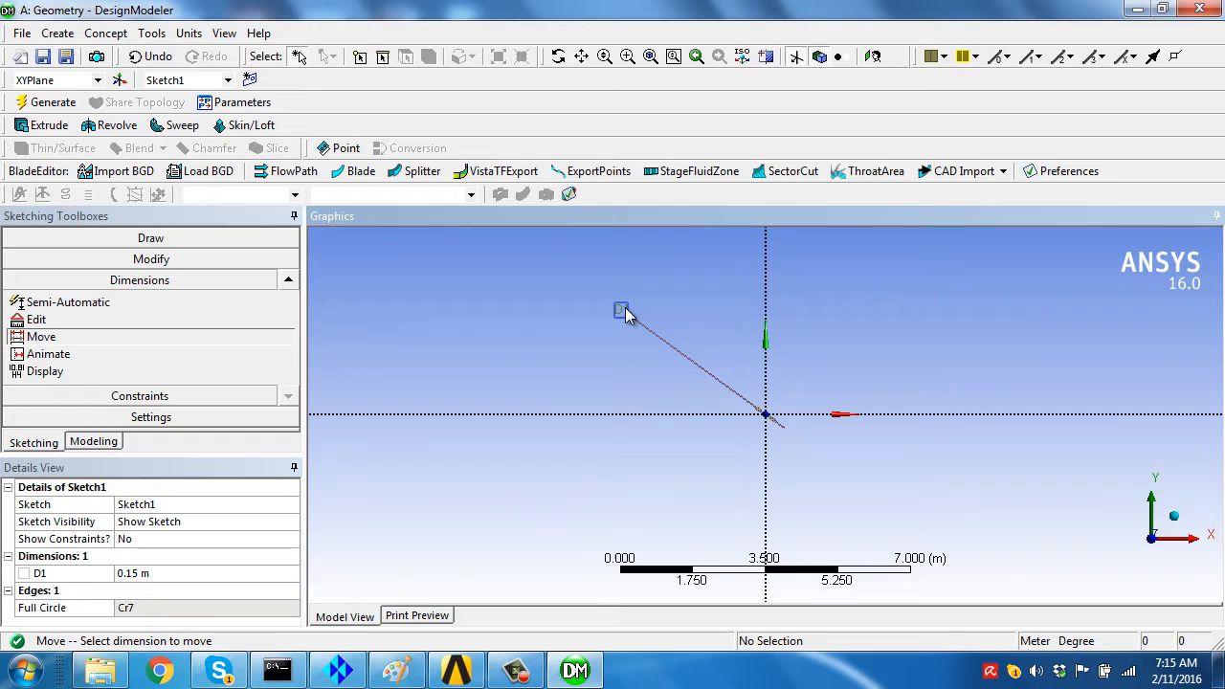
left_click_drag(622, 309, 626, 311)
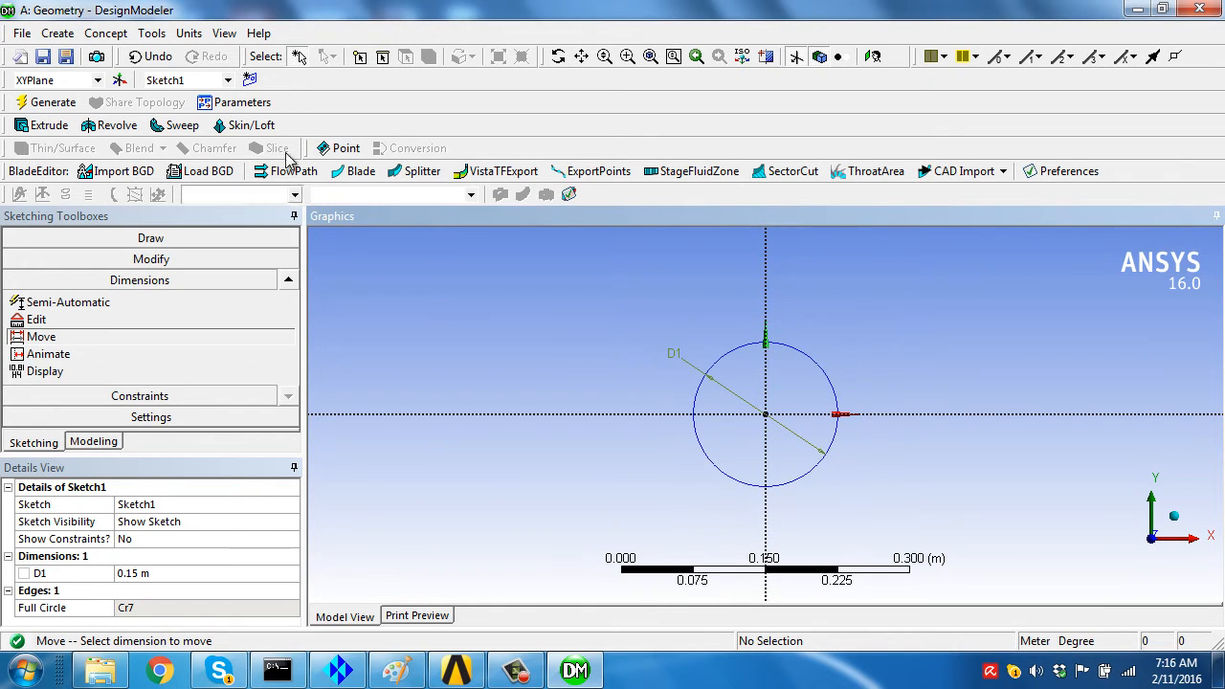
mouse_move(57, 132)
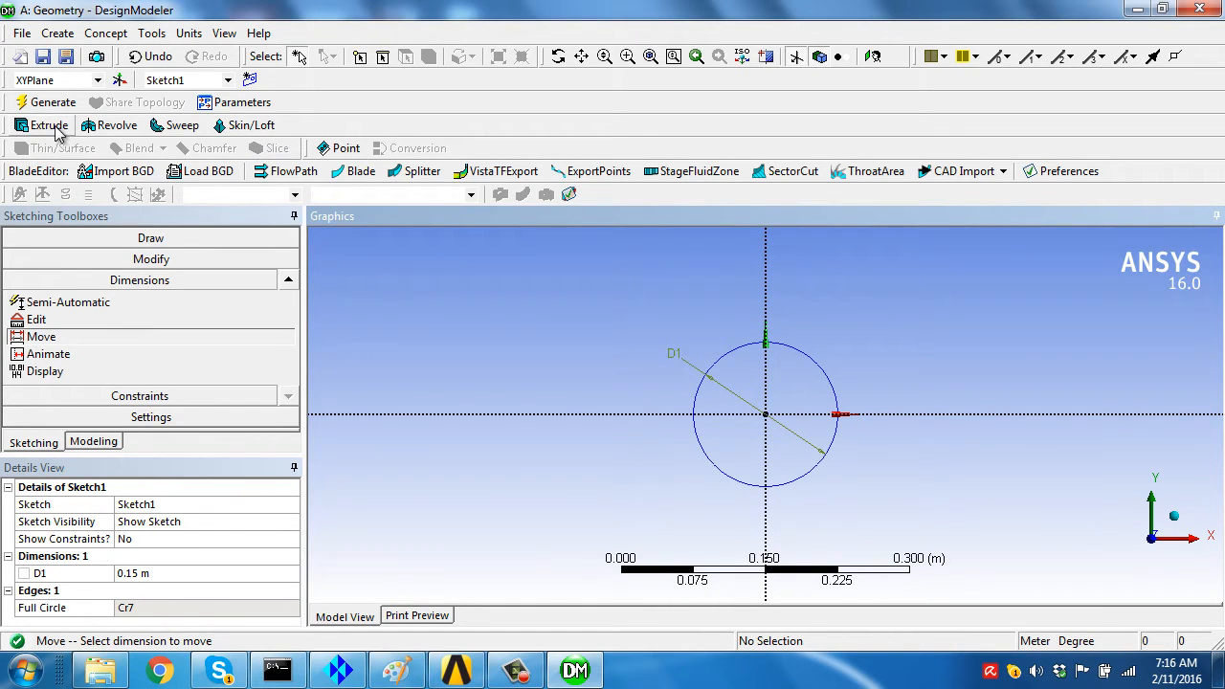
Extrude Sketch1 with FD1 depth 0.7112 m, the length checked in ICEM CFD.
left_click(48, 124)
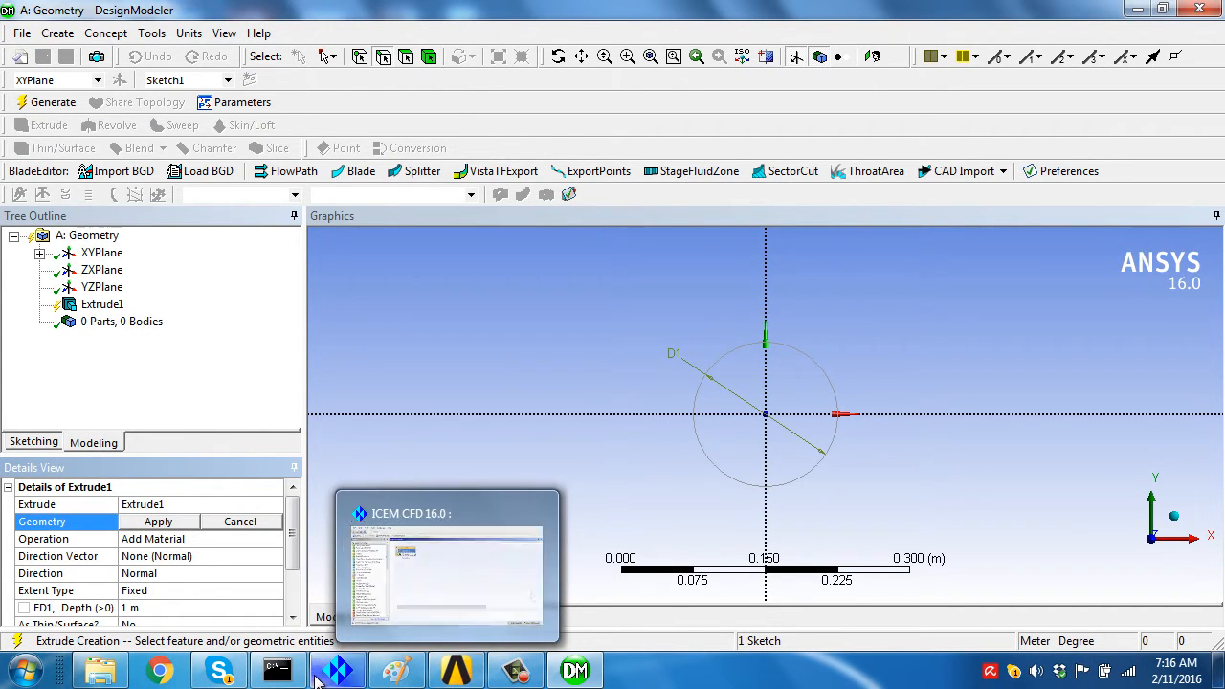
left_click(336, 669)
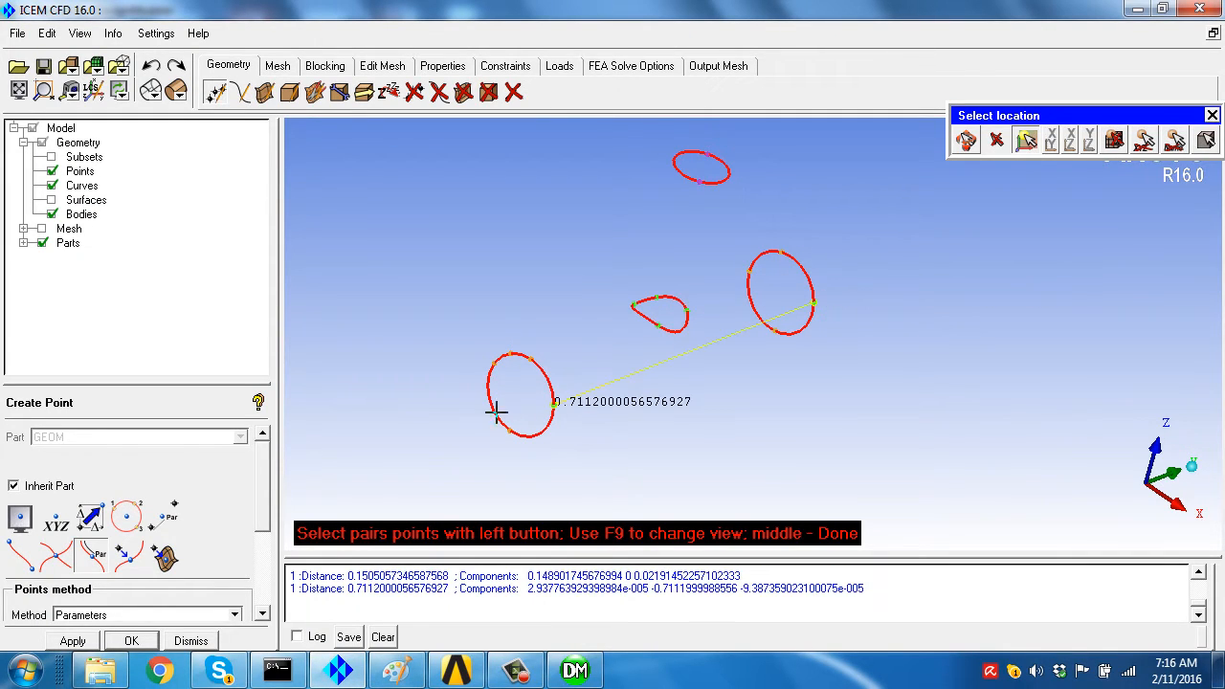
mouse_move(452, 420)
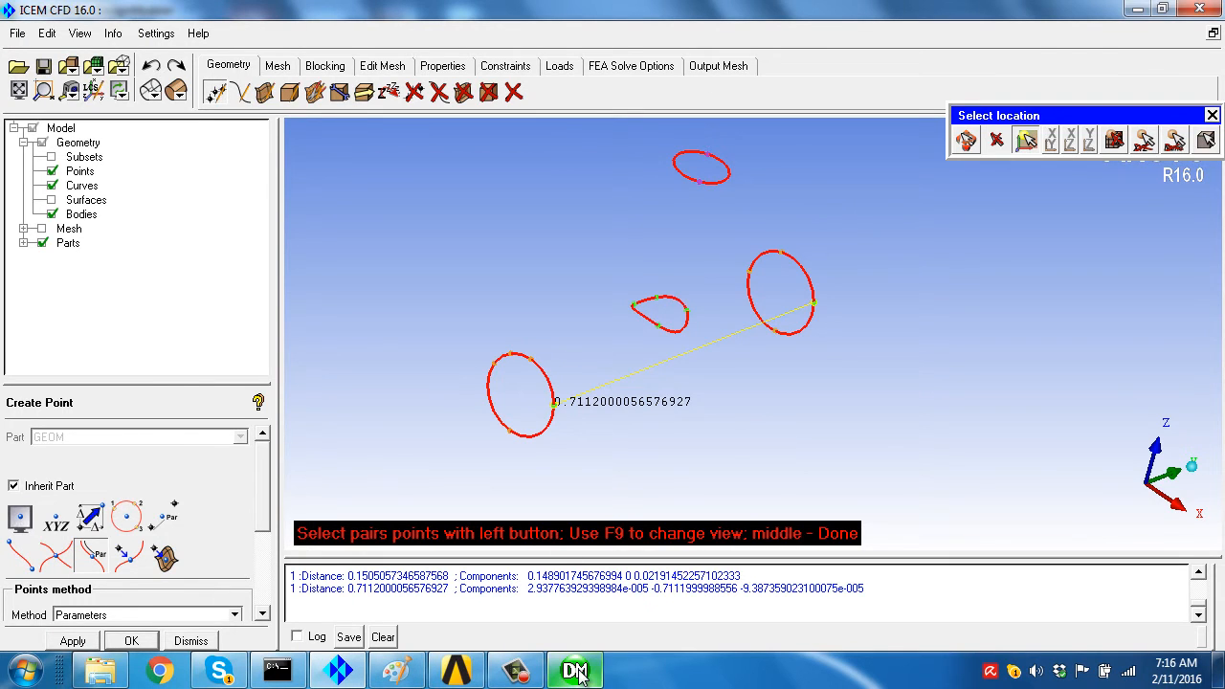
left_click(575, 669)
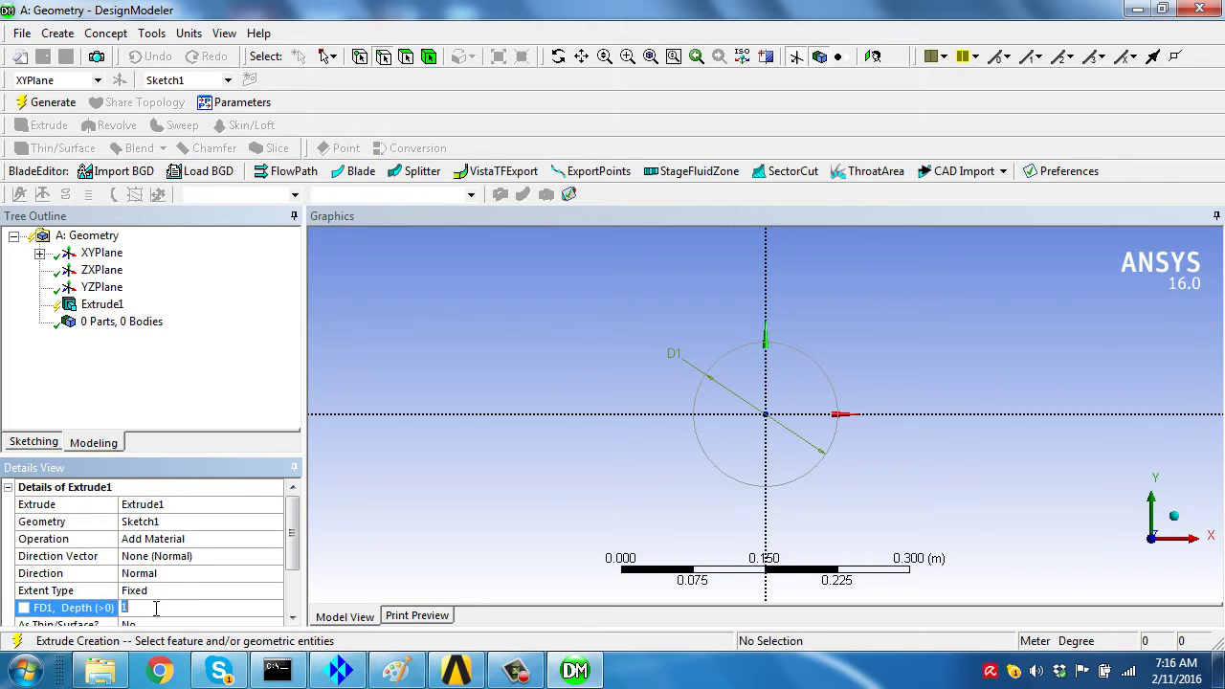
type("0.7")
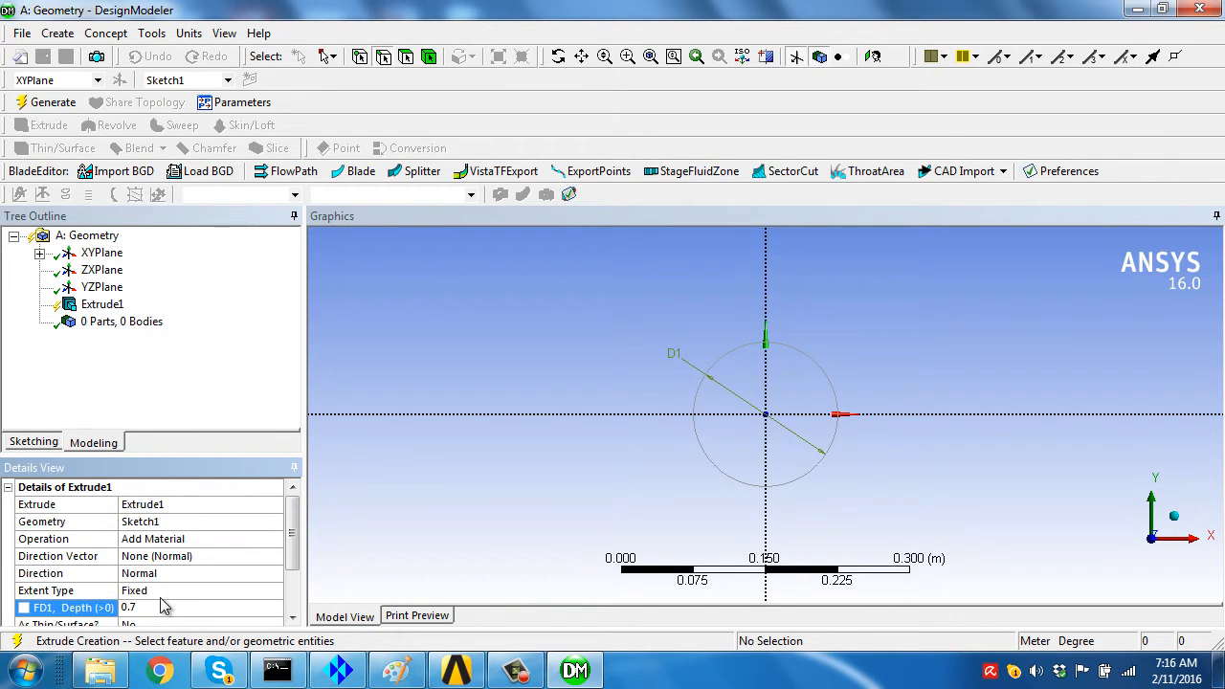
Generate Extrude1 to create the pipe body.
left_click(338, 670)
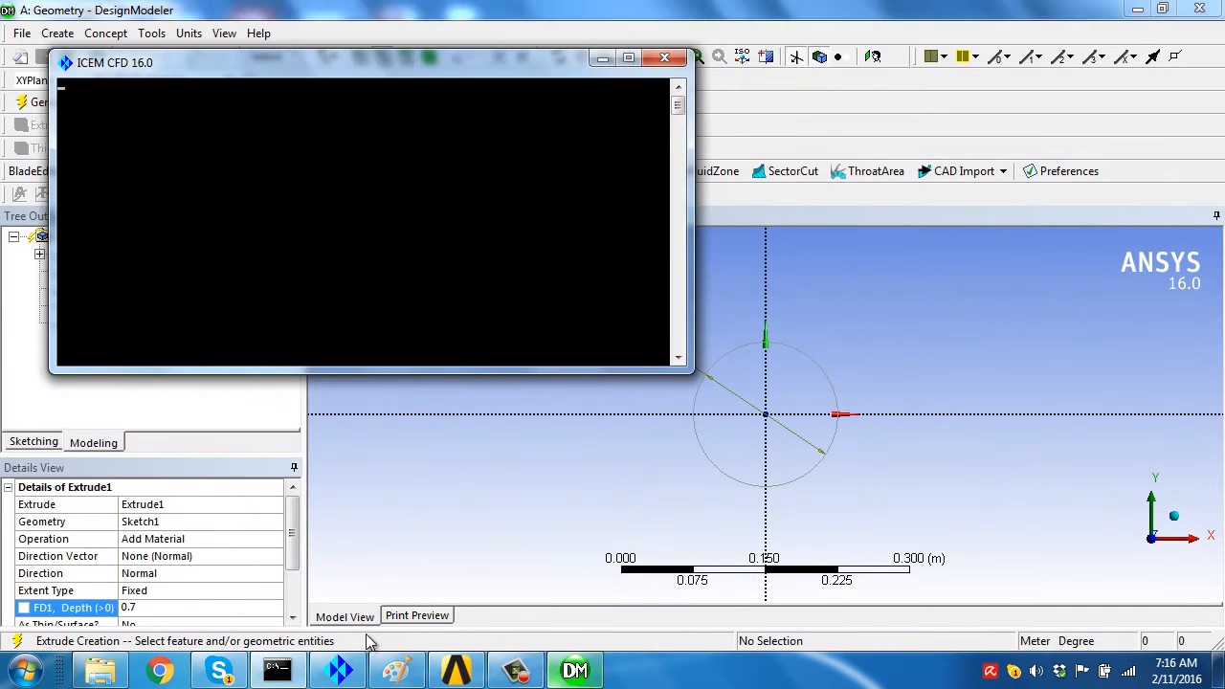
left_click(662, 57)
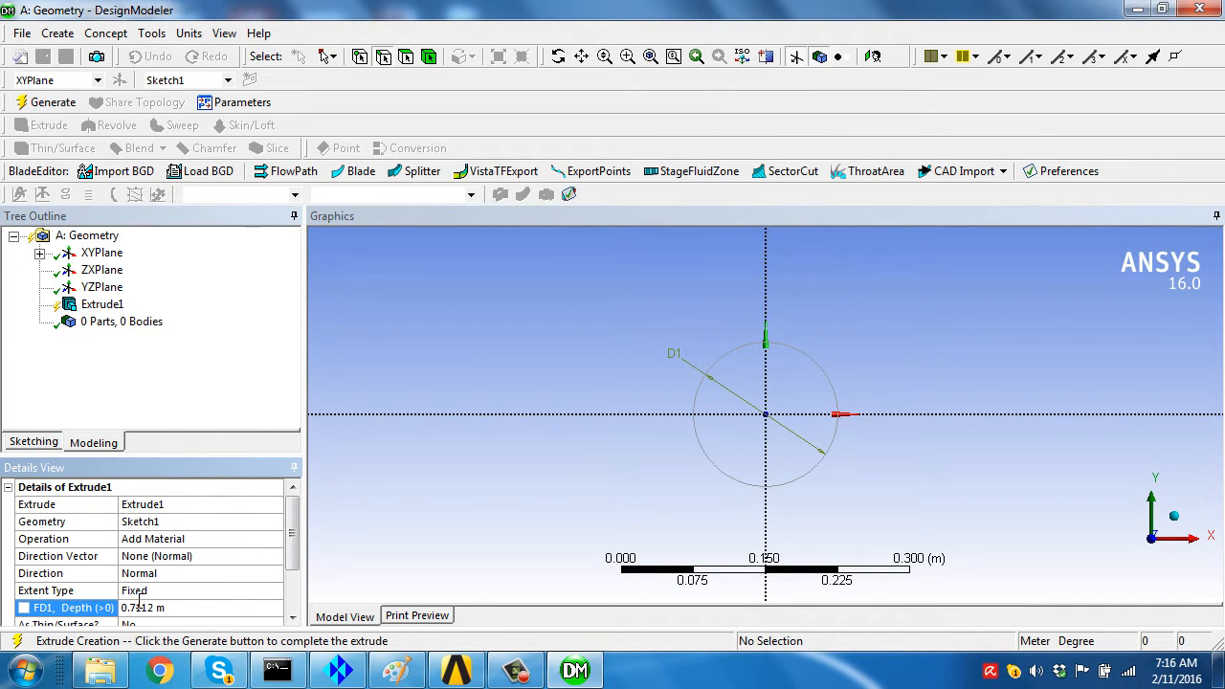
left_click(46, 102)
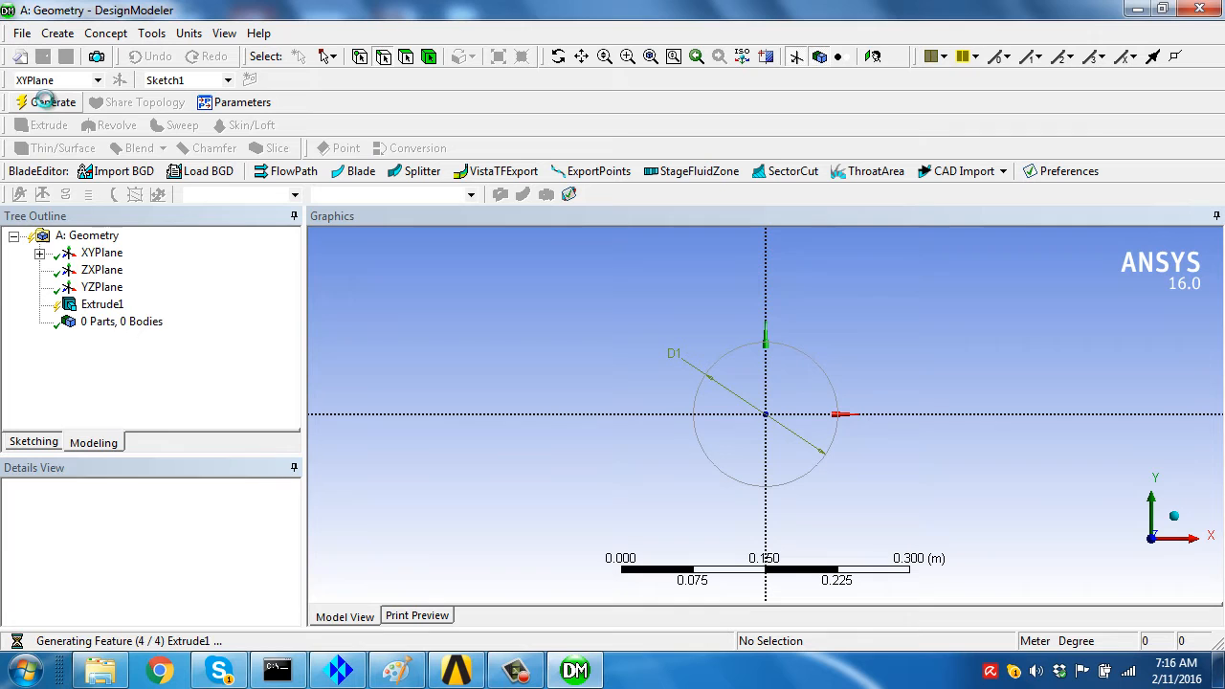
left_click(45, 103)
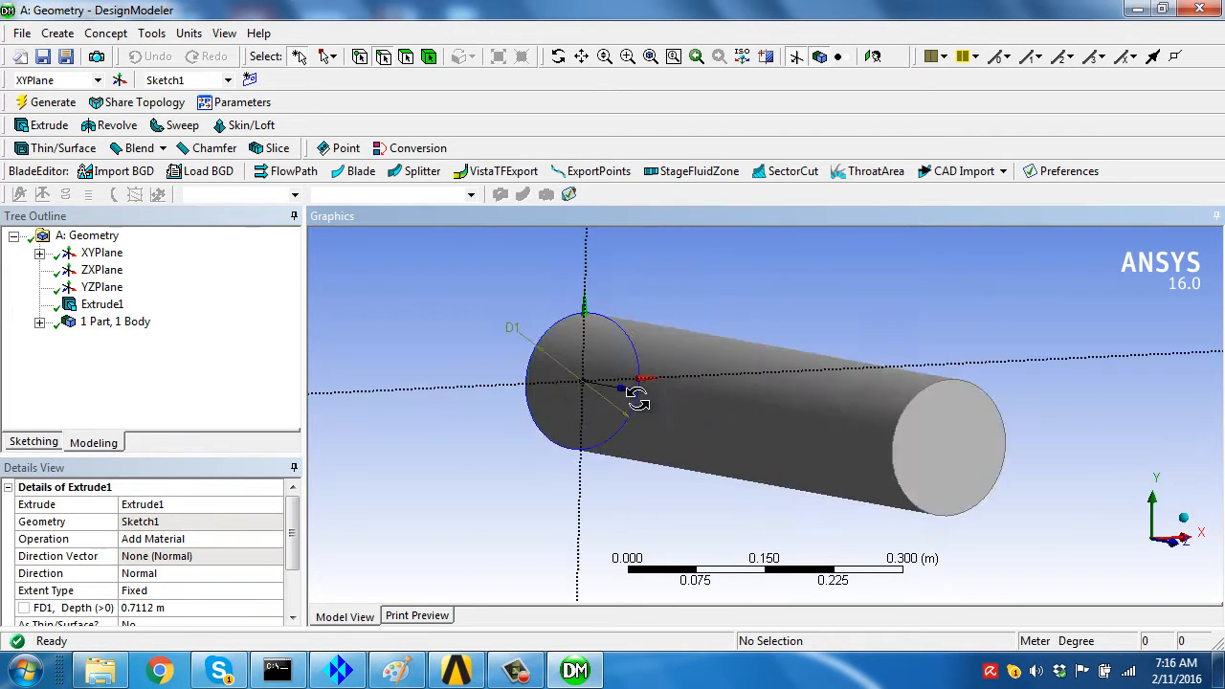
left_click_drag(638, 397, 664, 334)
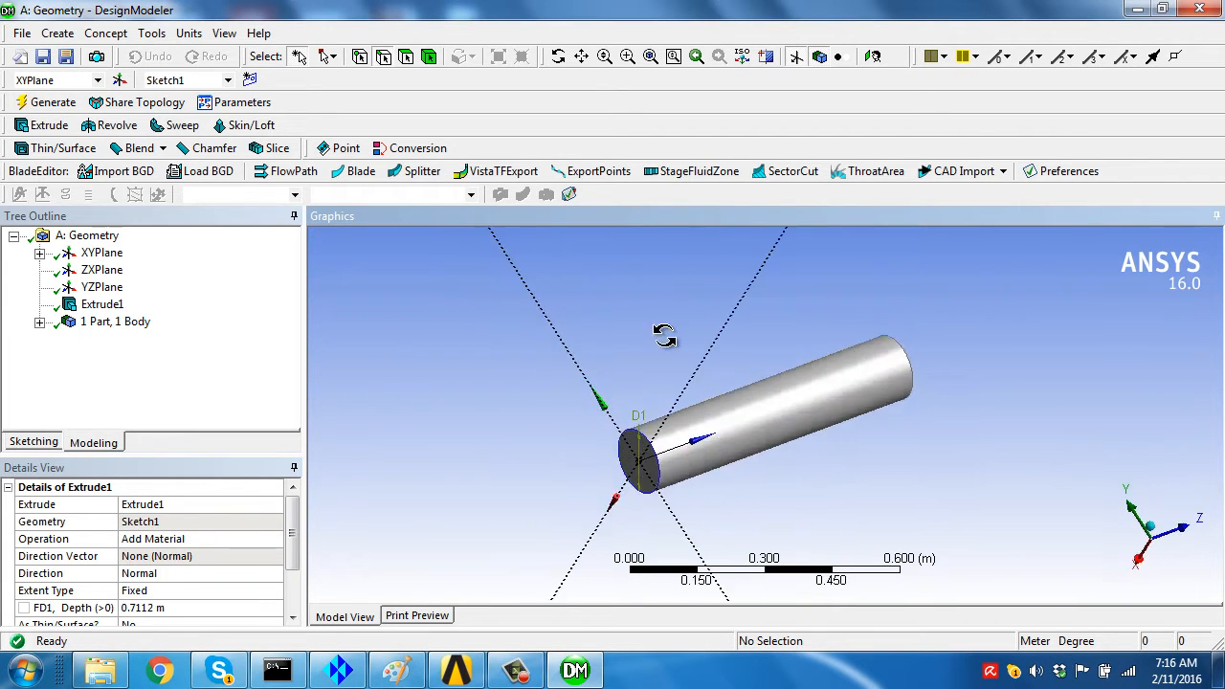
left_click_drag(665, 335, 456, 292)
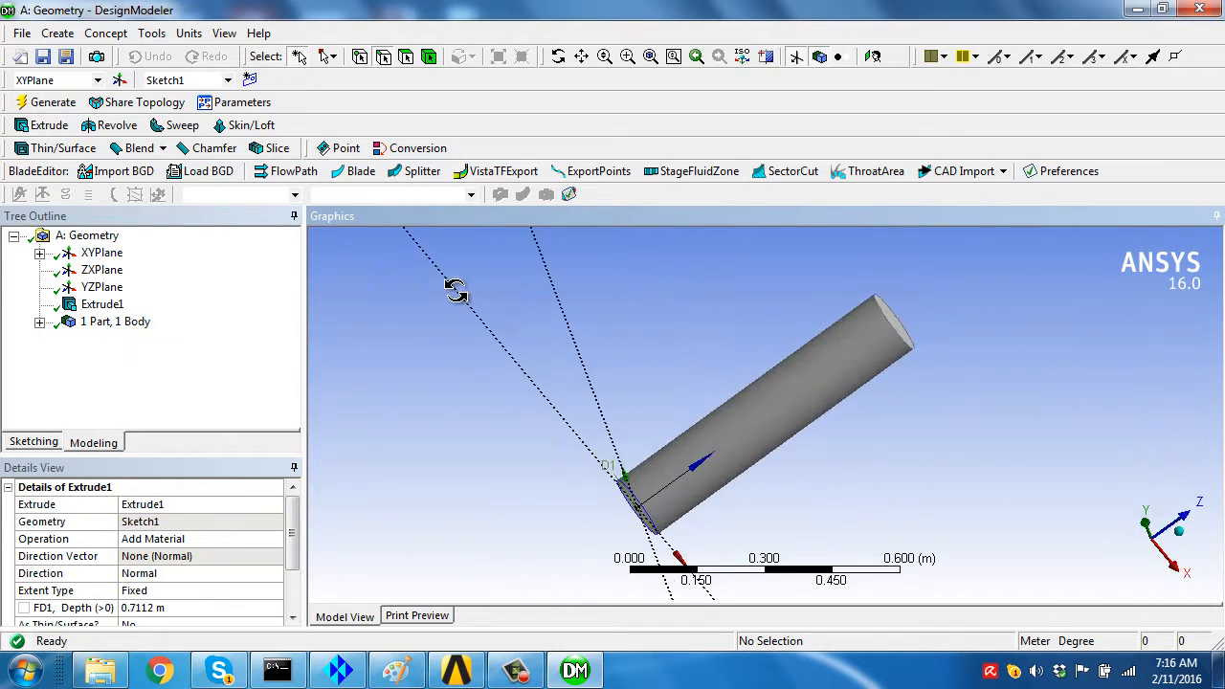
left_click_drag(454, 291, 503, 273)
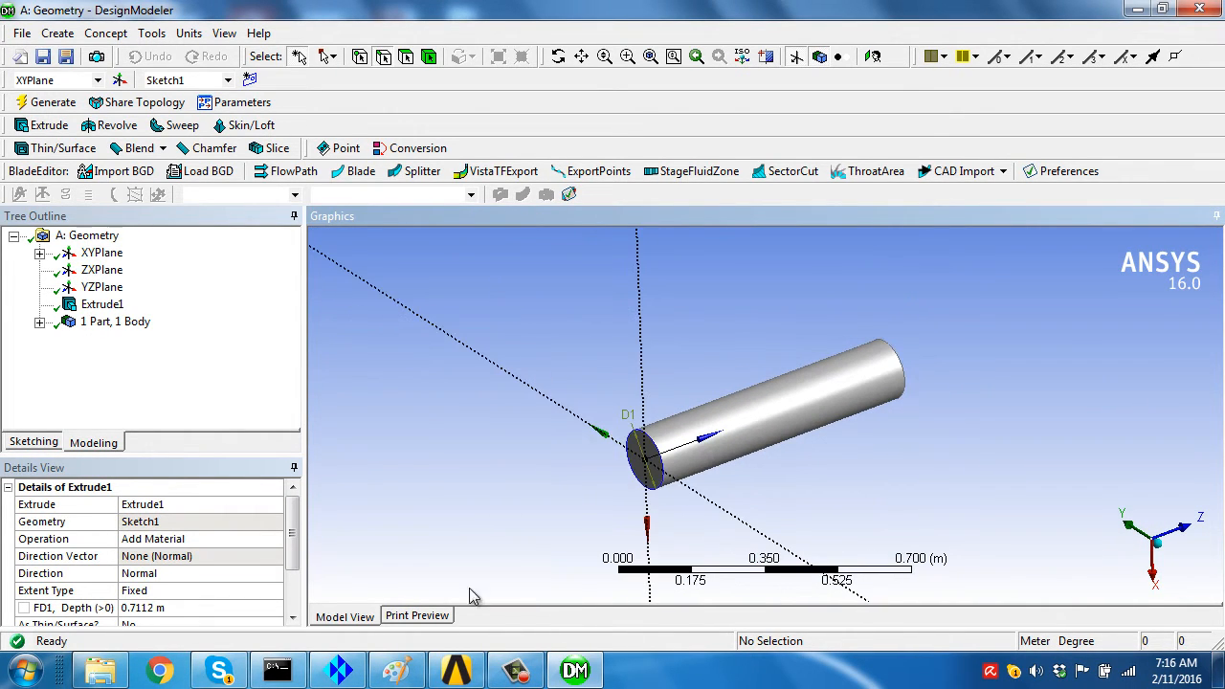
left_click(24, 658)
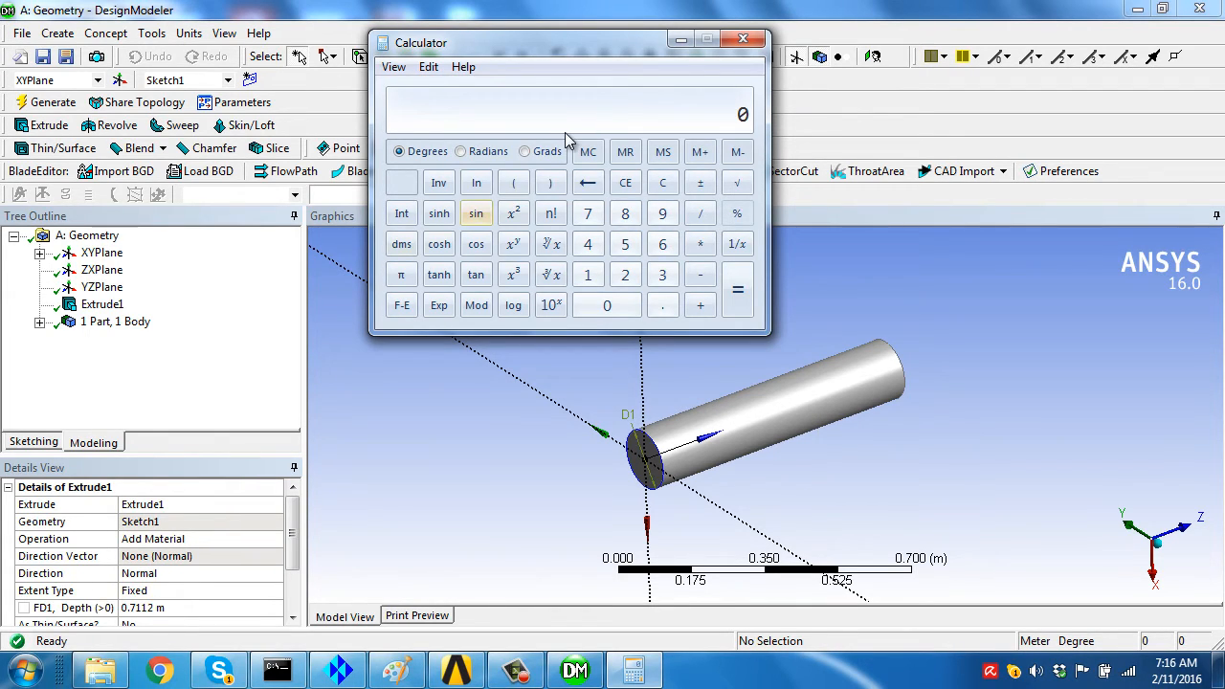
Halve 0.7112 in Calculator and make Extrude1 symmetric both ways at 0.3556 m.
left_click(662, 304)
type(".3556")
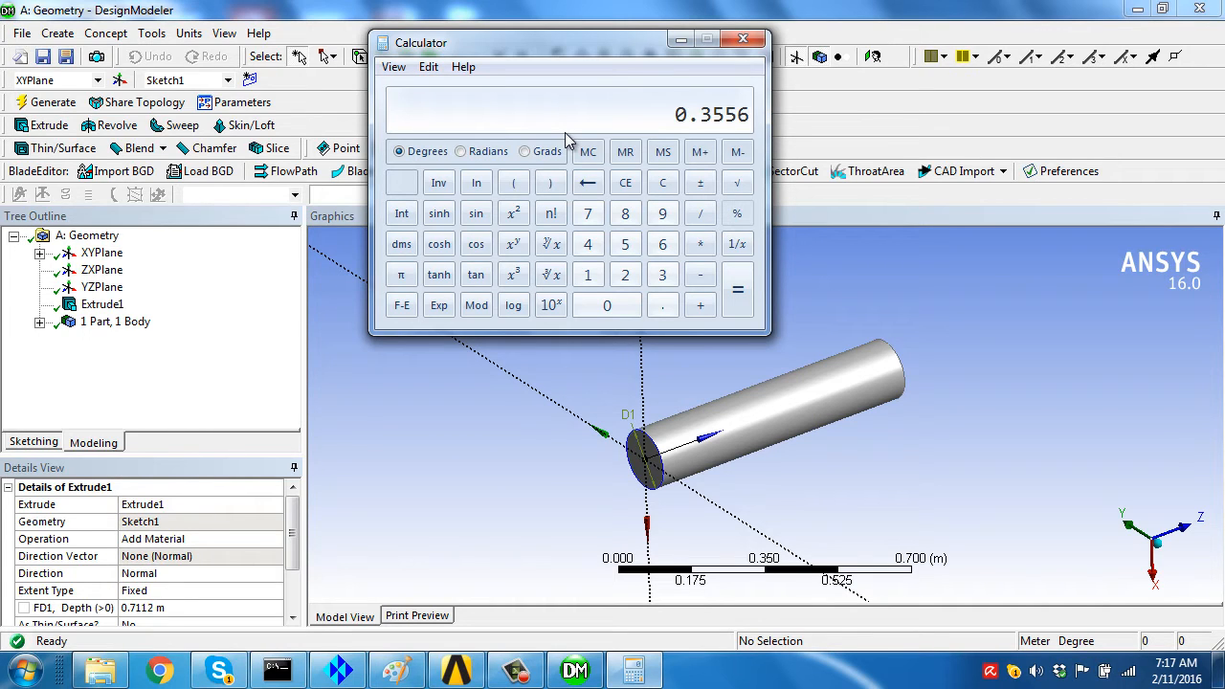
mouse_move(177, 624)
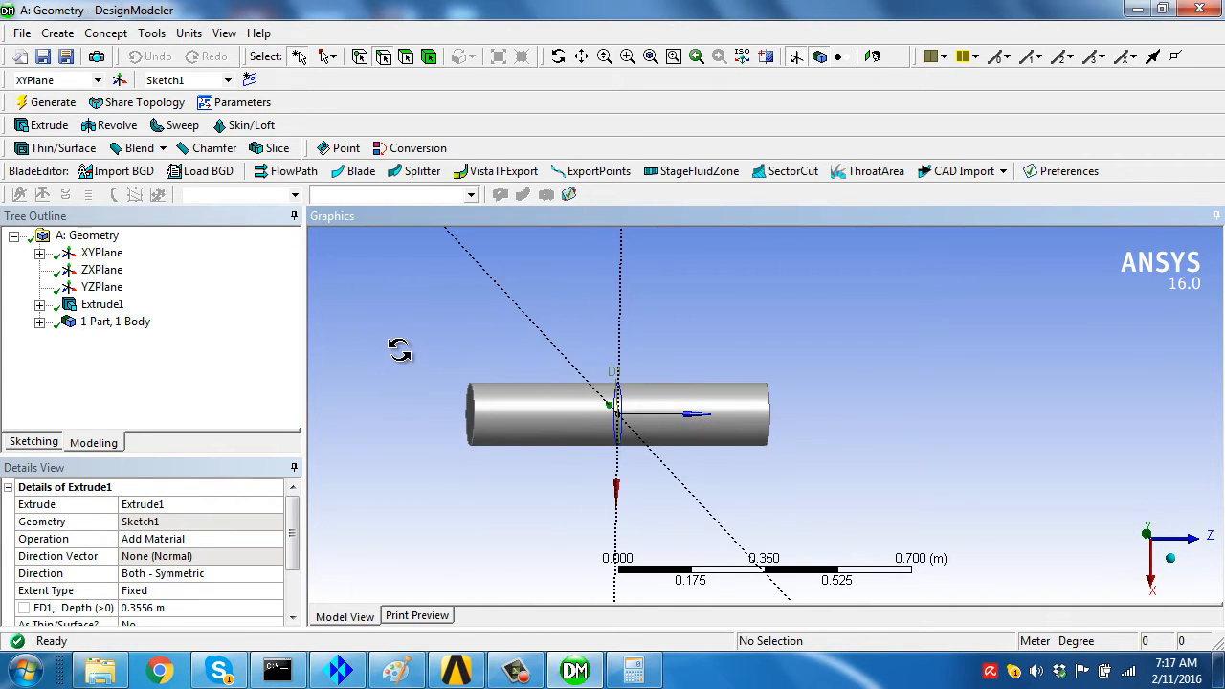
scroll("down", 3)
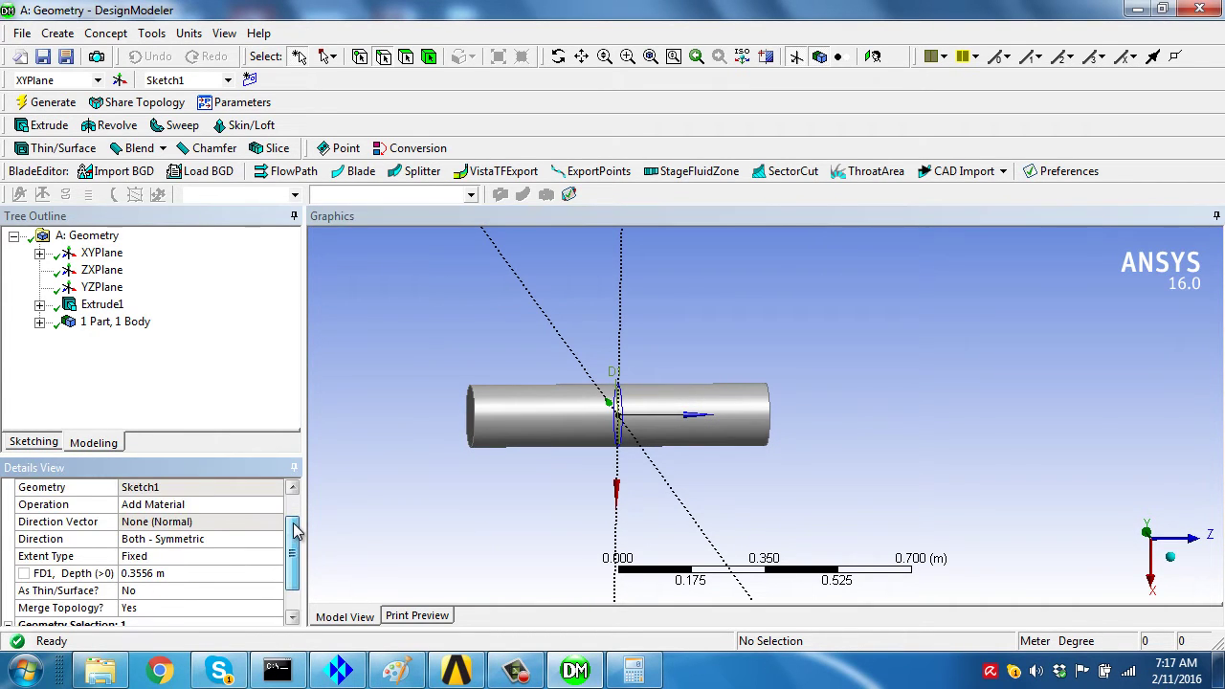
left_click(151, 33)
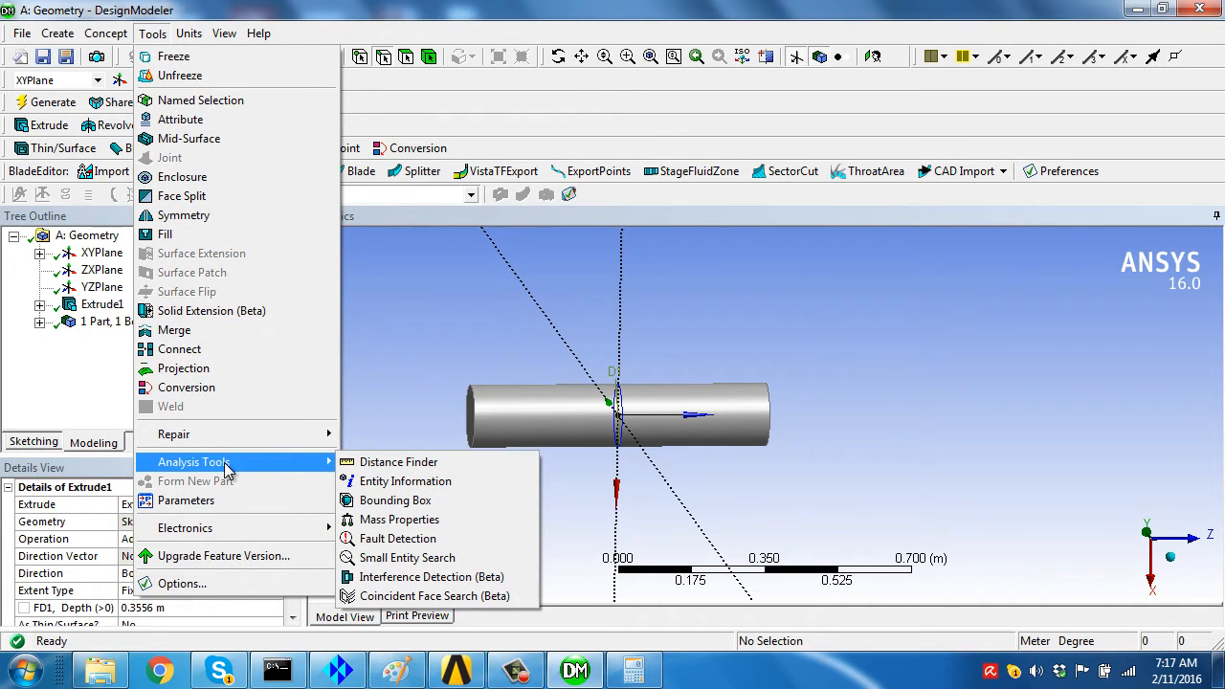
mouse_move(399, 461)
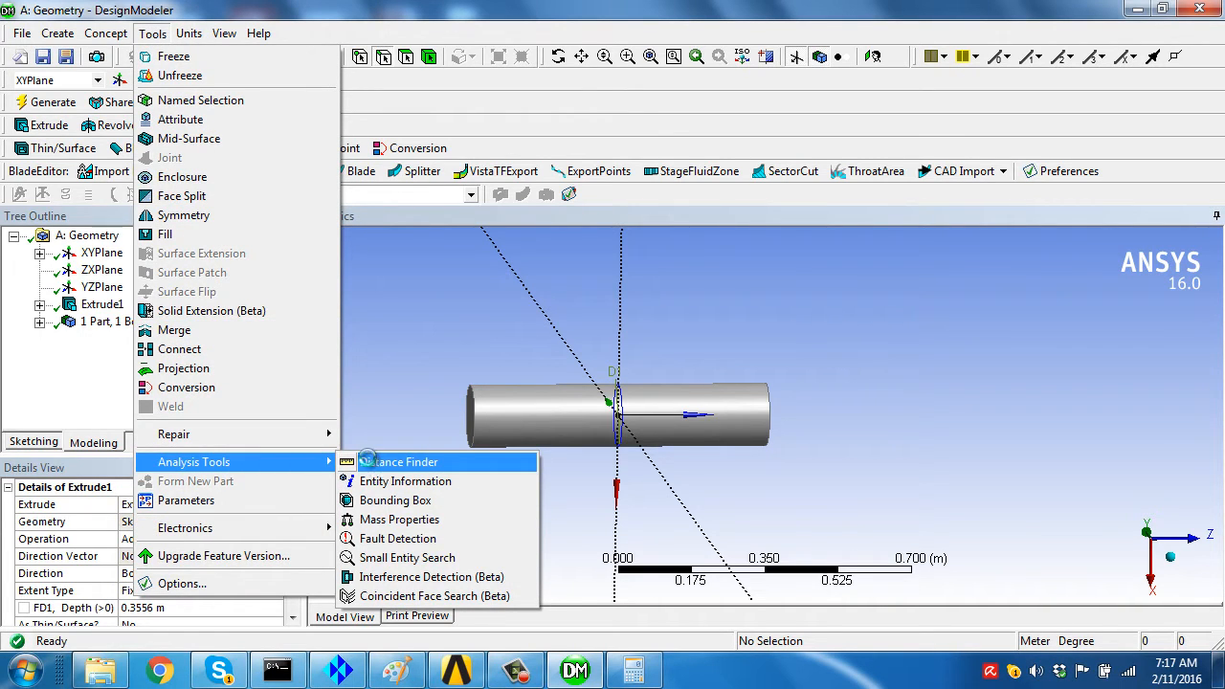
Measure 0.7112 m between the pipe's two end faces with Distance Finder.
left_click(399, 461)
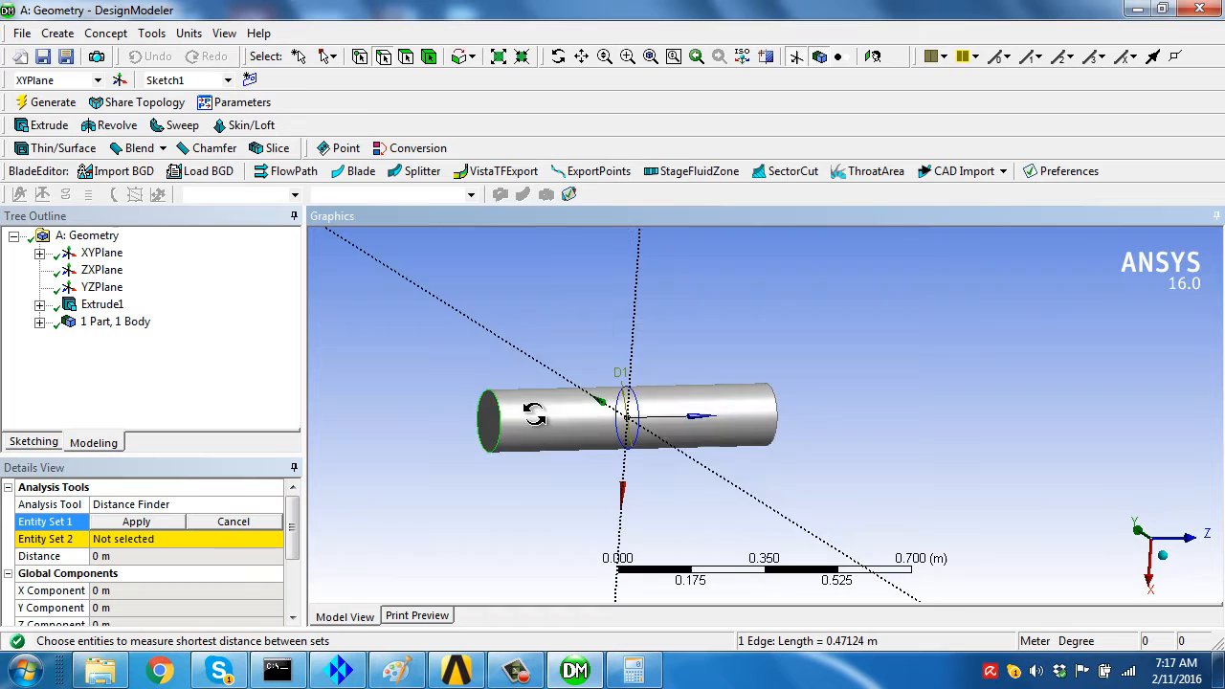
left_click(501, 436)
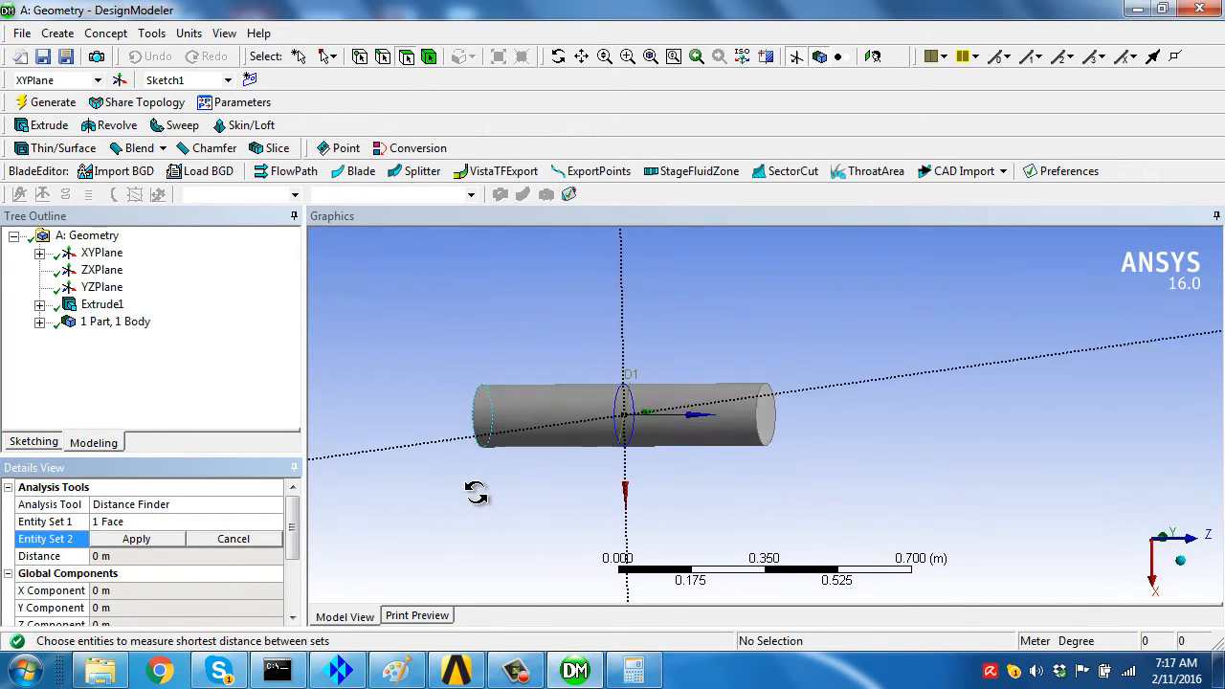
left_click(763, 417)
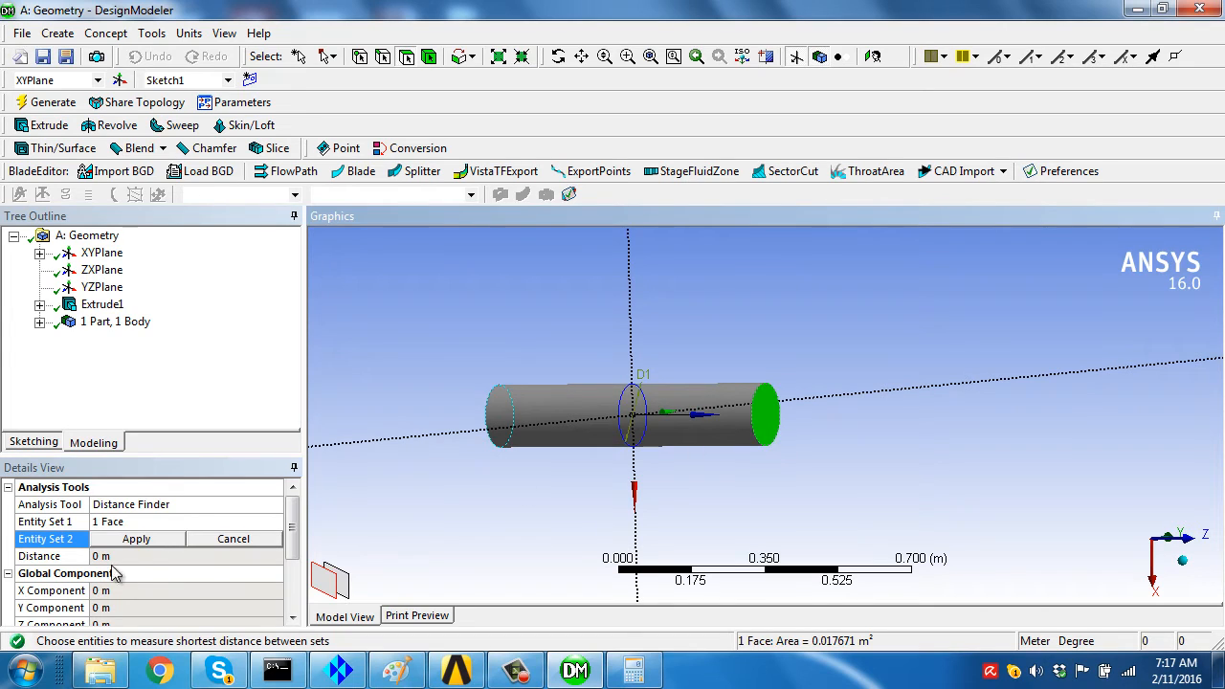
left_click(136, 538)
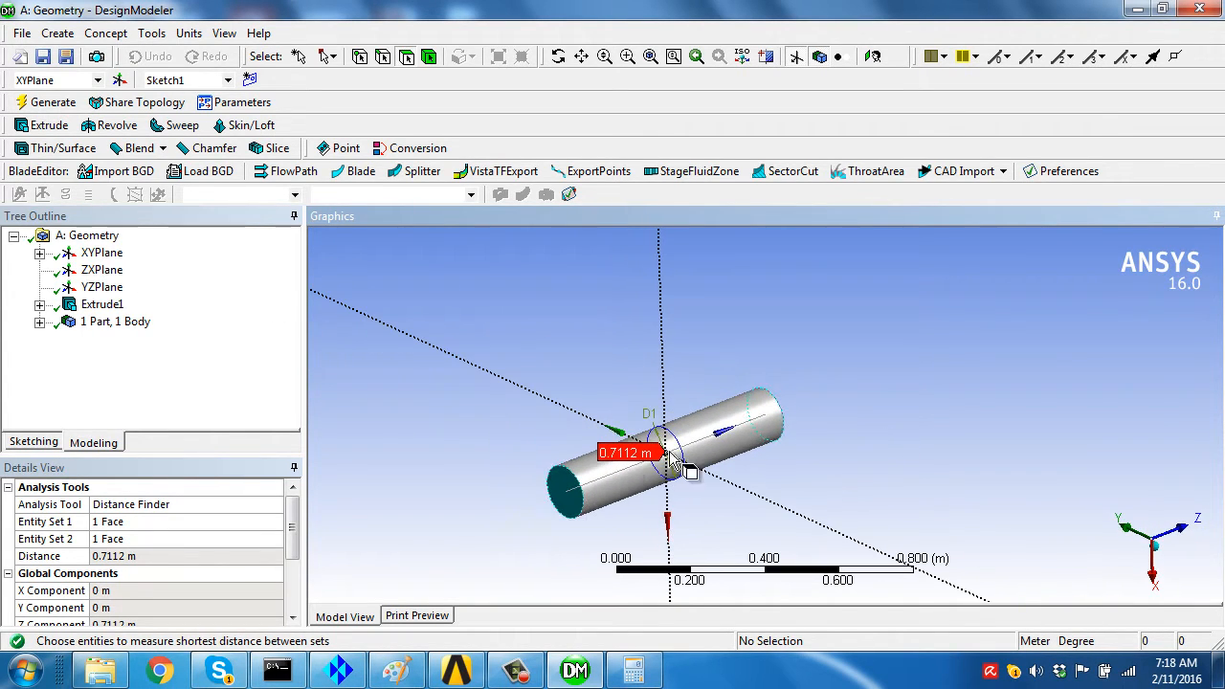
mouse_move(665, 303)
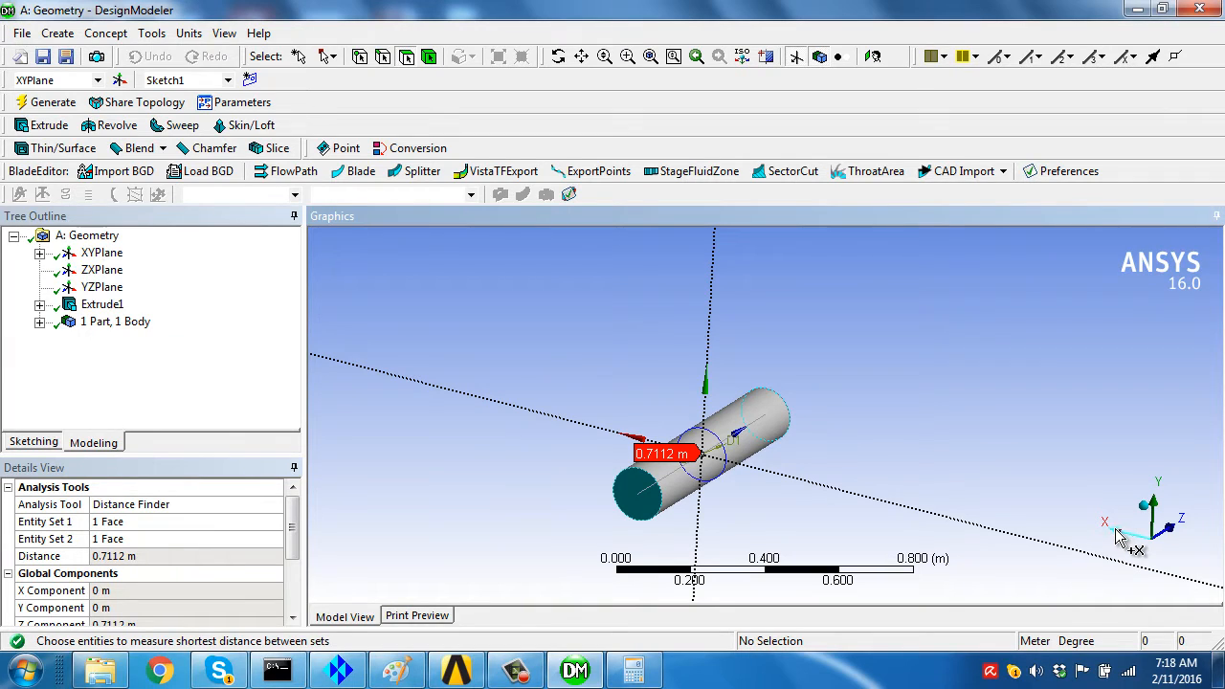
mouse_move(1168, 546)
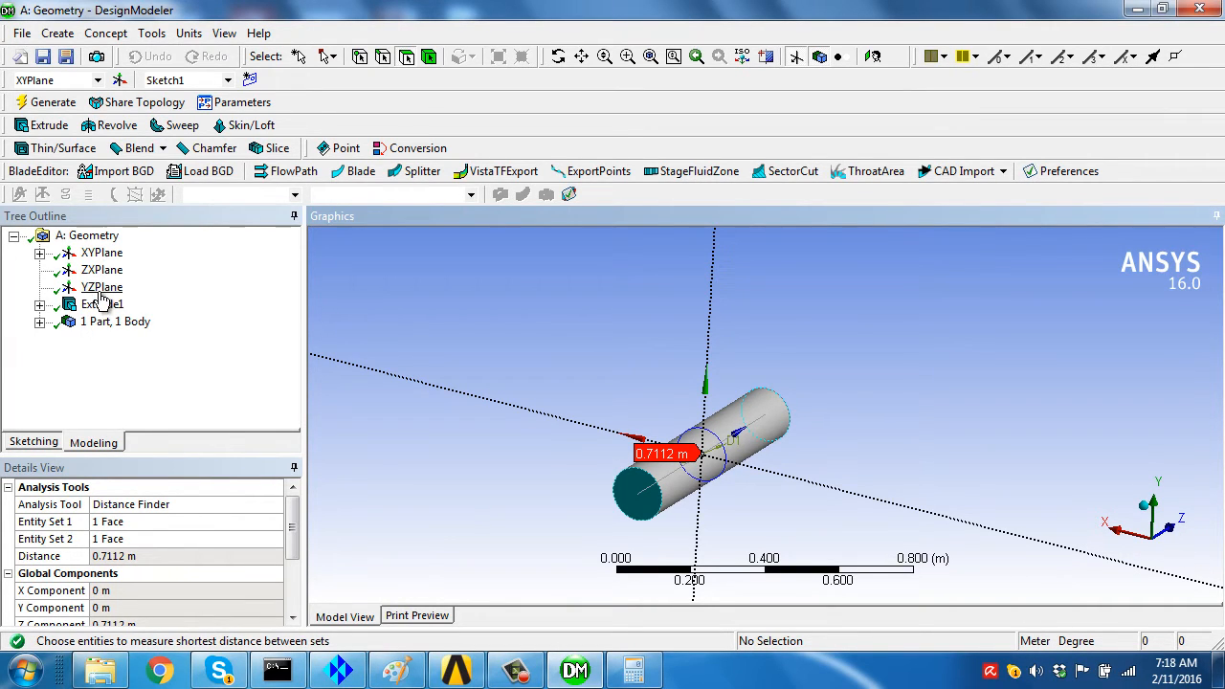
left_click(103, 270)
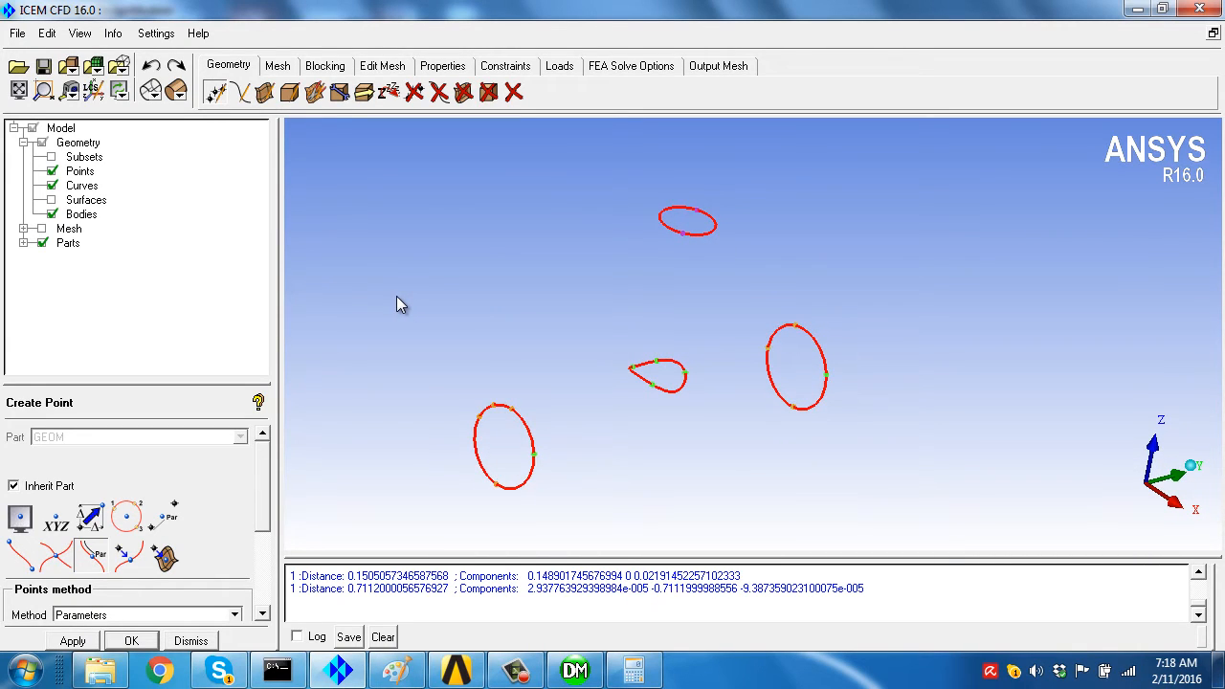
mouse_move(464, 312)
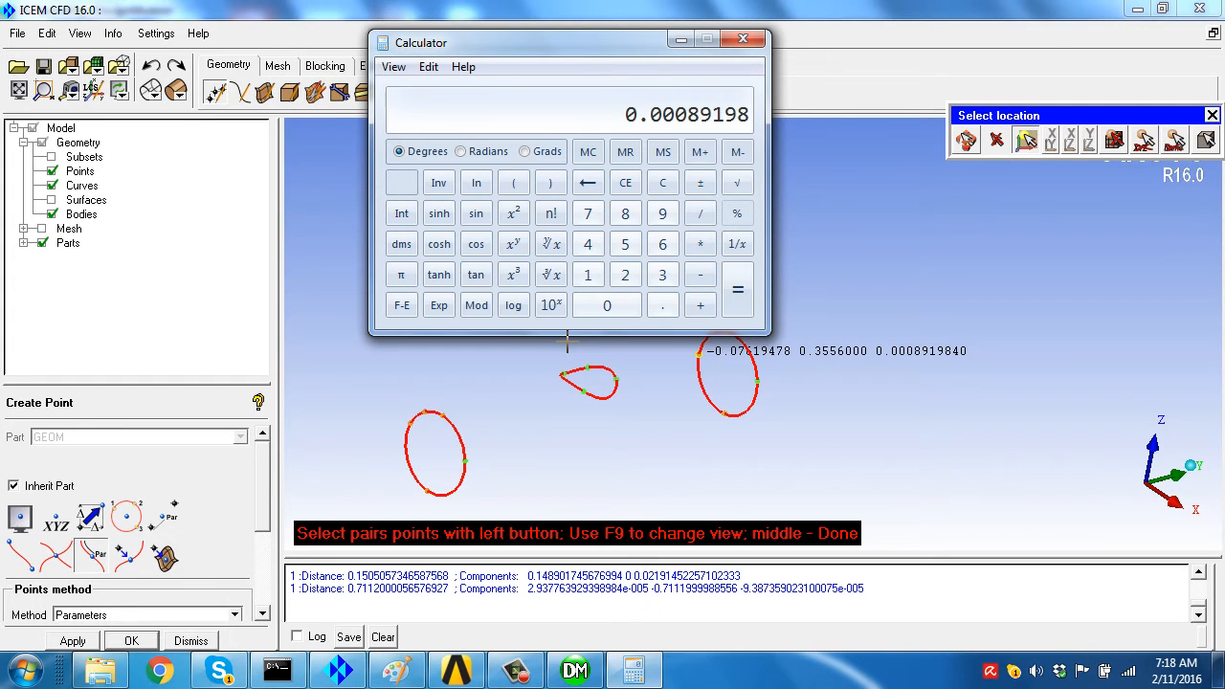
Read a top-circle point location in ICEM CFD to derive the -0.373758 m offset, then return to DesignModeler.
left_click_drag(568, 42, 578, 233)
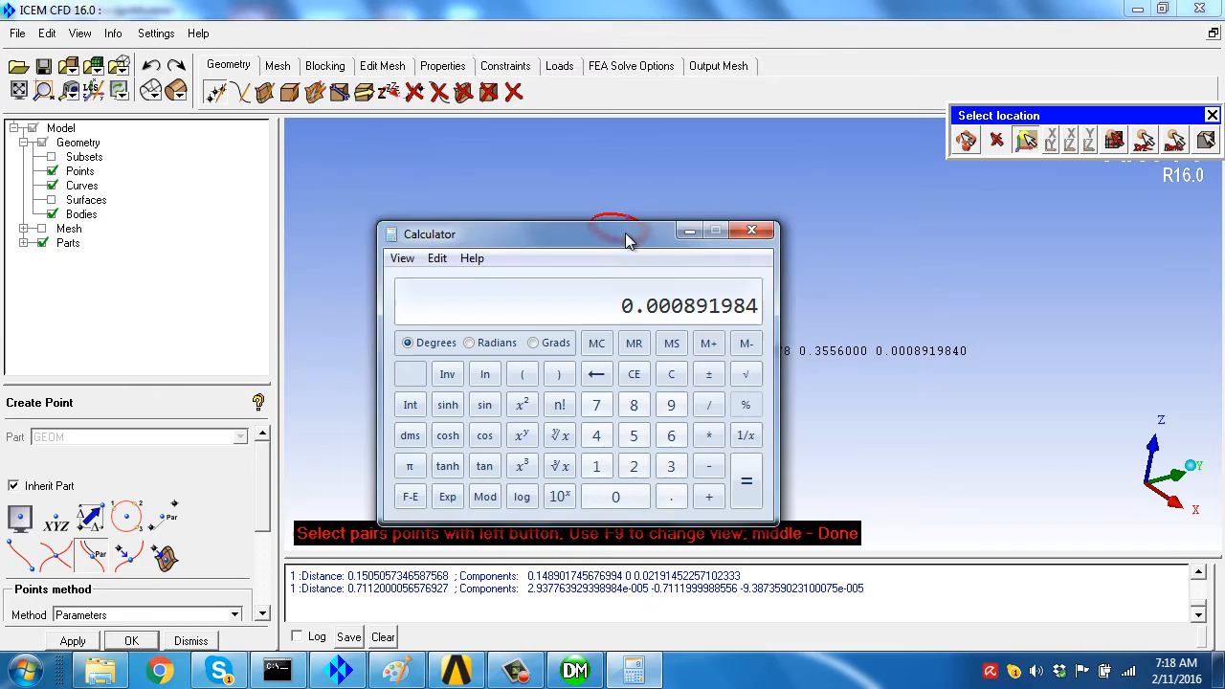
left_click(752, 229)
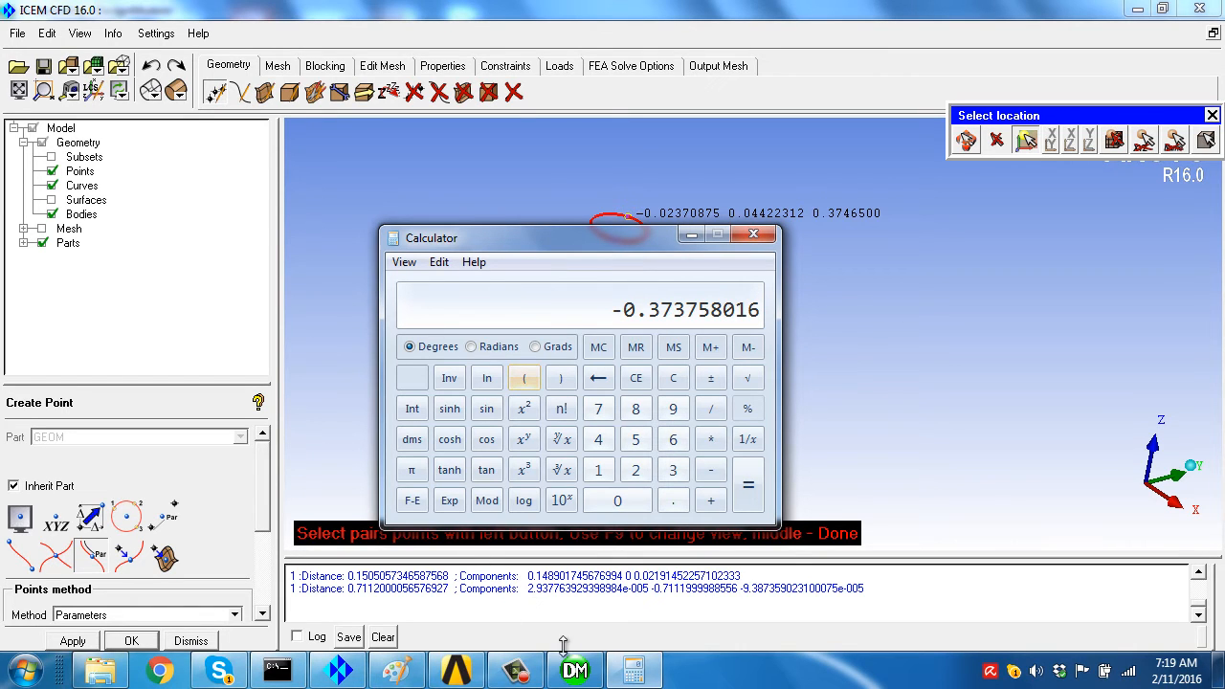
left_click(571, 668)
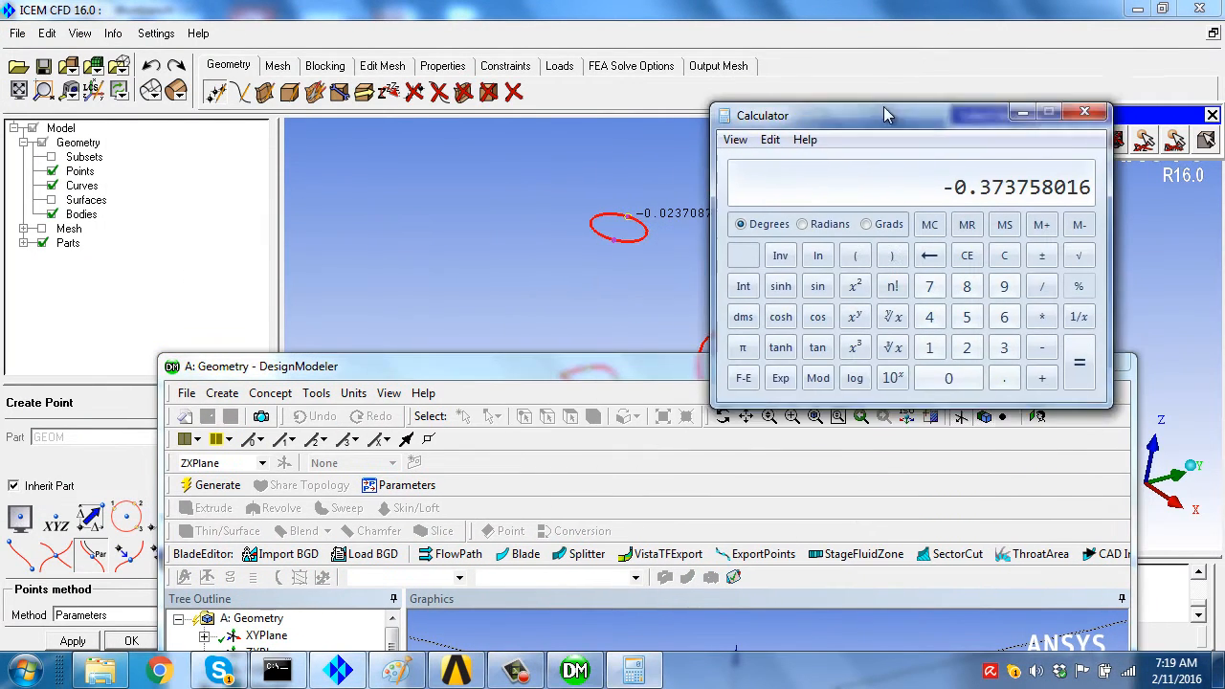
left_click_drag(885, 115, 1007, 42)
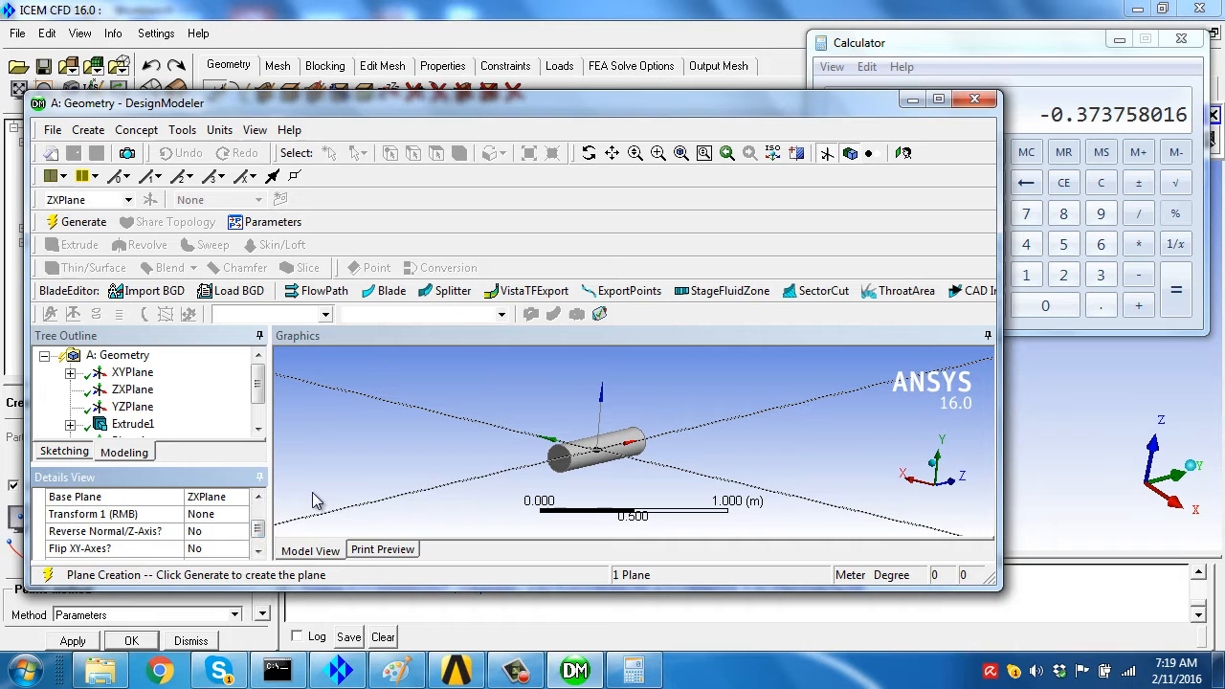
mouse_move(243, 278)
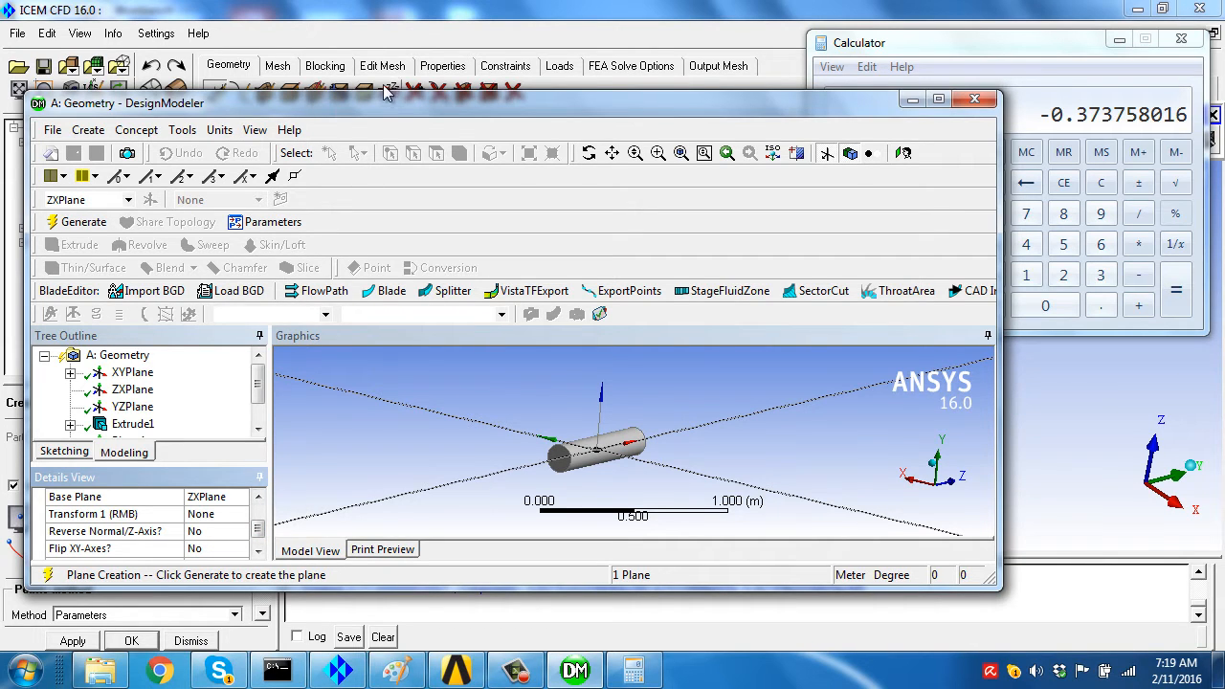
Set Plane4's Transform 1 to Offset Z with FD1 value 0.3737 m from the ZX plane.
left_click(939, 99)
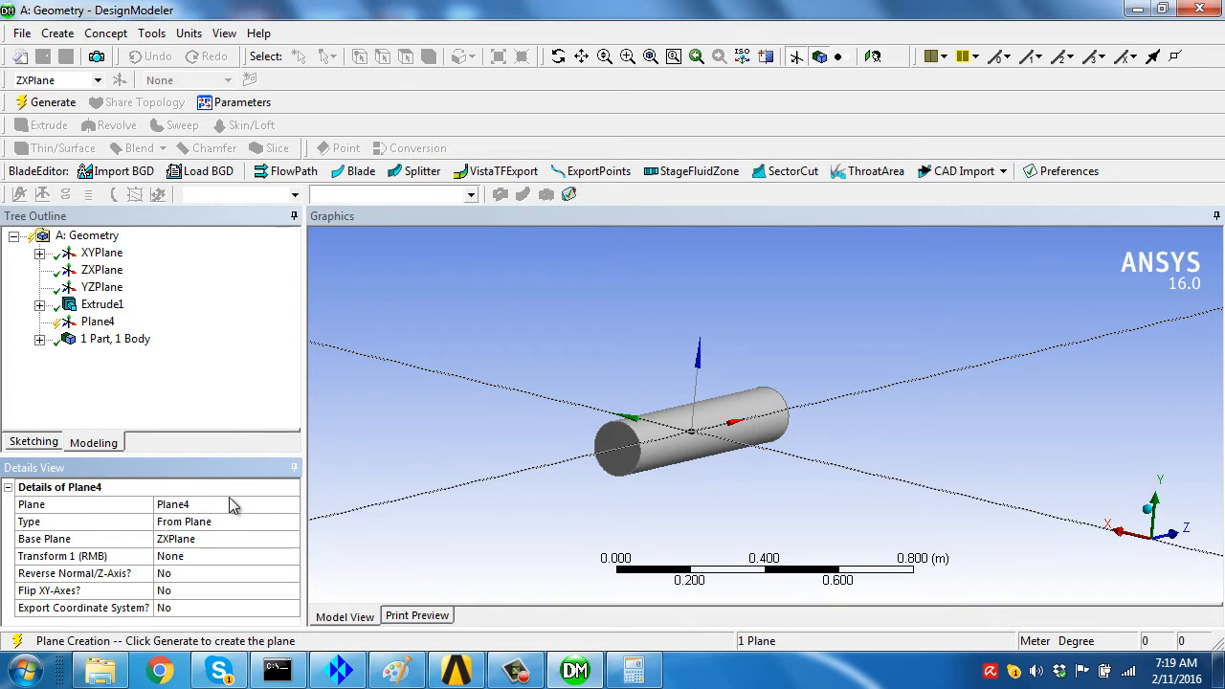
mouse_move(219, 556)
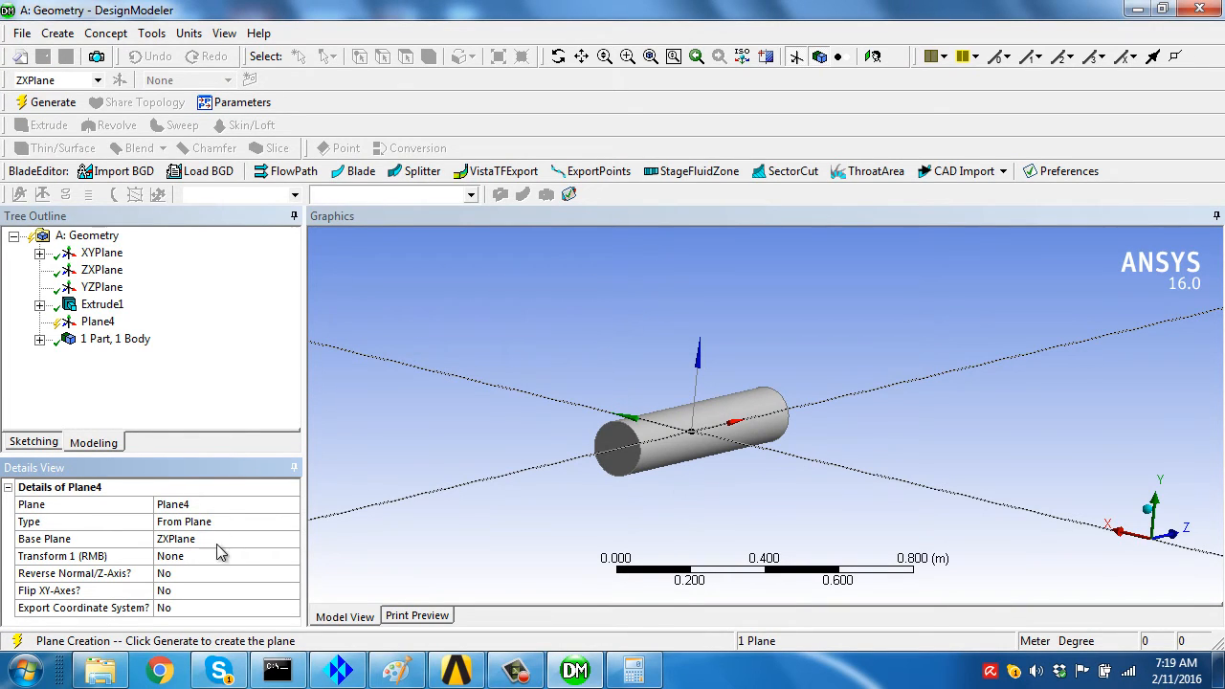
left_click(67, 556)
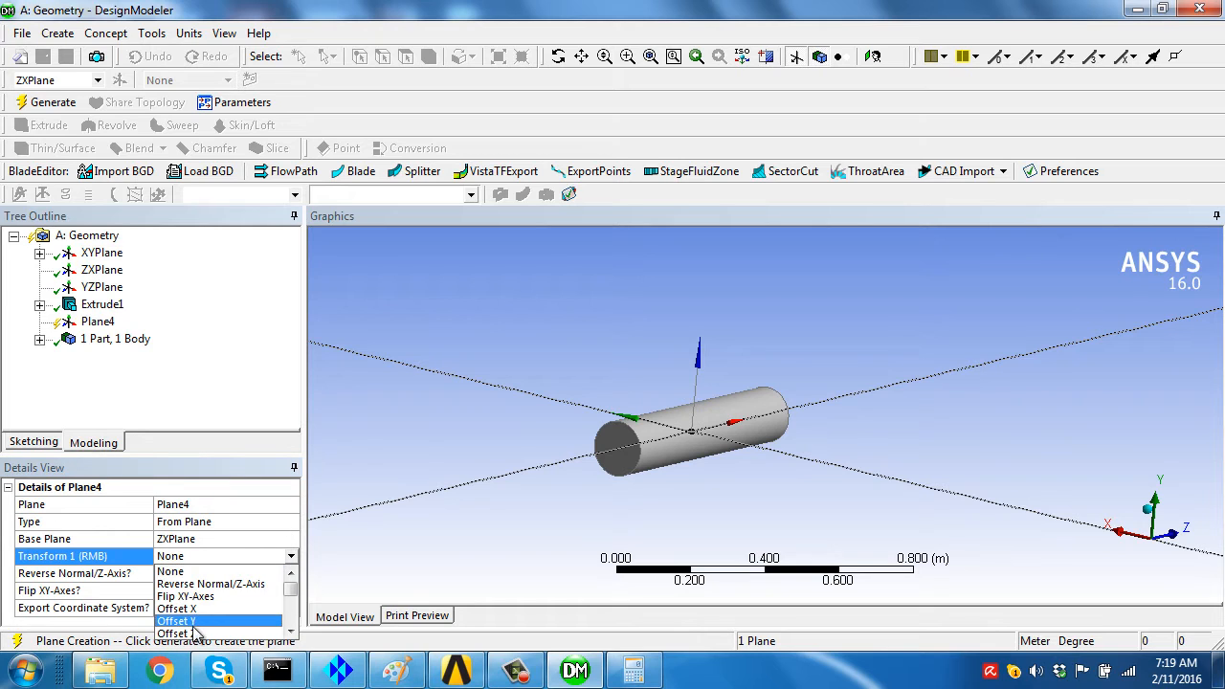
left_click(175, 620)
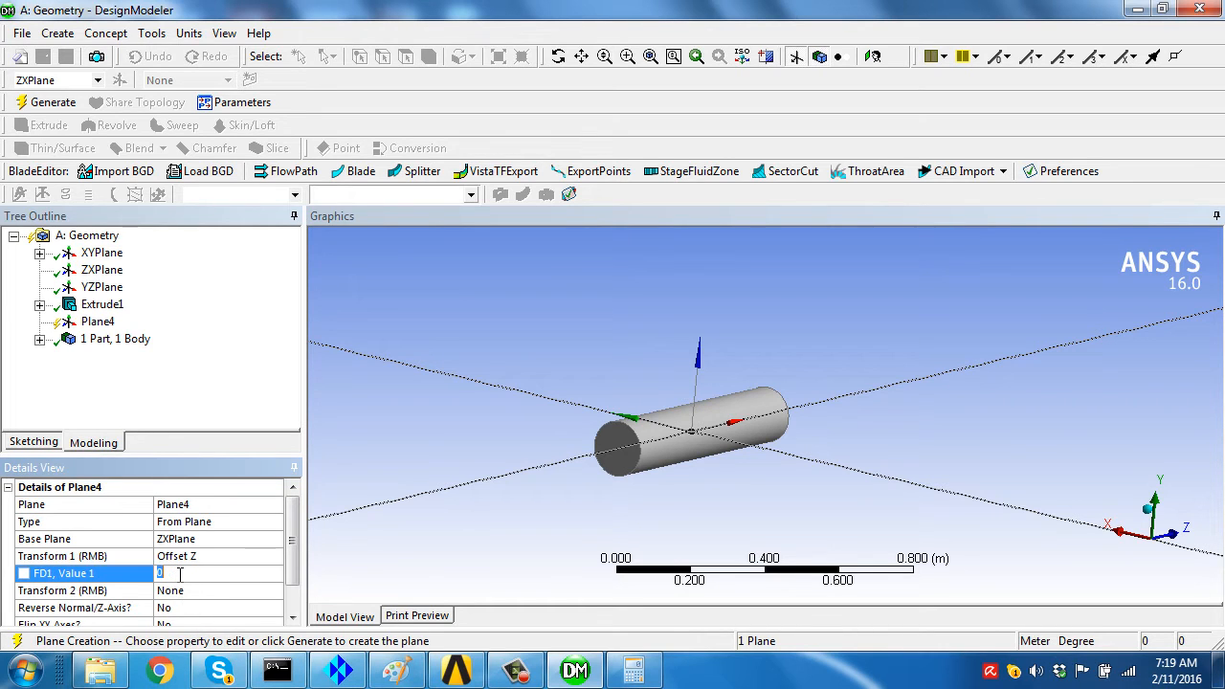
type("0.373758016")
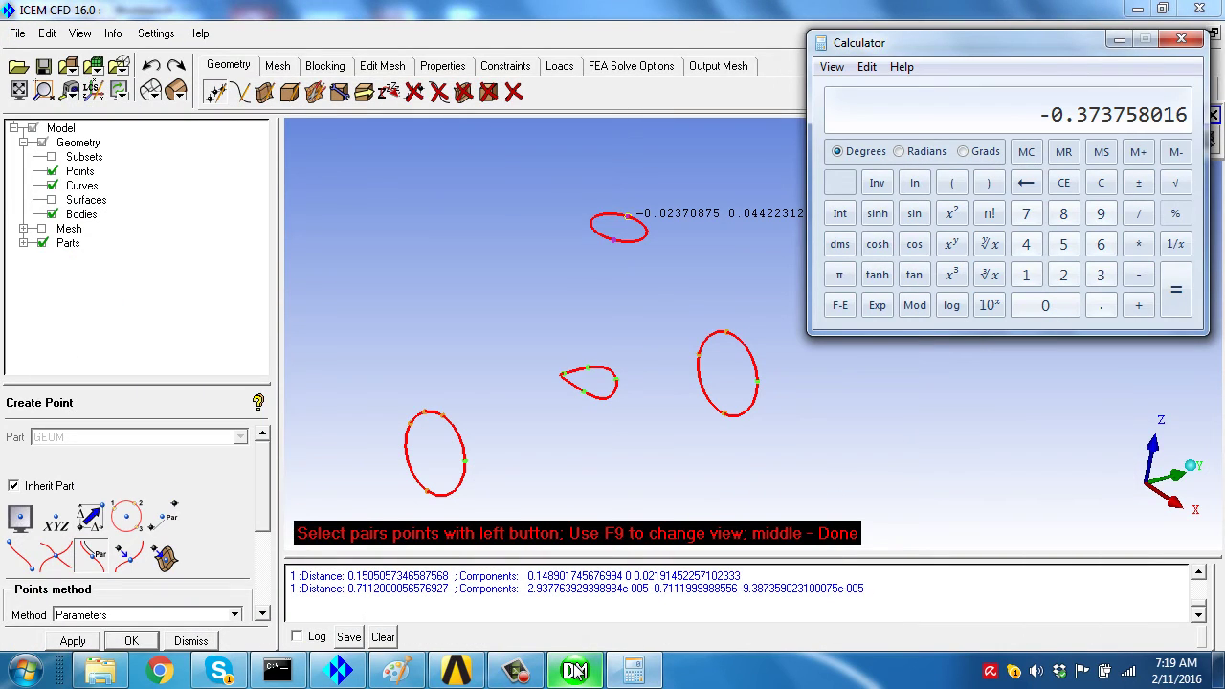
left_click(568, 669)
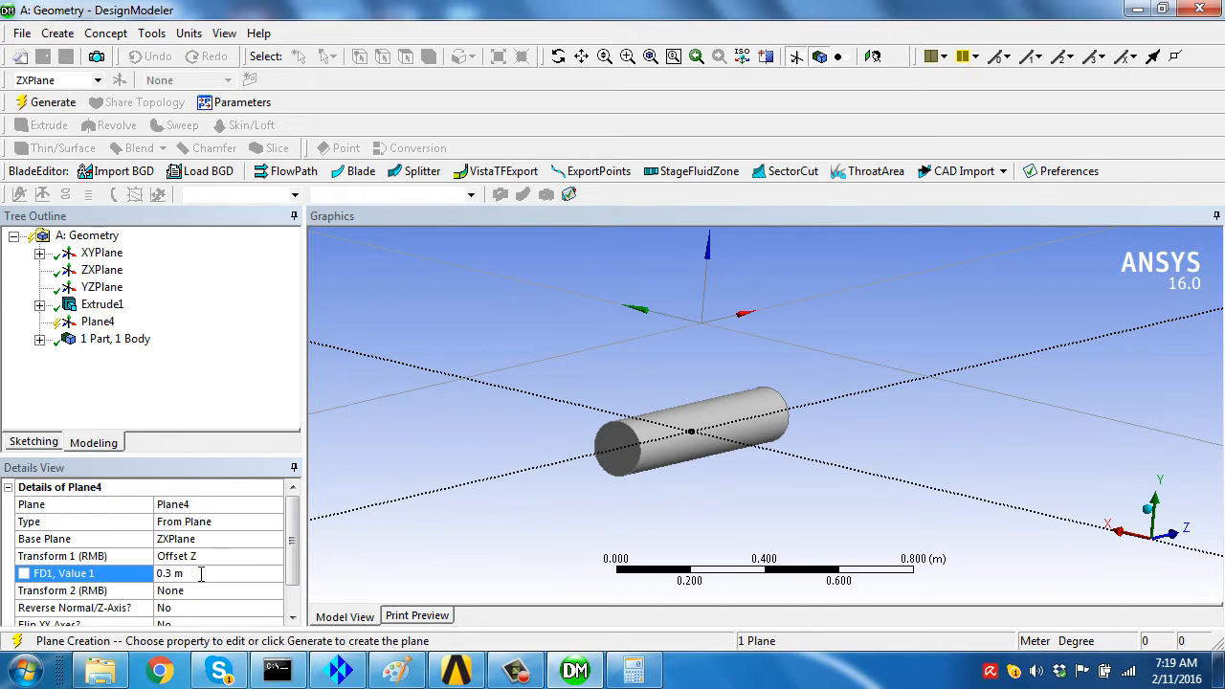
type("0.3737")
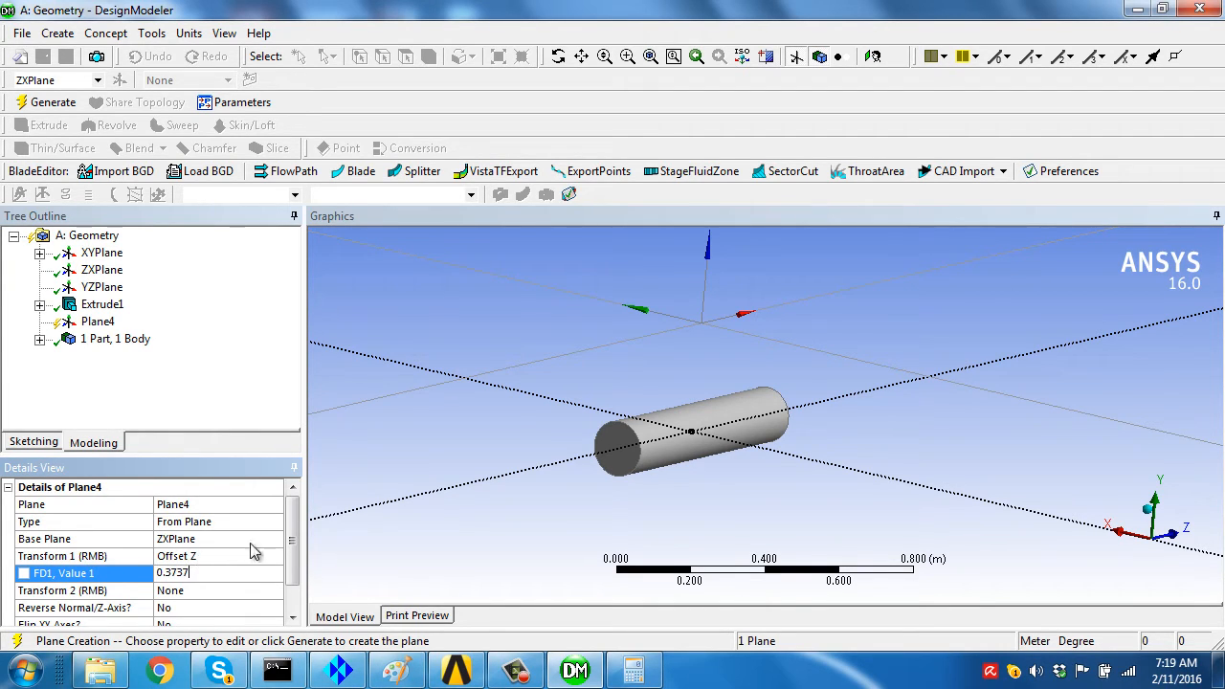
mouse_move(780, 482)
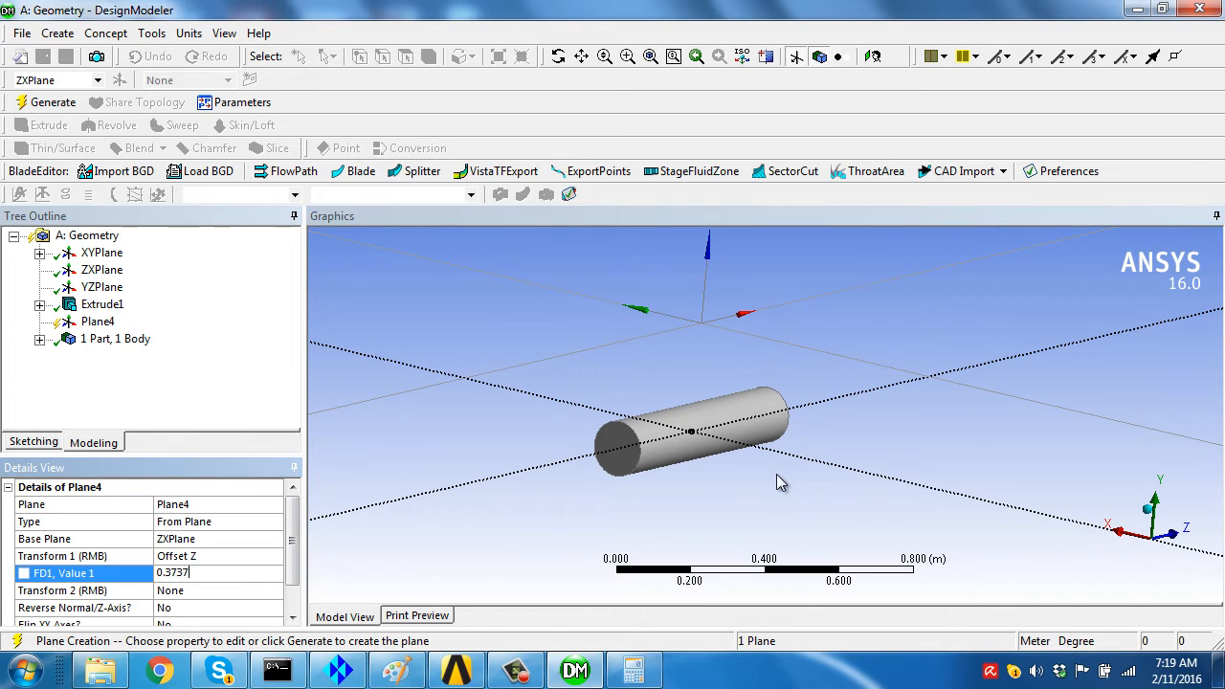
mouse_move(1099, 537)
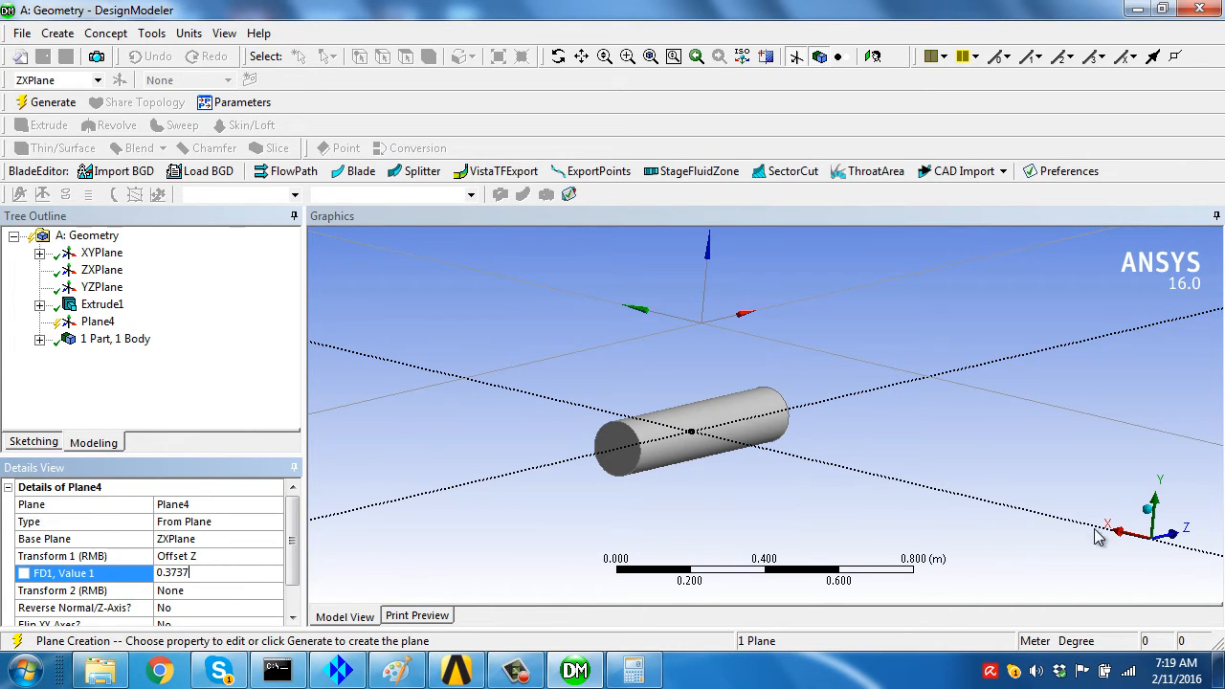
mouse_move(1169, 541)
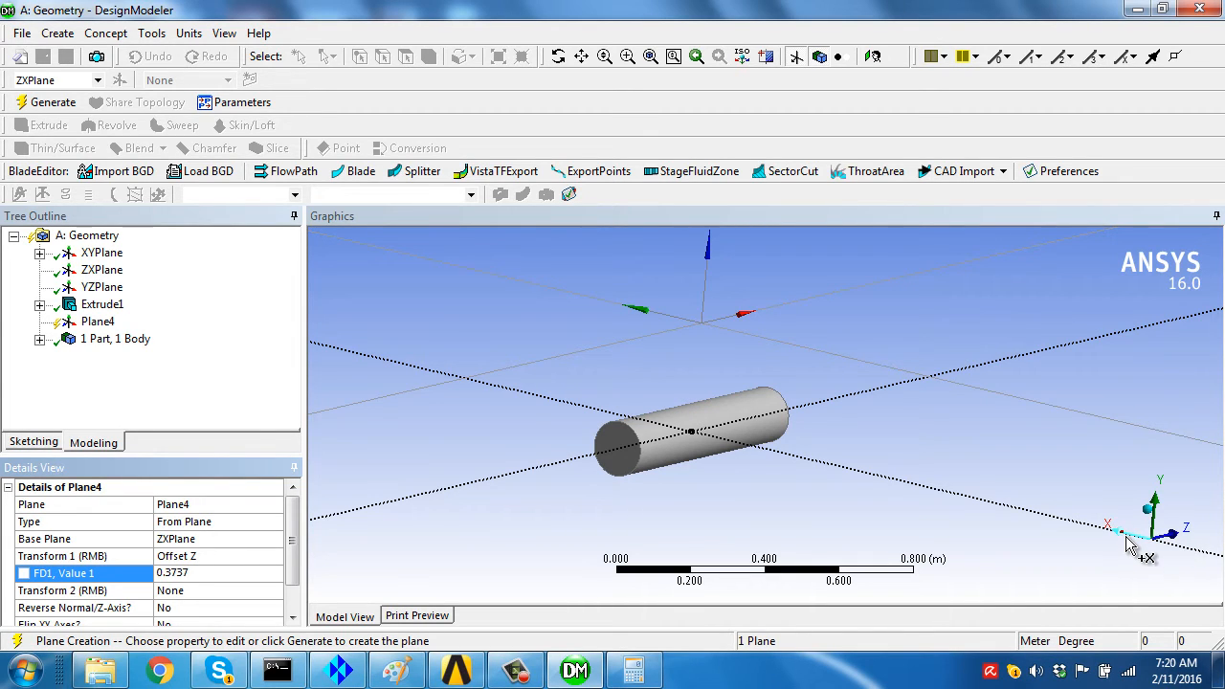
mouse_move(1019, 547)
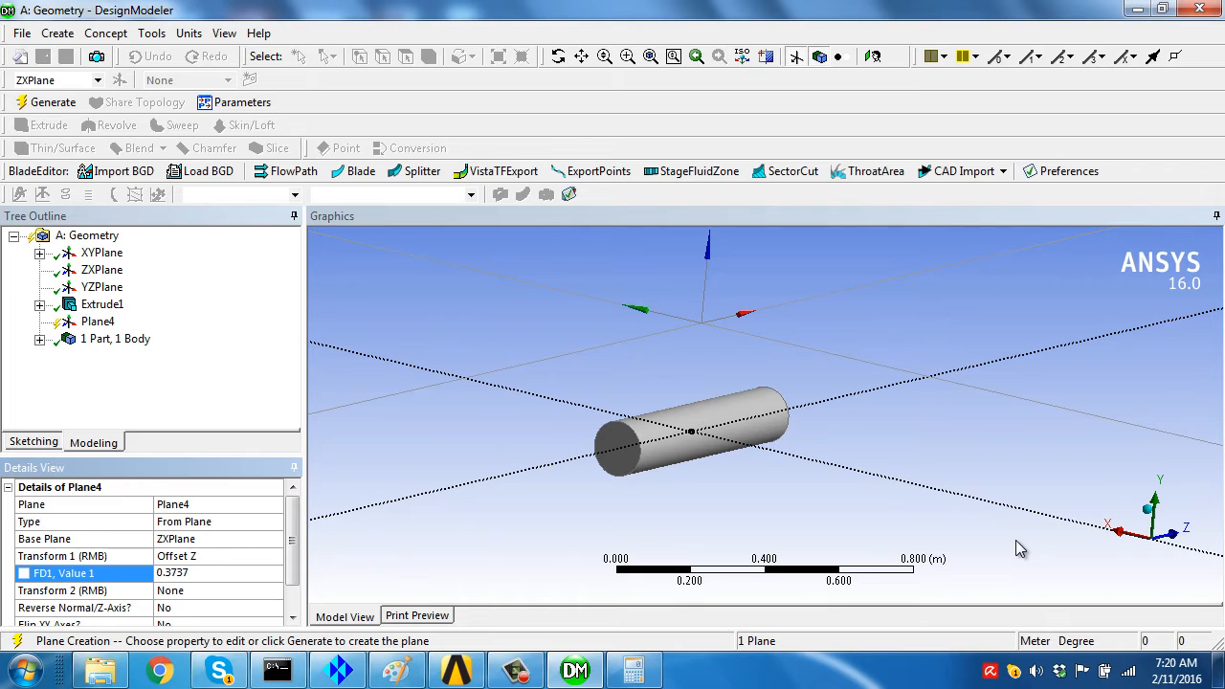
Confirm the offset and create Plane4 at 0.37376 m.
left_click(191, 573)
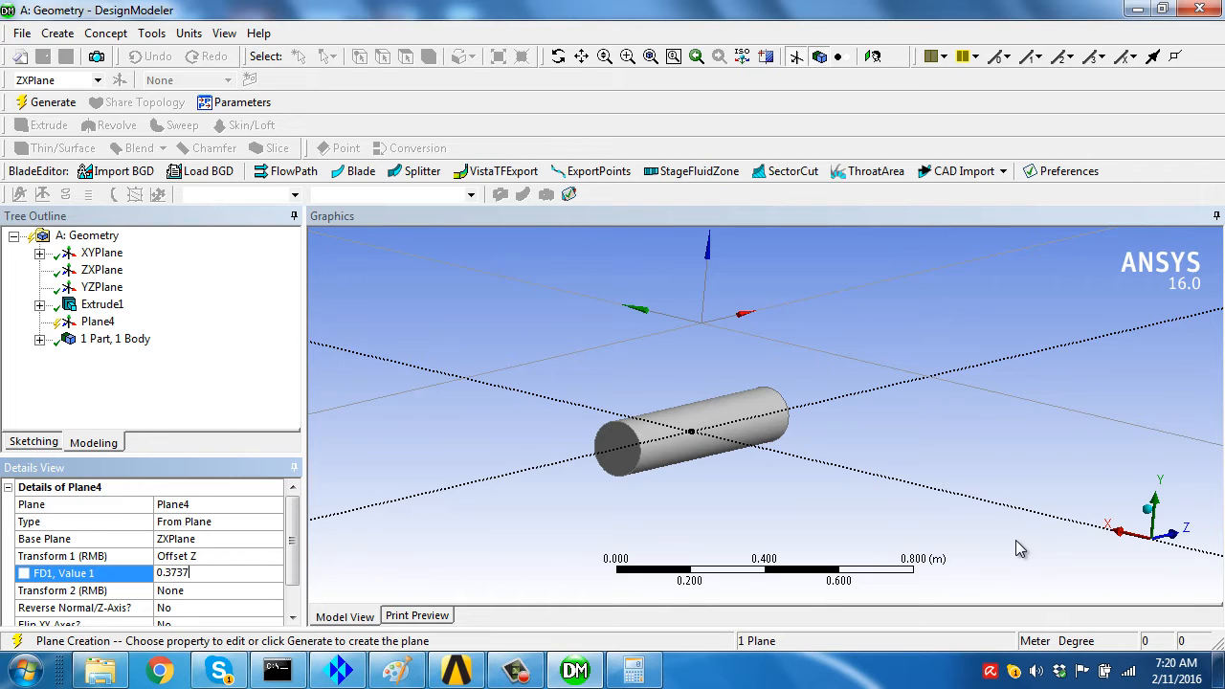
mouse_move(453, 403)
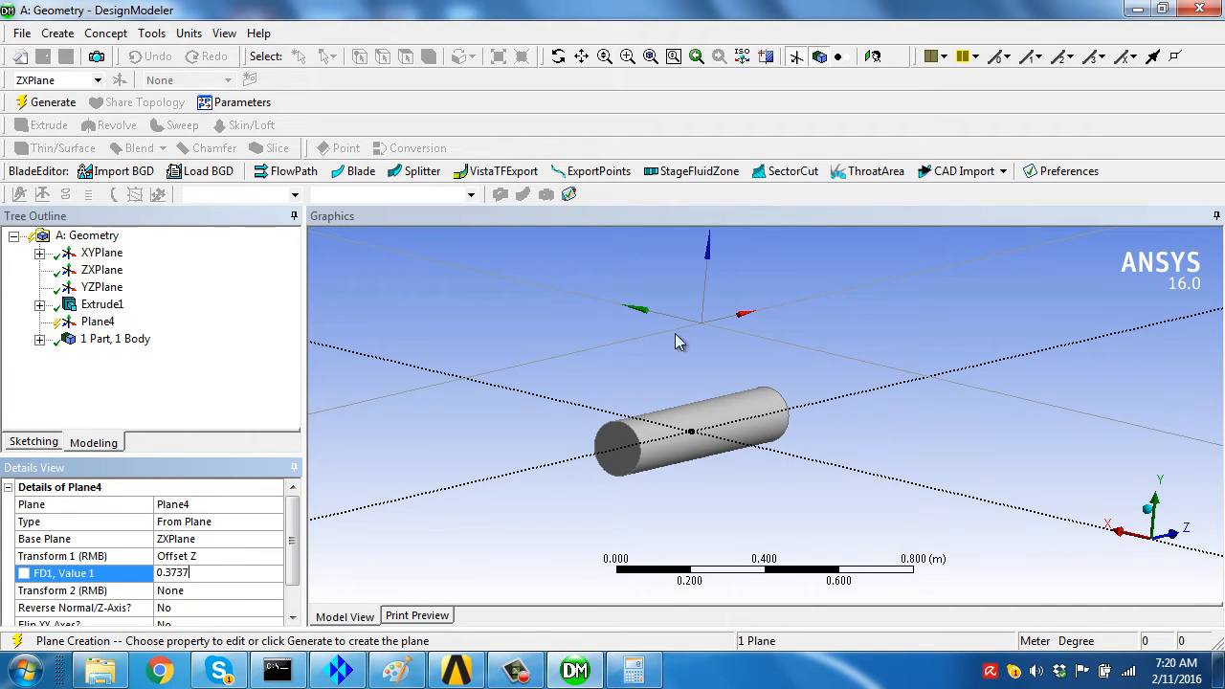
mouse_move(713, 451)
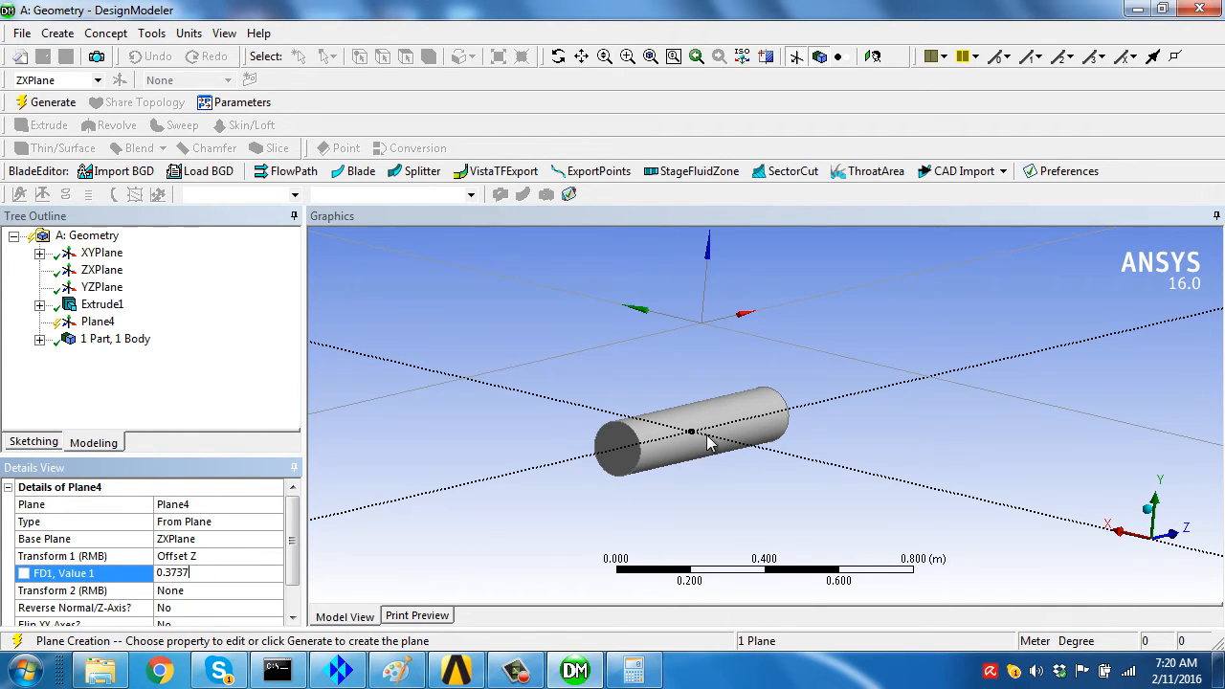
mouse_move(1114, 539)
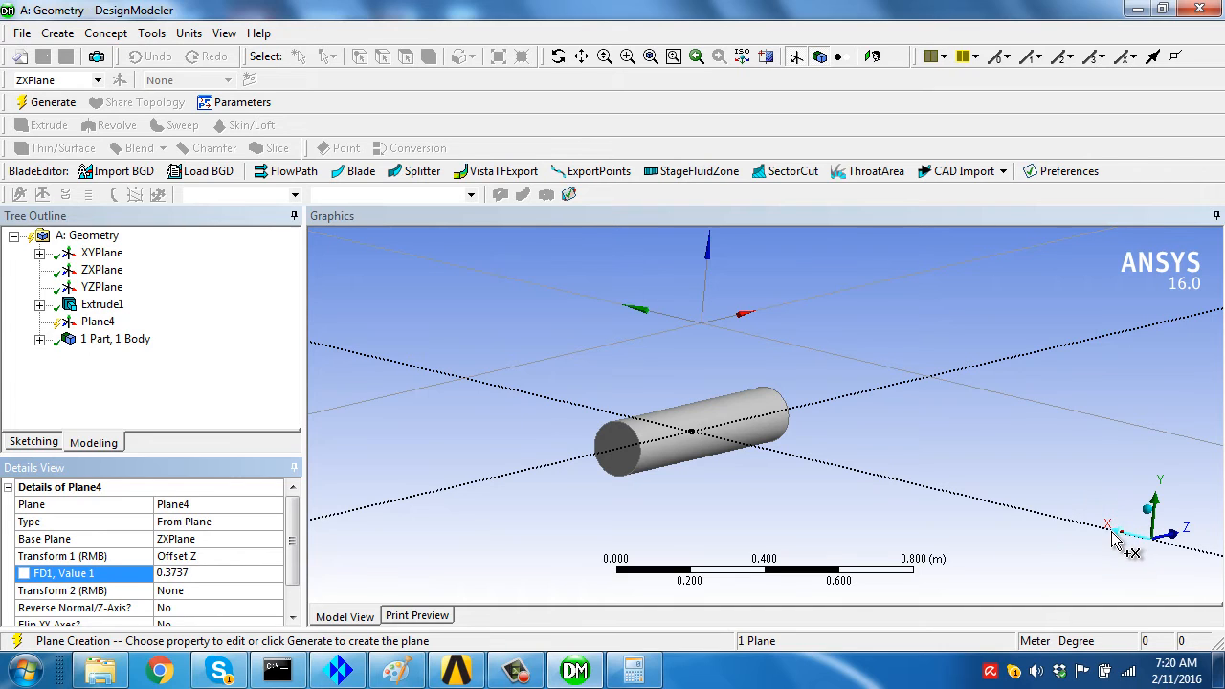
mouse_move(1175, 541)
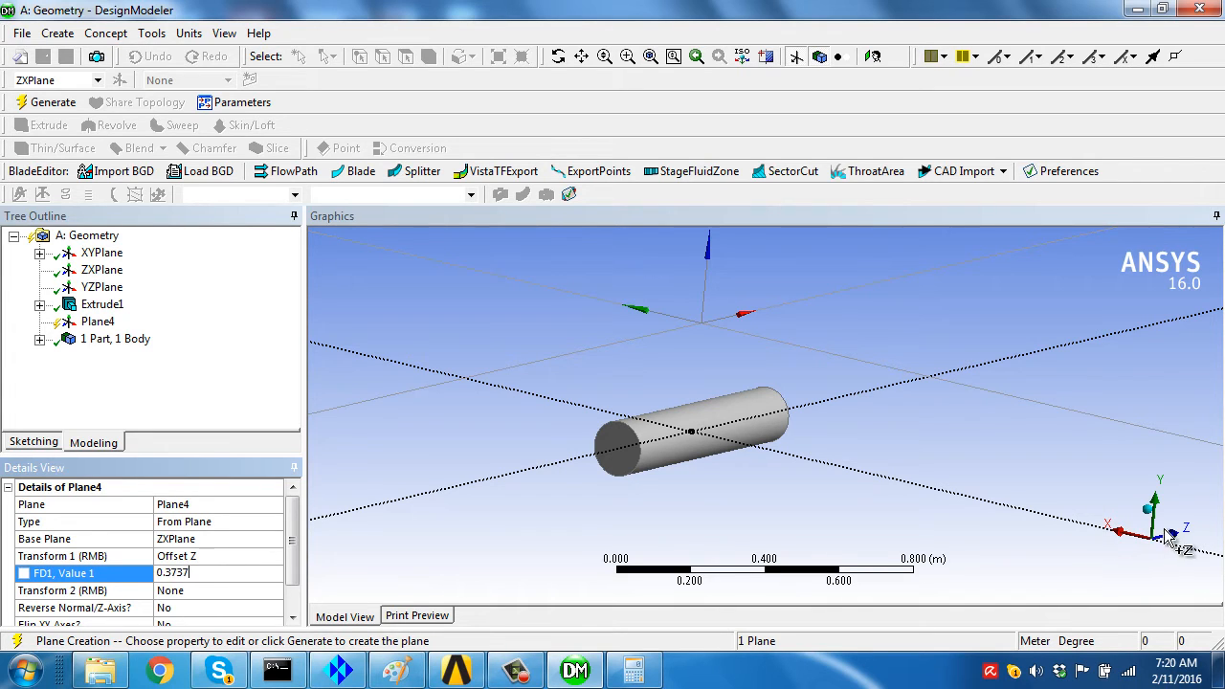
mouse_move(1134, 541)
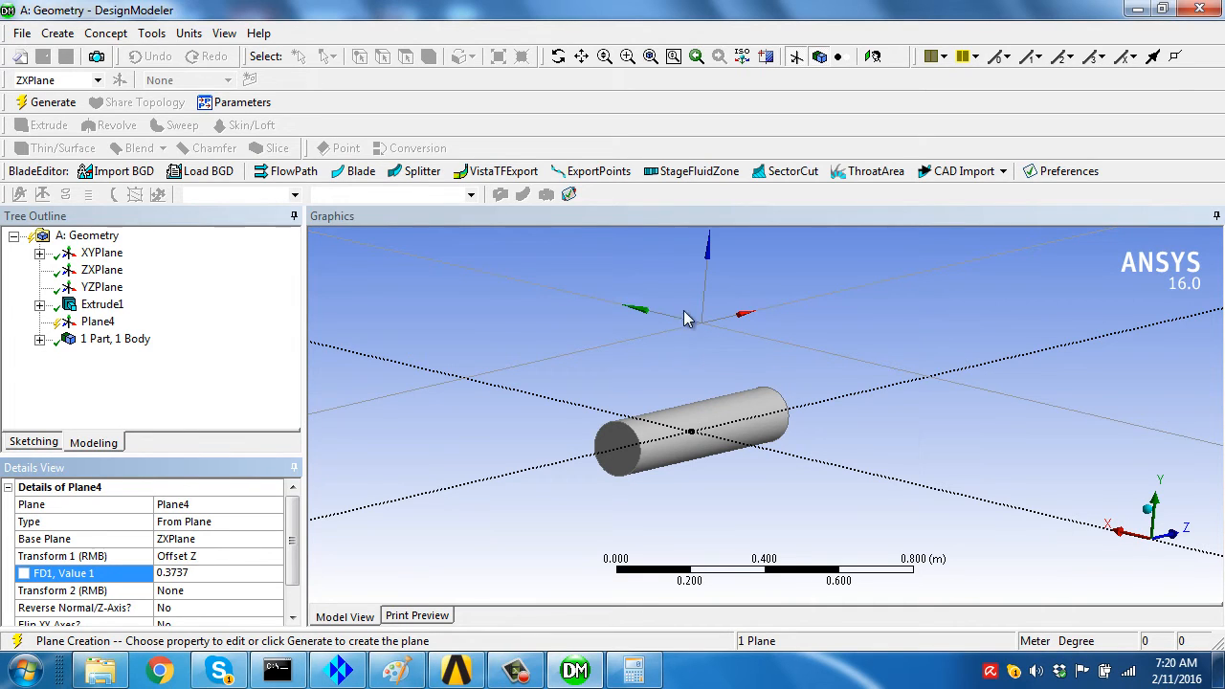
mouse_move(1146, 513)
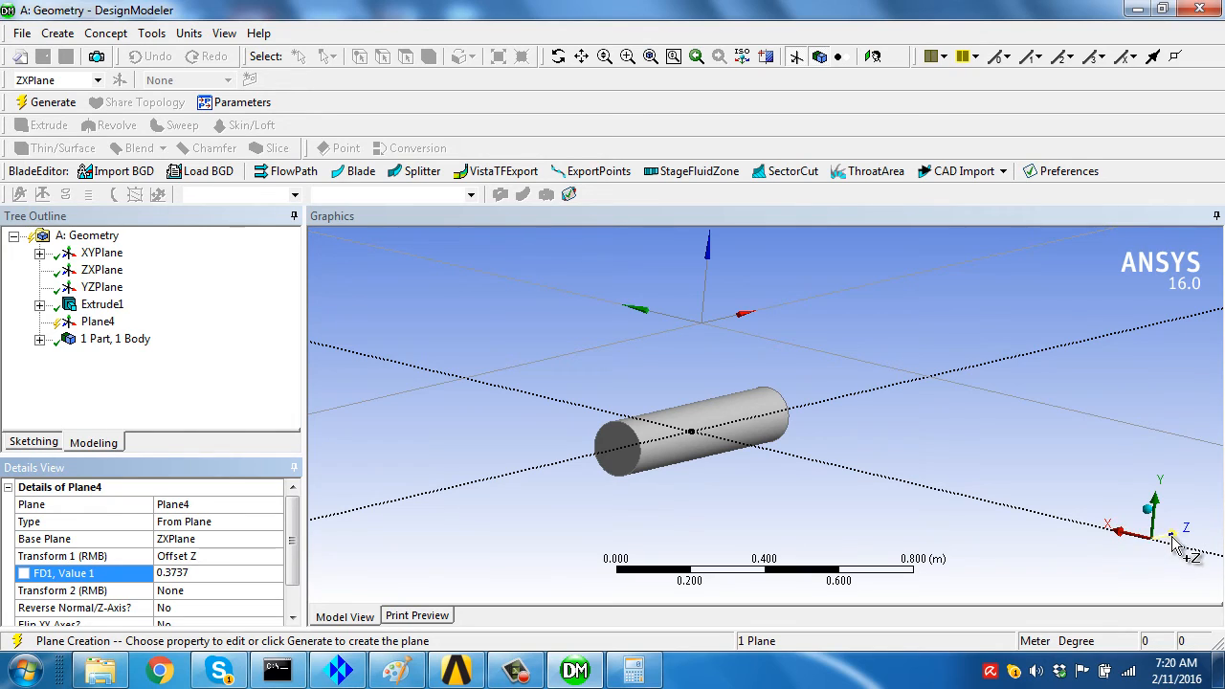
mouse_move(757, 311)
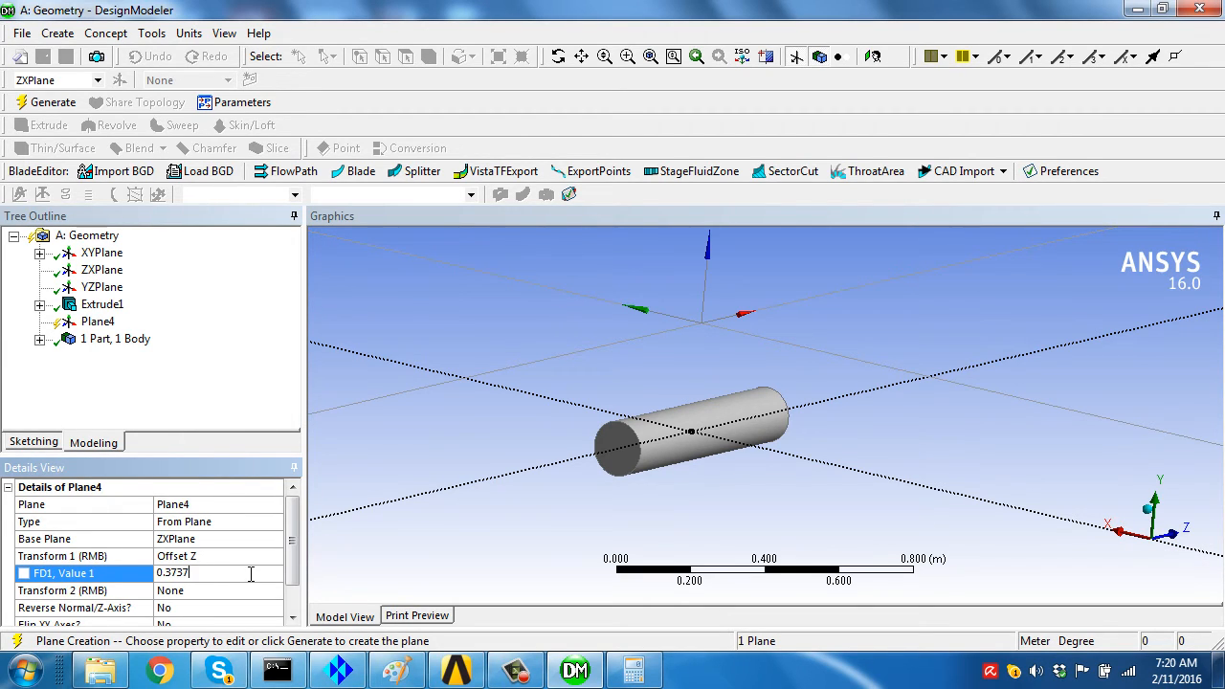
left_click(635, 670)
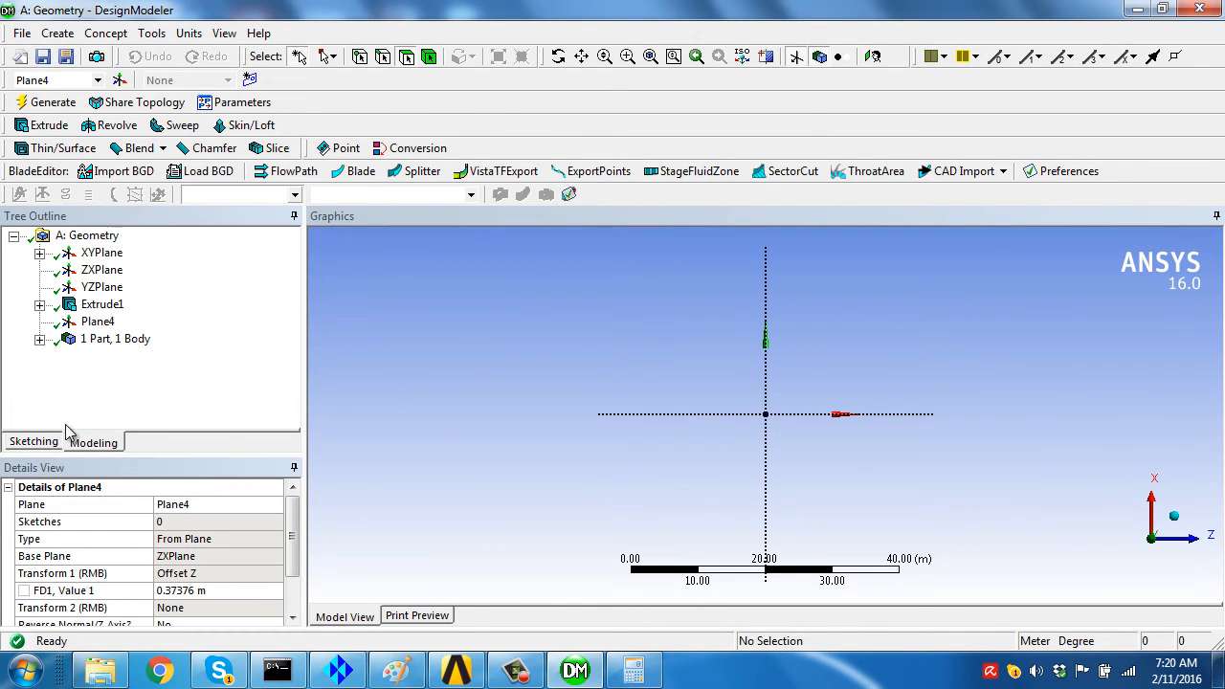
Sketch a full circle at the origin of Plane4 as Sketch2.
left_click(33, 441)
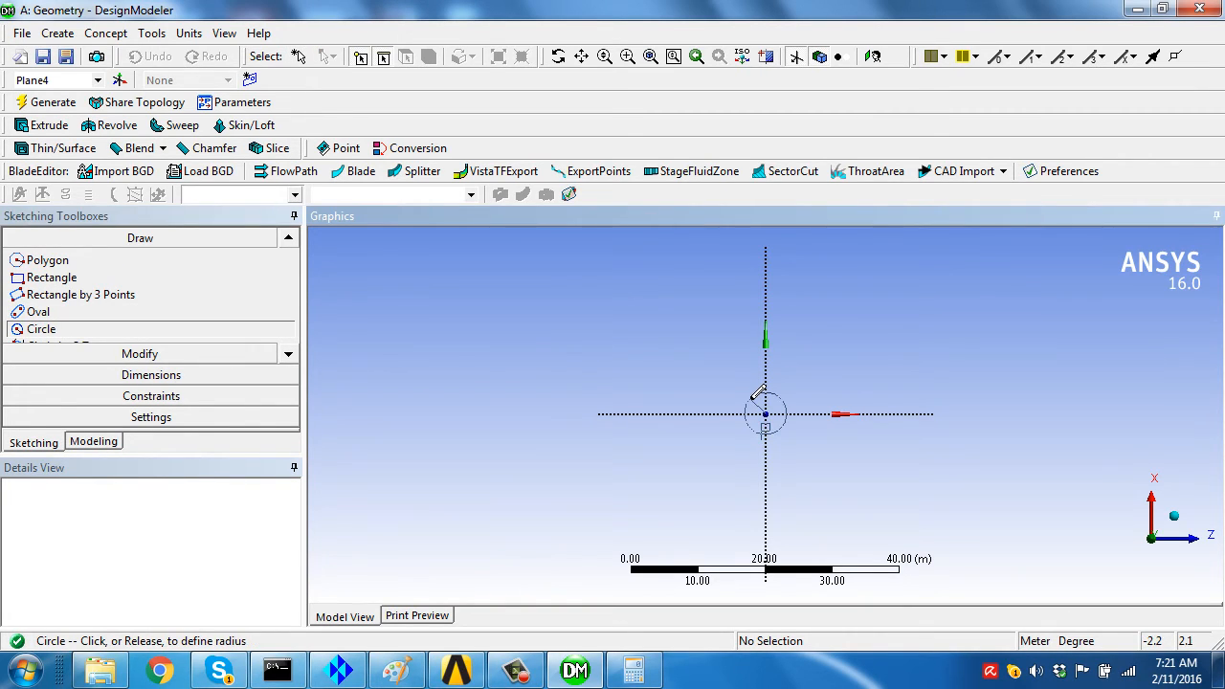
left_click(765, 415)
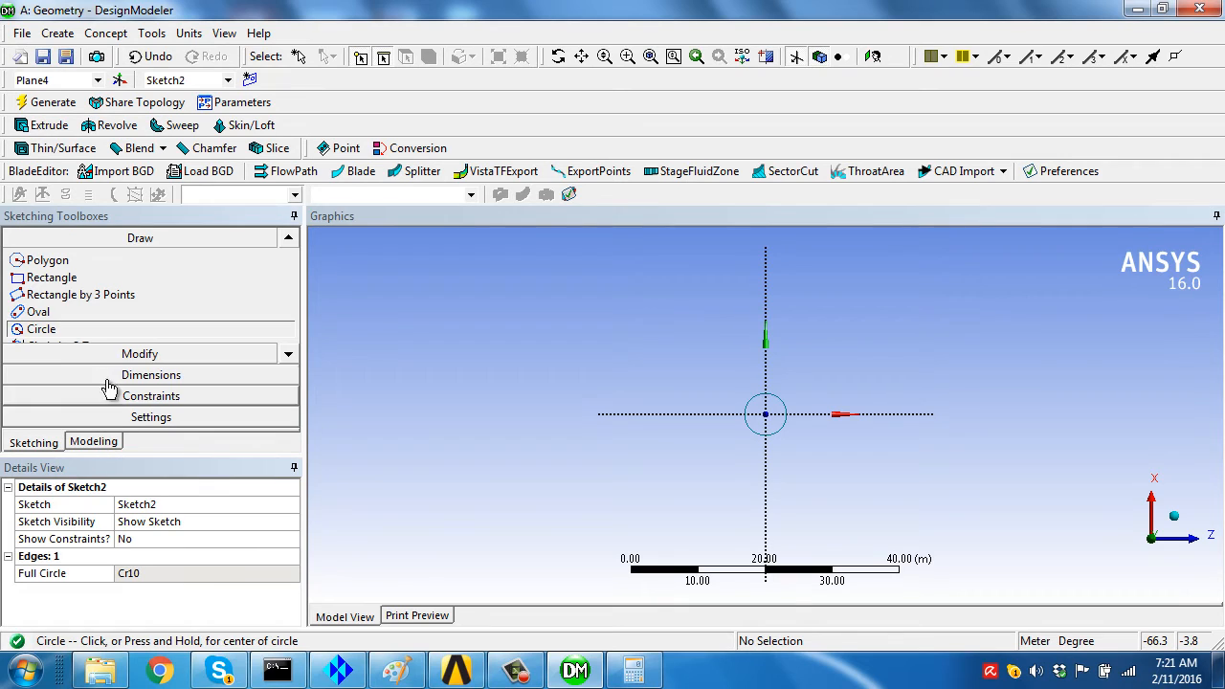
Give the Sketch2 circle a diameter dimension D1 of 0.1 m.
left_click(150, 374)
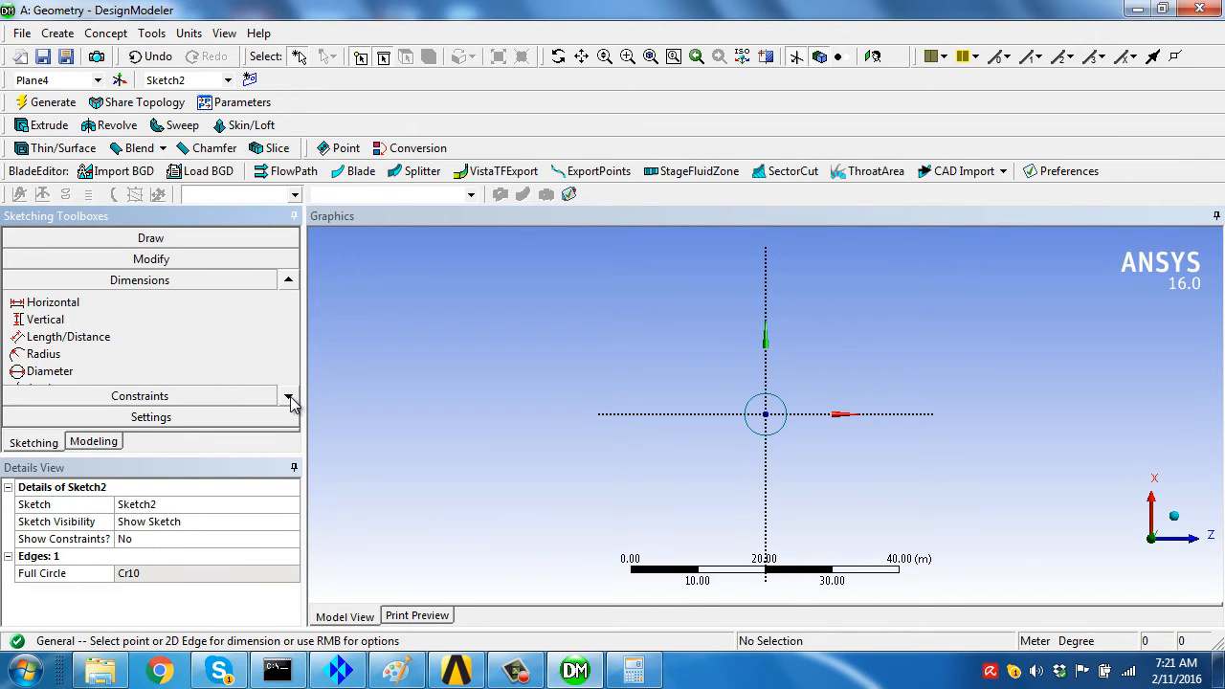
left_click(50, 371)
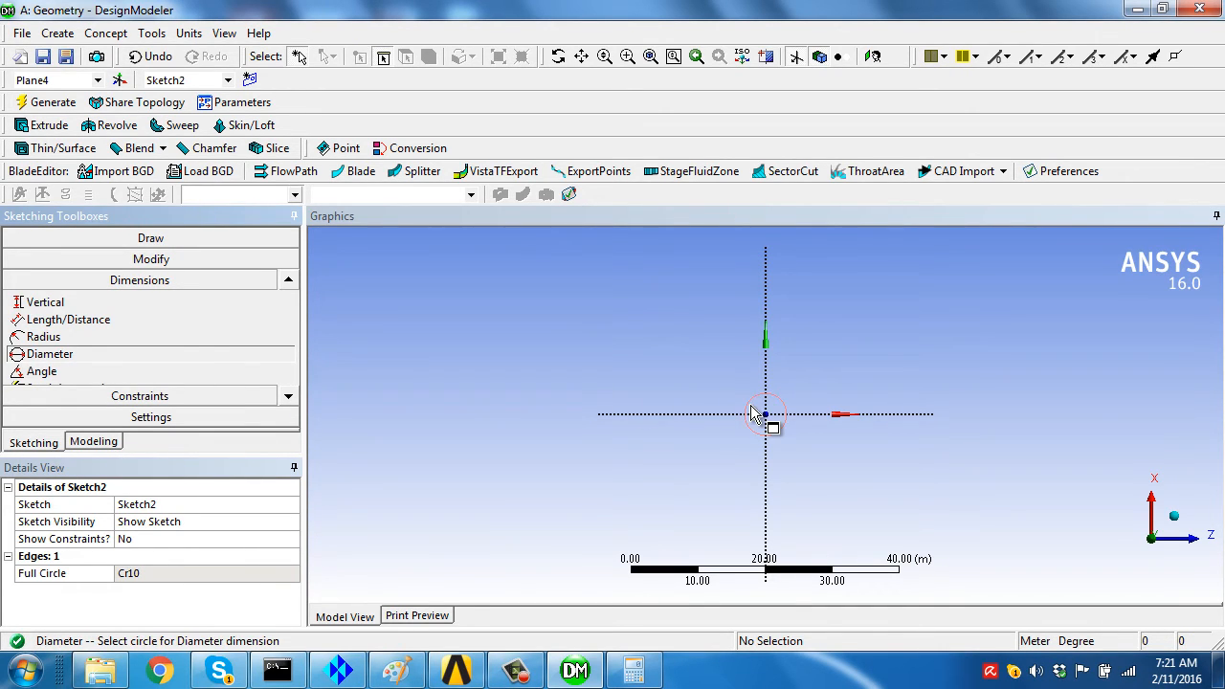
left_click(765, 414)
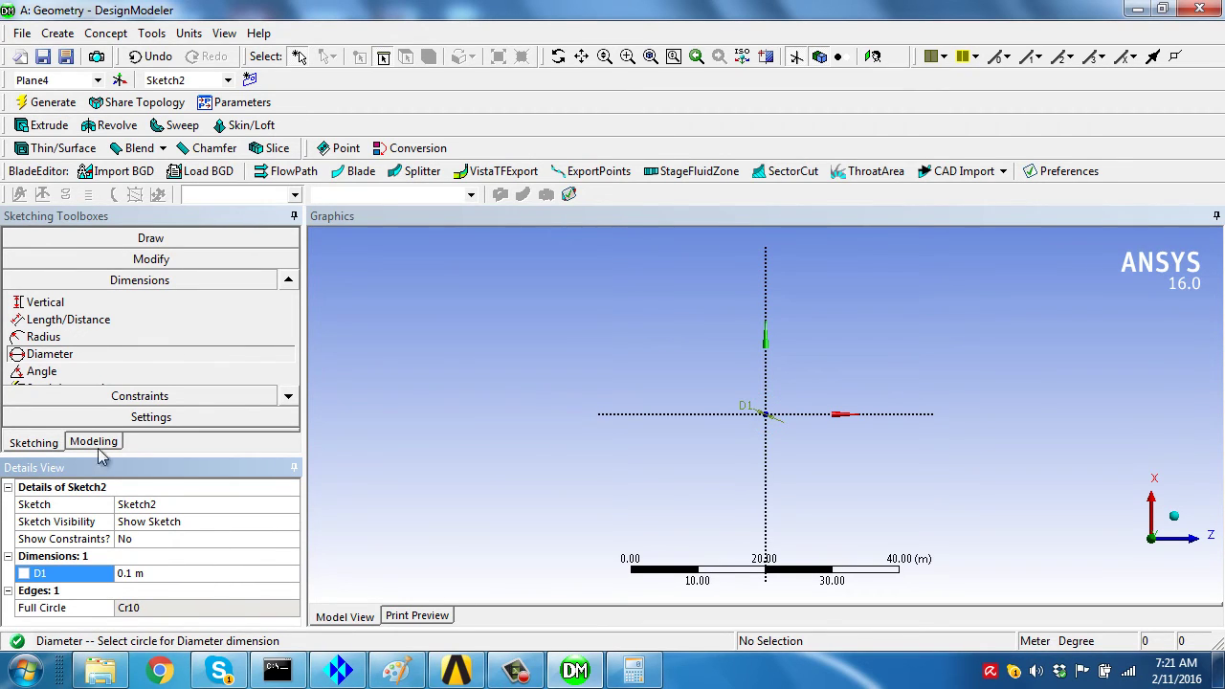
scroll("down", 3)
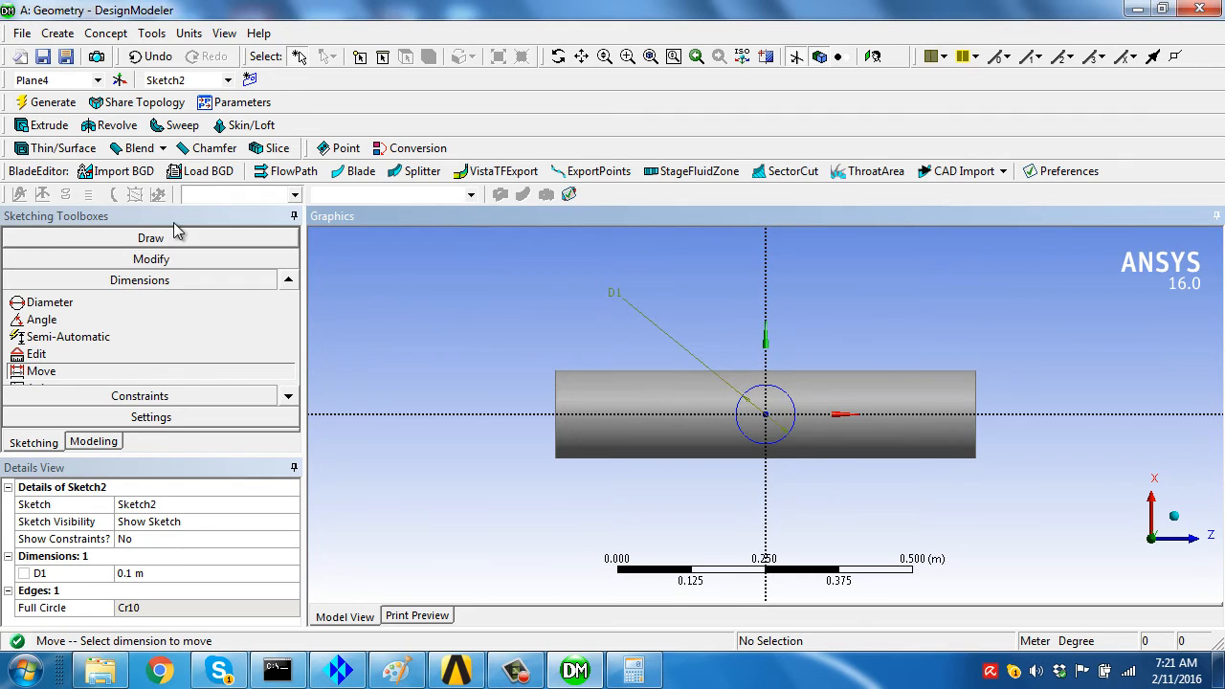
mouse_move(630, 307)
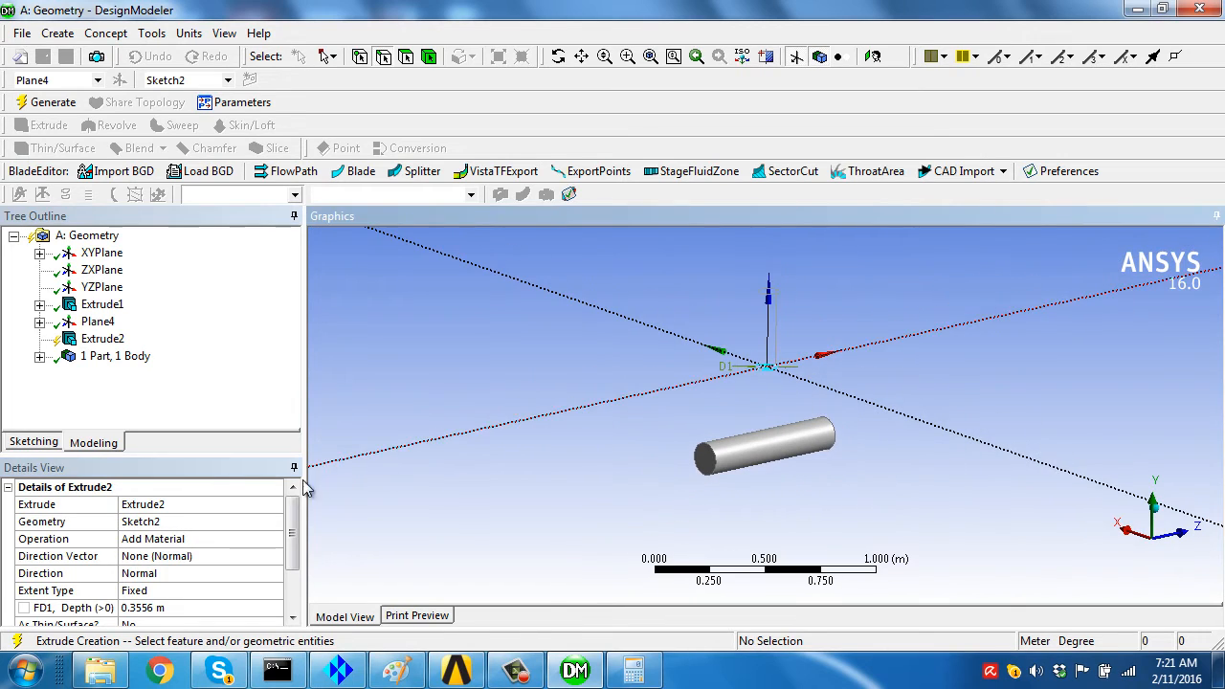
Set Extrude2's extent type to To Surface and start picking its target face.
scroll("down", 3)
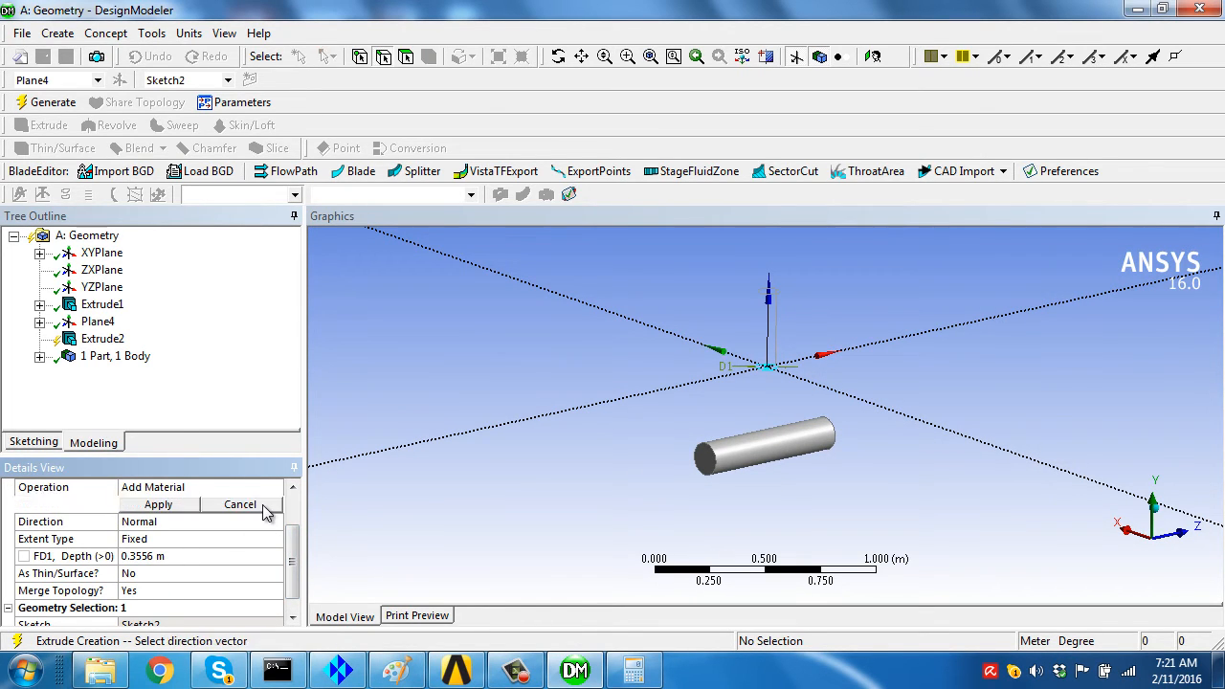
left_click(158, 504)
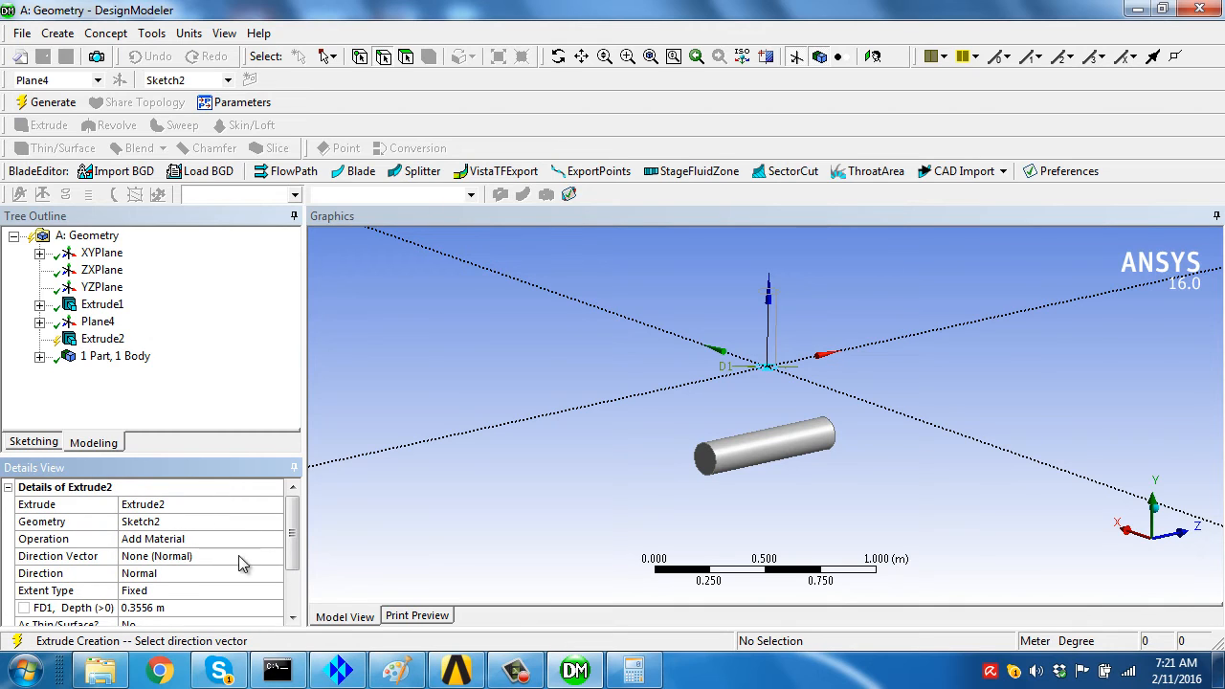
left_click(277, 590)
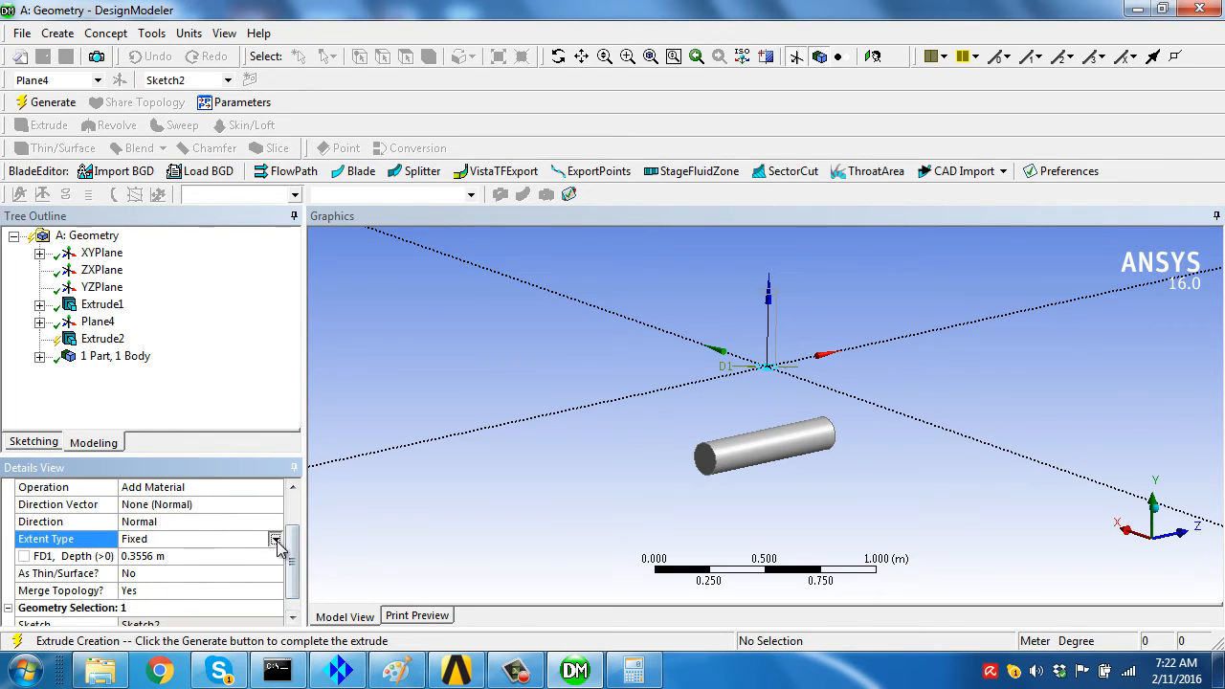
left_click(276, 539)
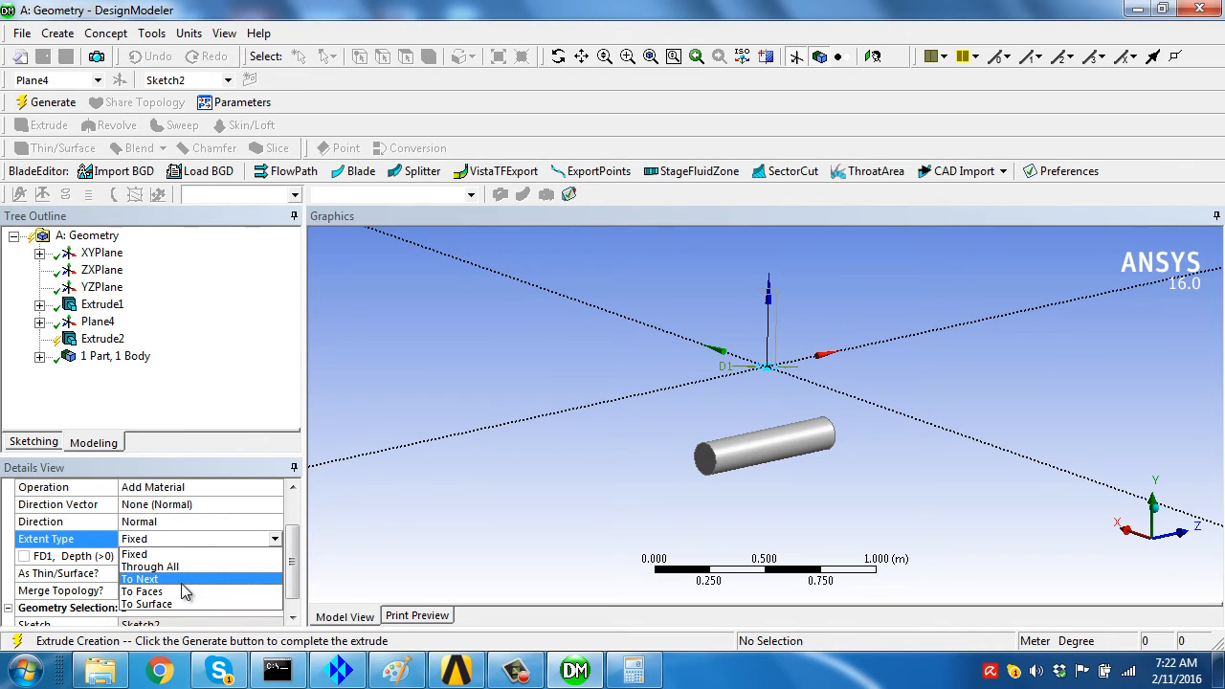
left_click(146, 601)
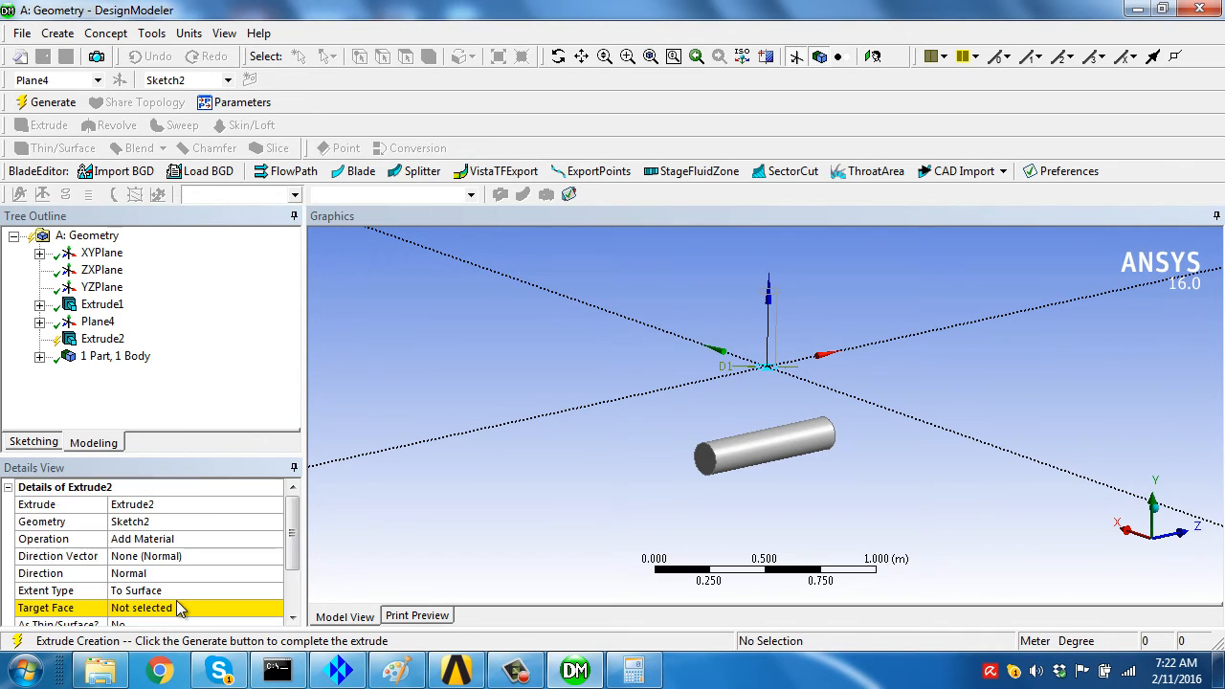
left_click(172, 607)
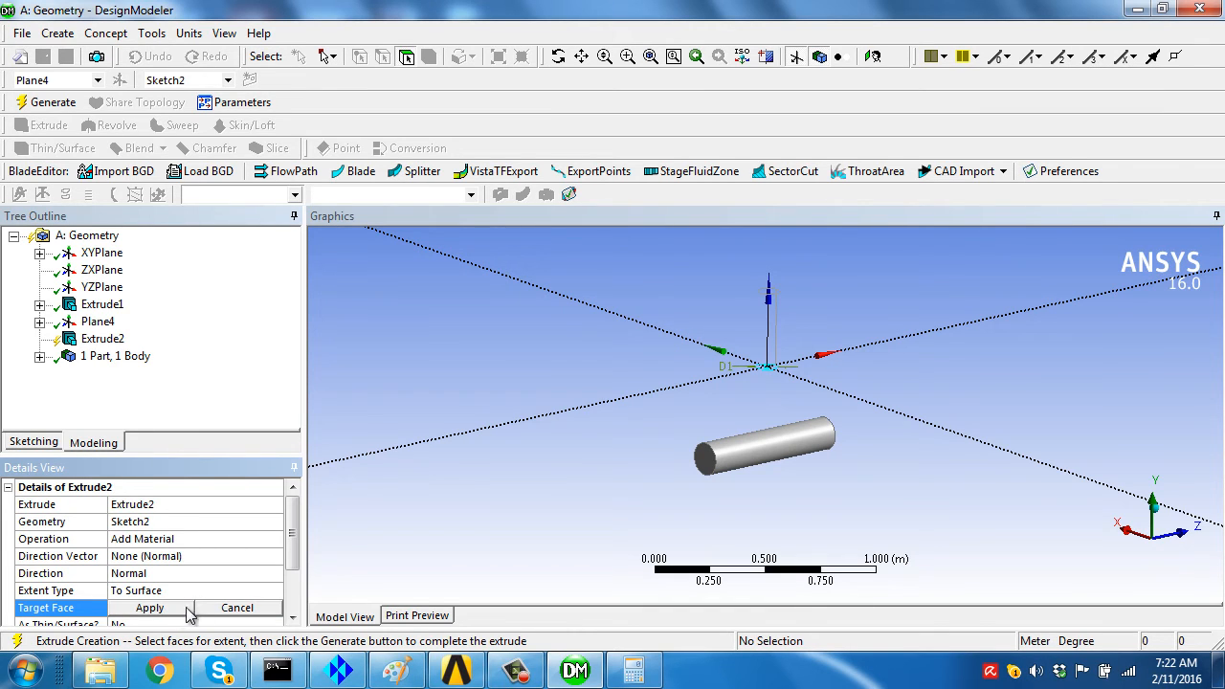
Select the main pipe's face as the target so the branch pipe meets the T-junction.
left_click(764, 460)
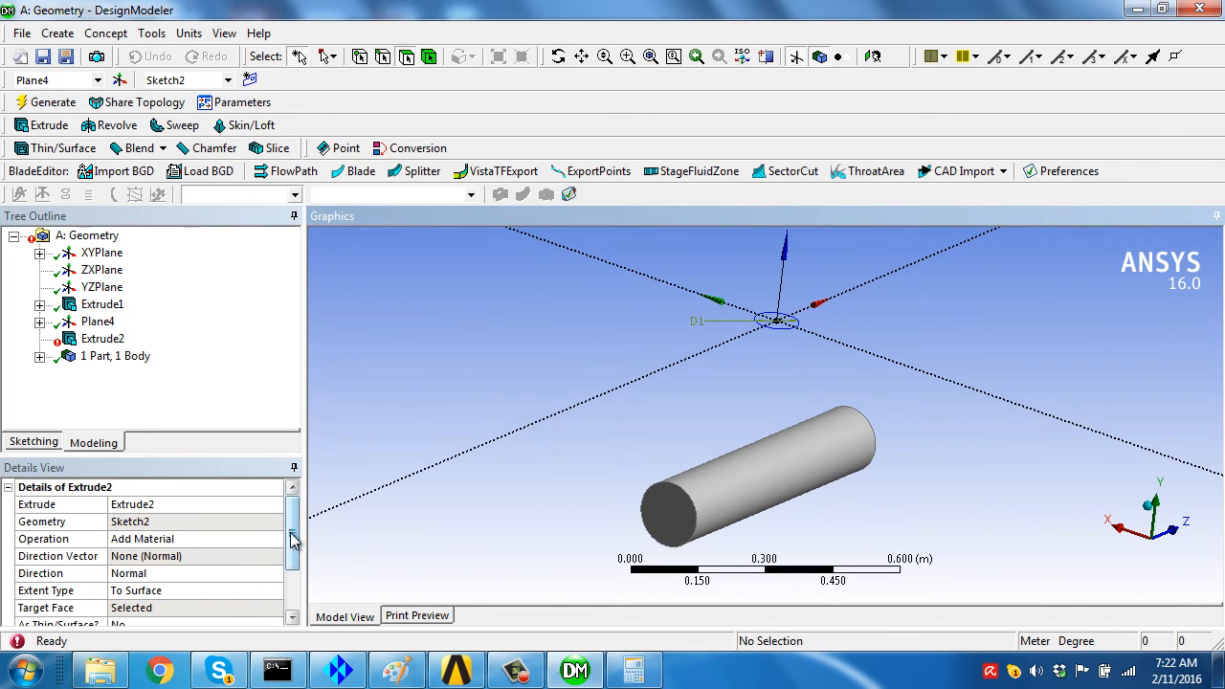
scroll("down", 3)
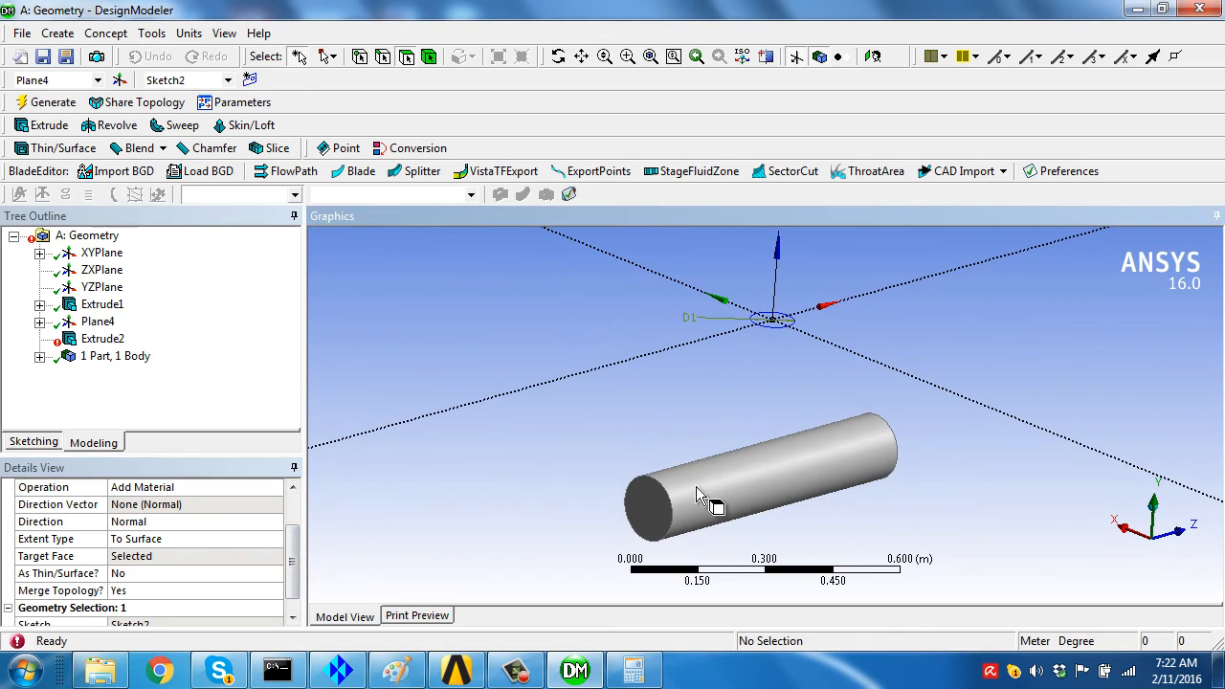
left_click(634, 669)
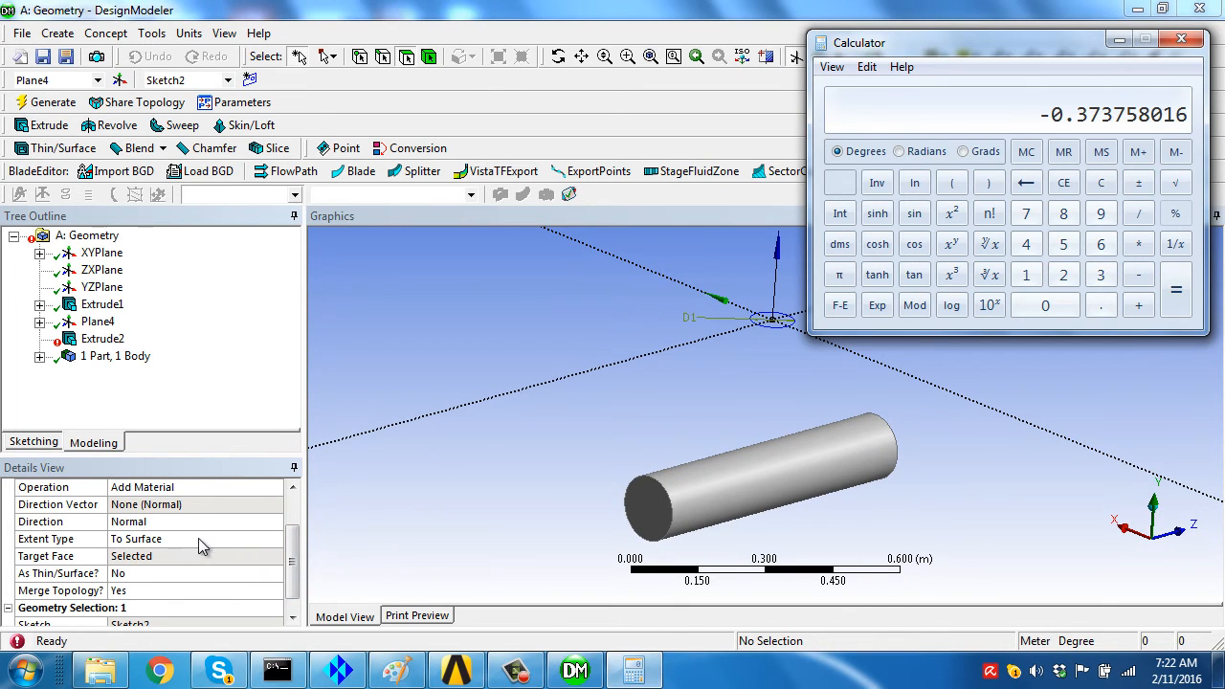
left_click(1201, 36)
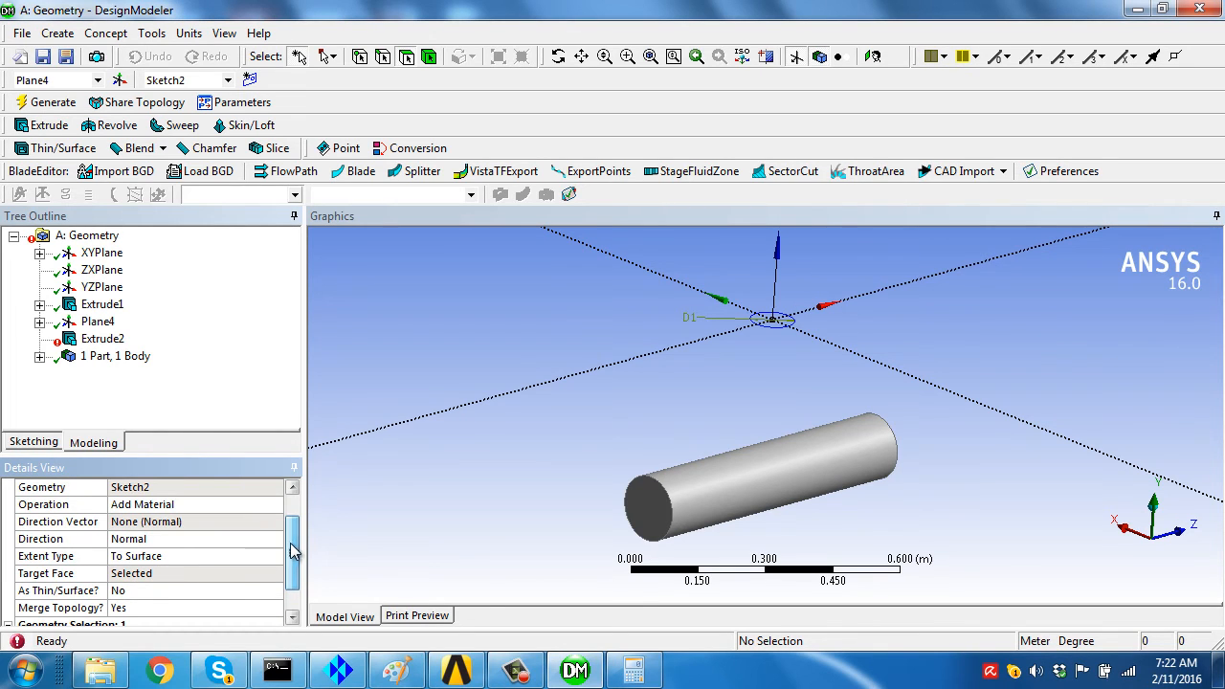
left_click(276, 555)
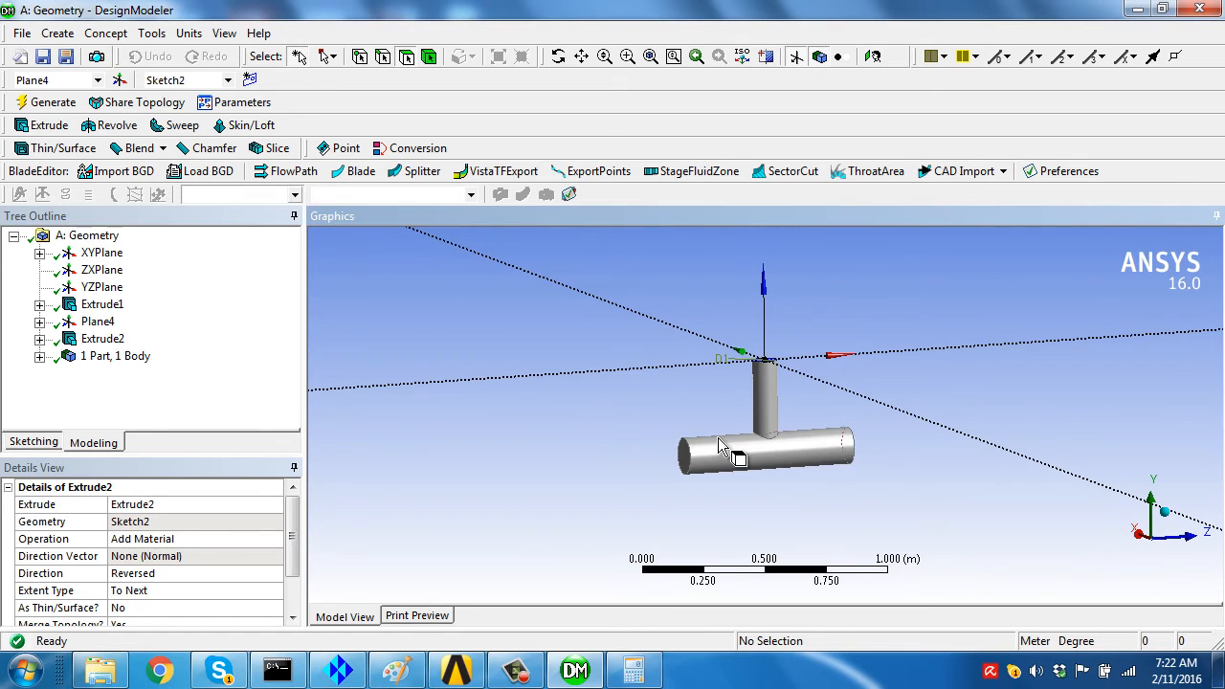
Orbit the model to inspect the T-junction and look along the main pipe.
left_click_drag(765, 440, 804, 411)
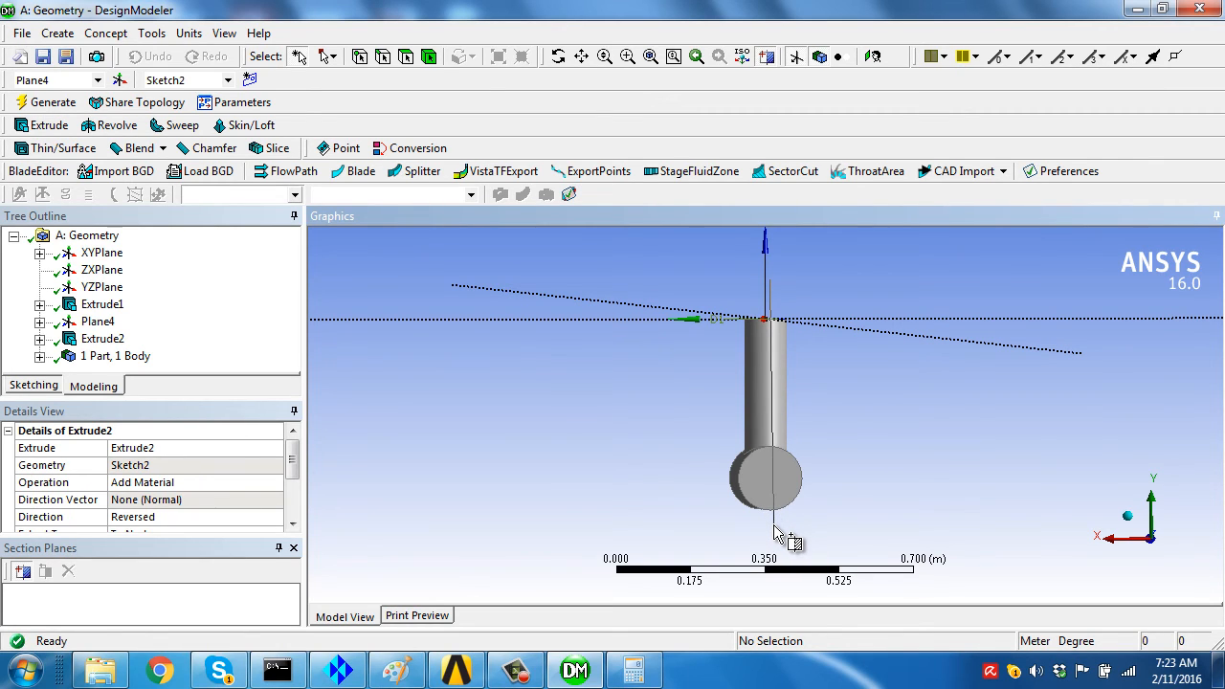
left_click_drag(775, 526, 708, 493)
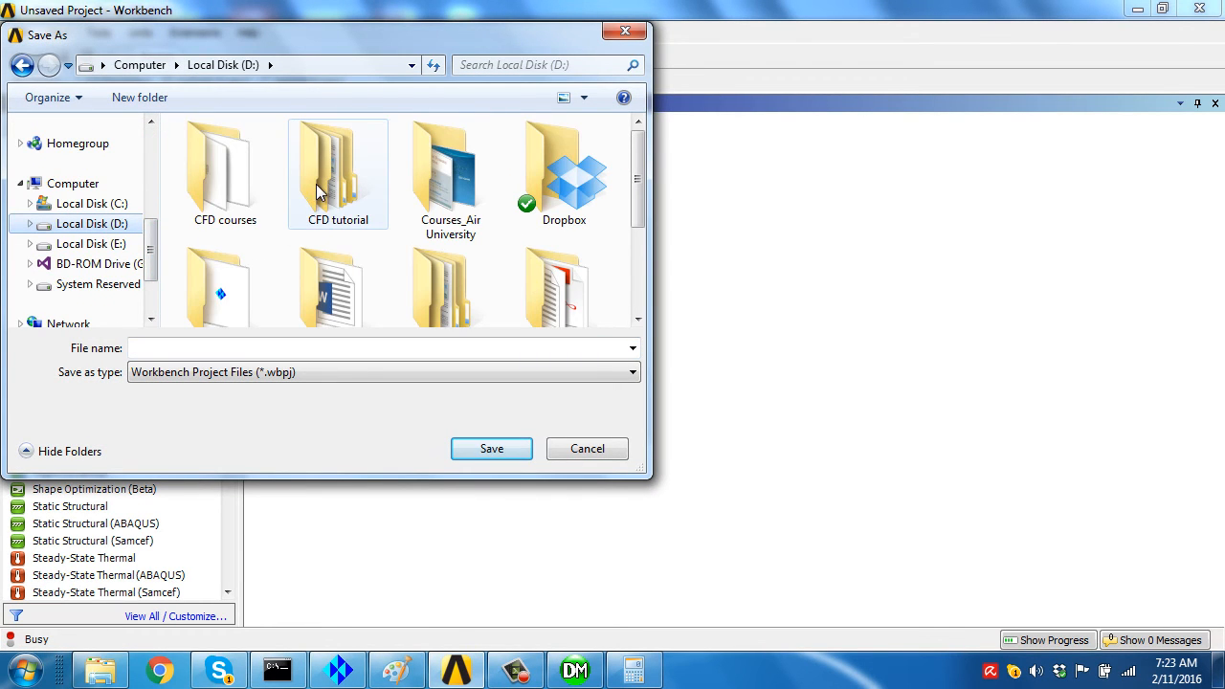
Create a new Workshop1 folder inside CFD courses > Fluent Multiphase.
left_click(224, 172)
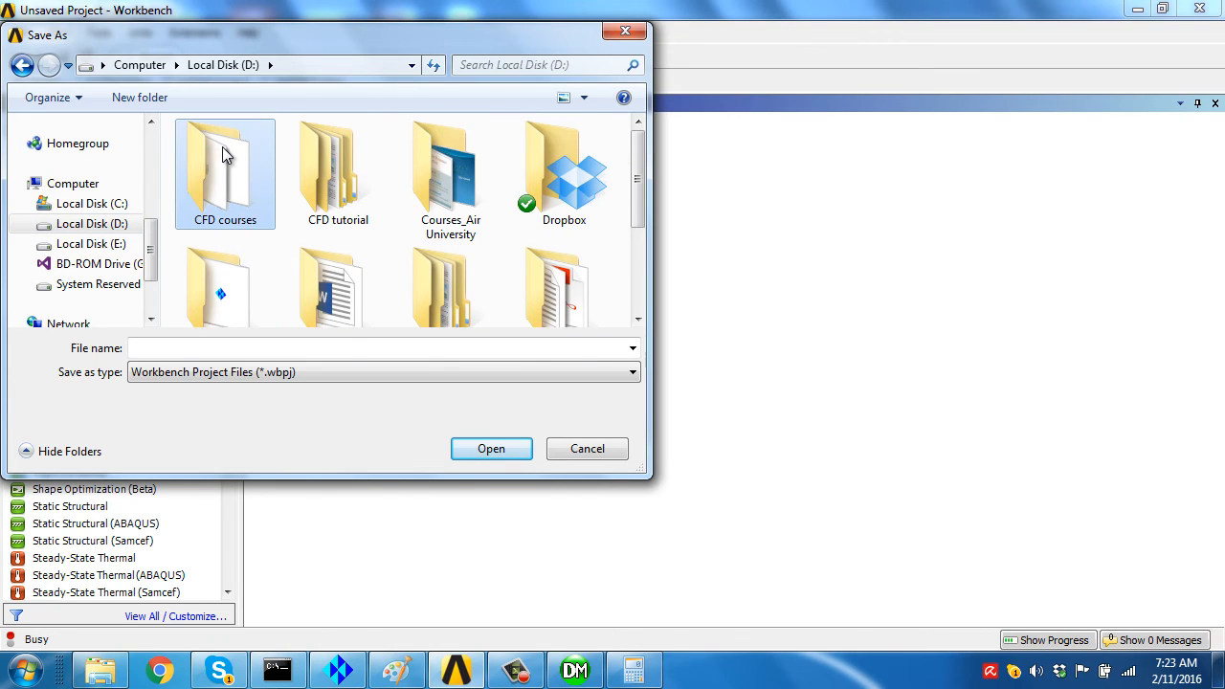
double_click(224, 168)
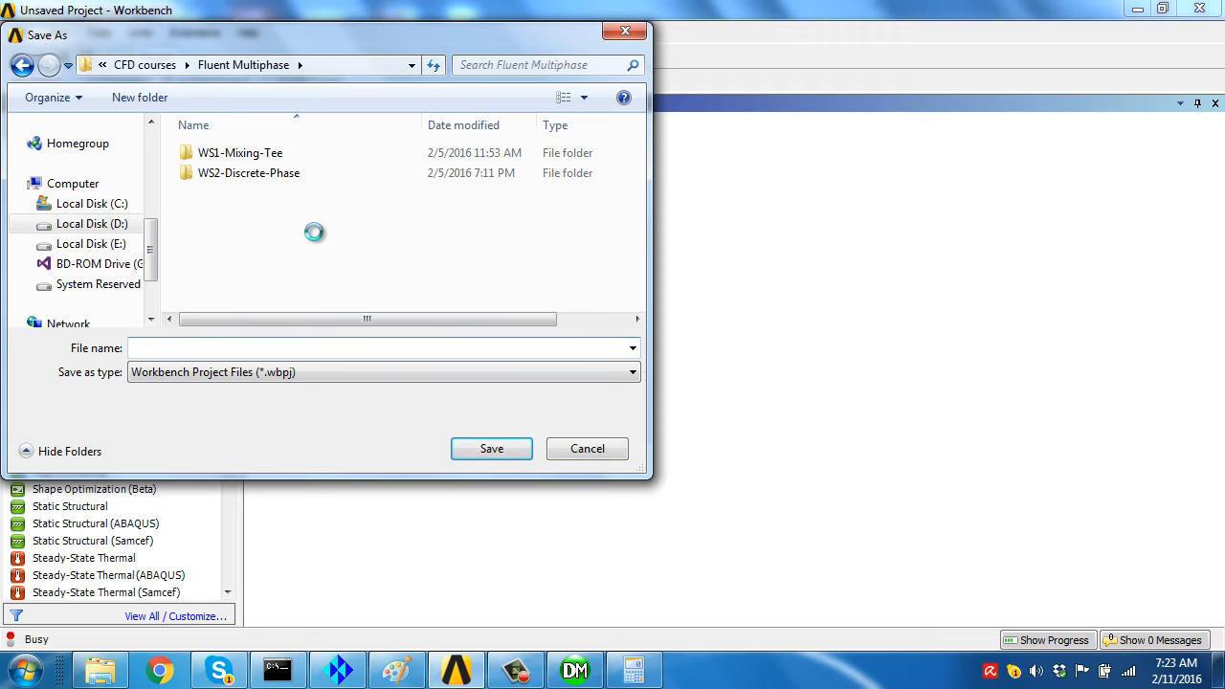
right_click(315, 233)
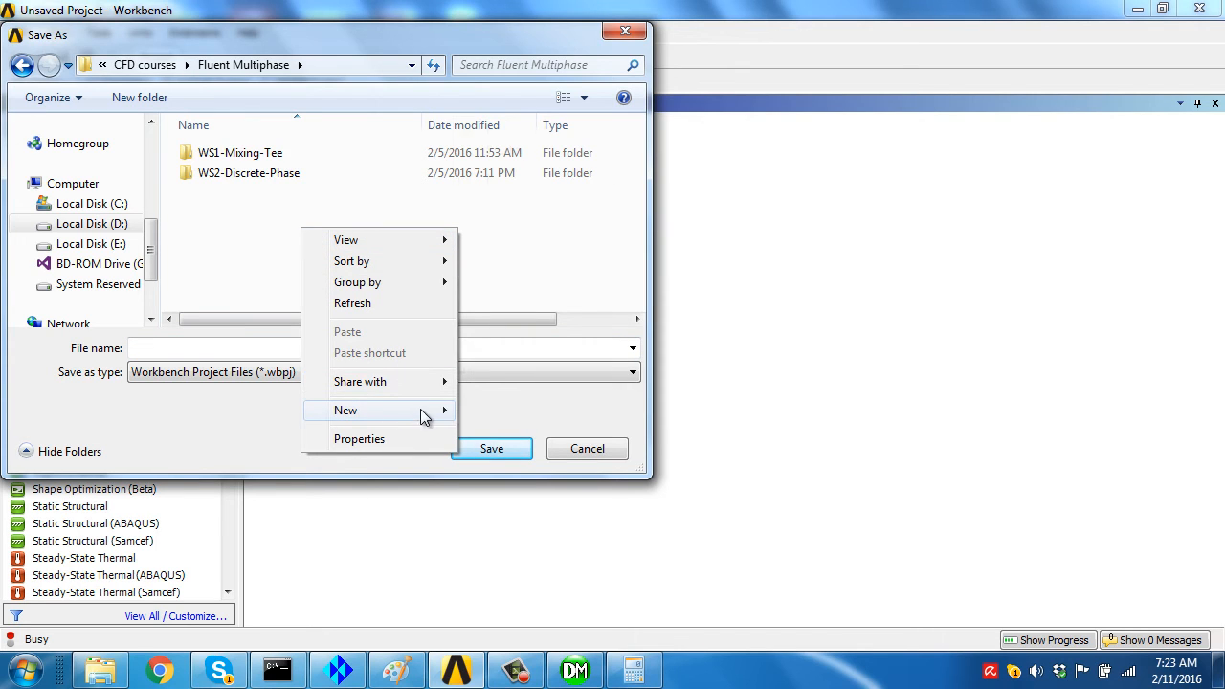
left_click(345, 411)
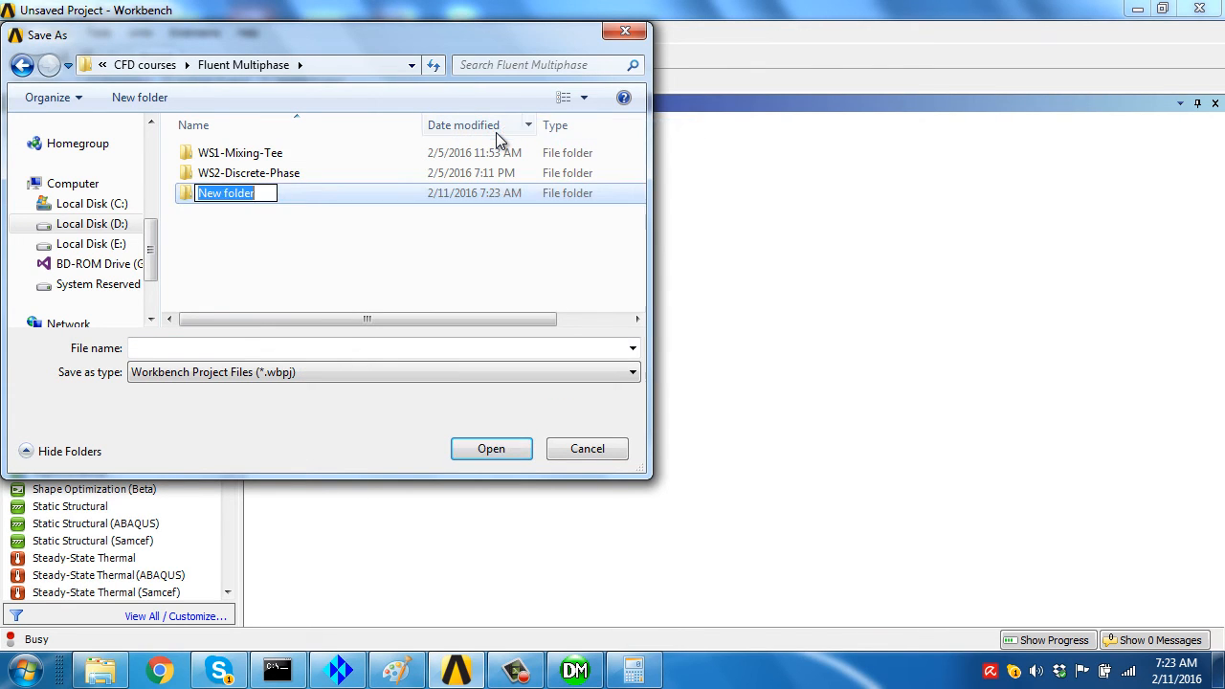
type("Workshop1-")
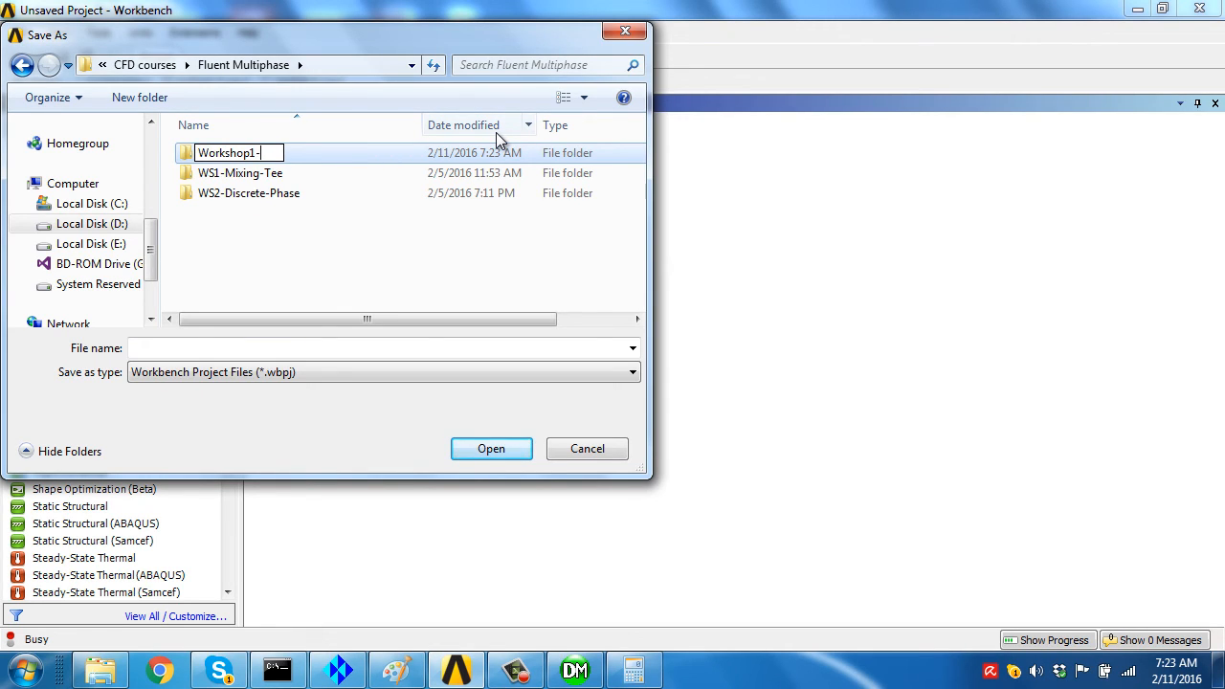
key("Enter")
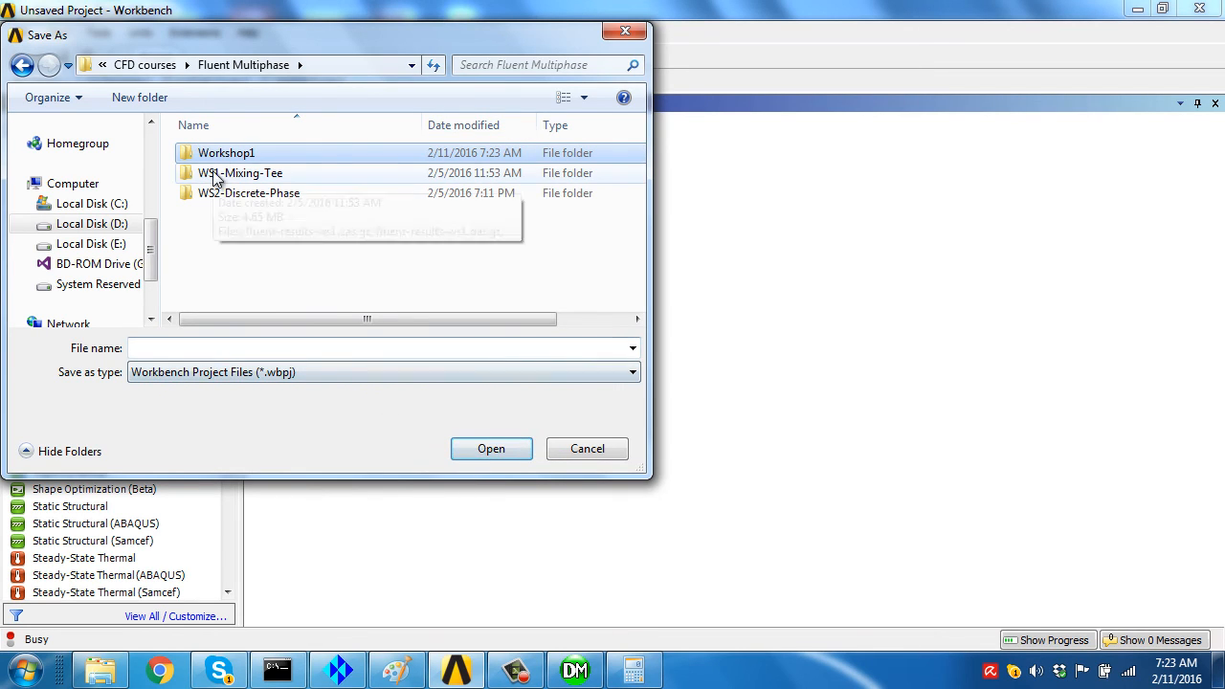
Save the Workbench project as Tjunction inside the Workshop1 folder.
double_click(226, 152)
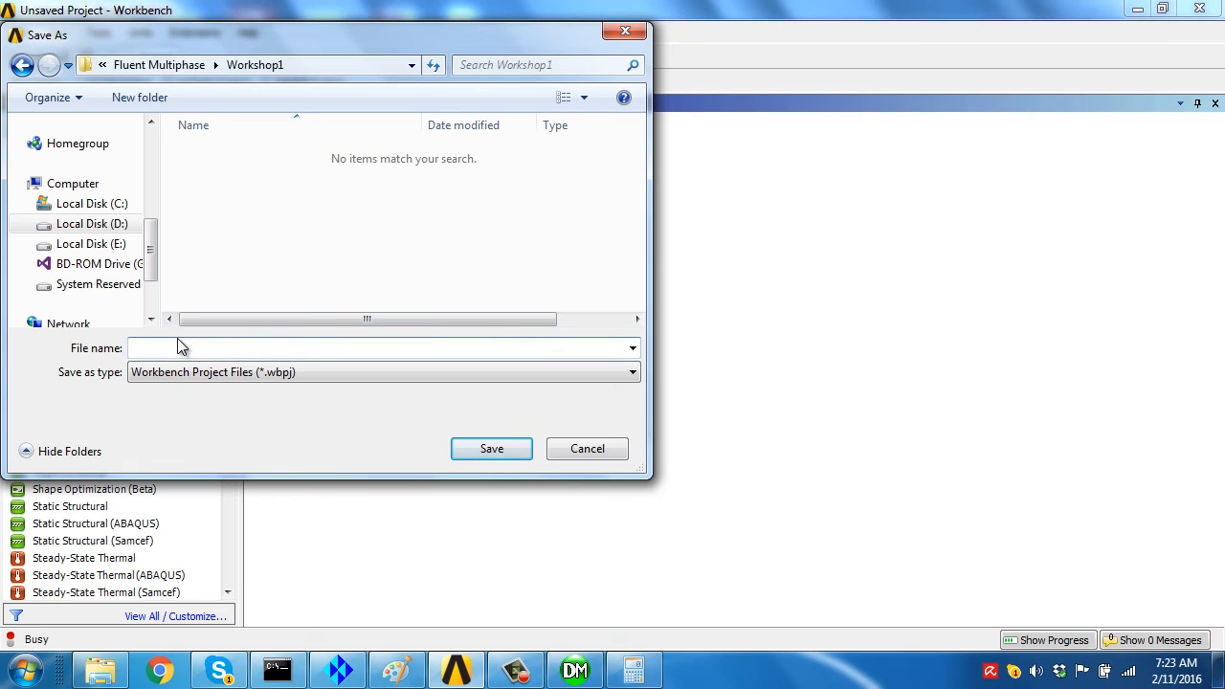
type("Tjunctio")
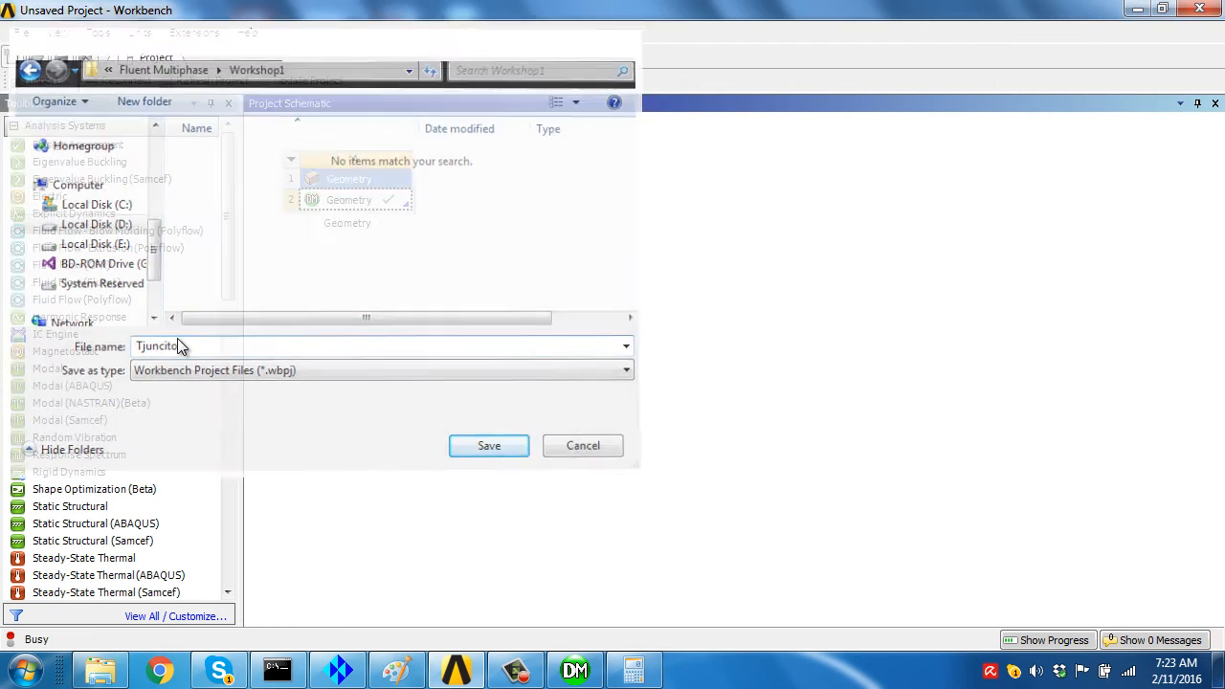
left_click(488, 445)
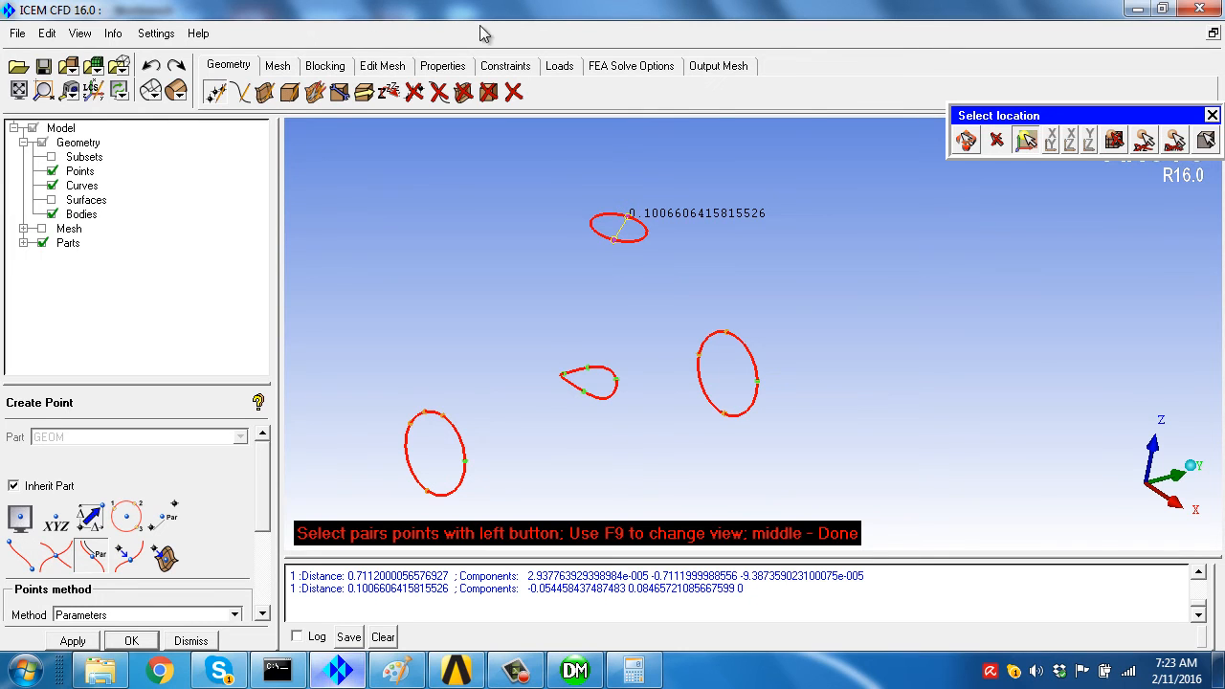
Start a new ICEM CFD project in Workshop1, discarding the old project's changes.
left_click(21, 33)
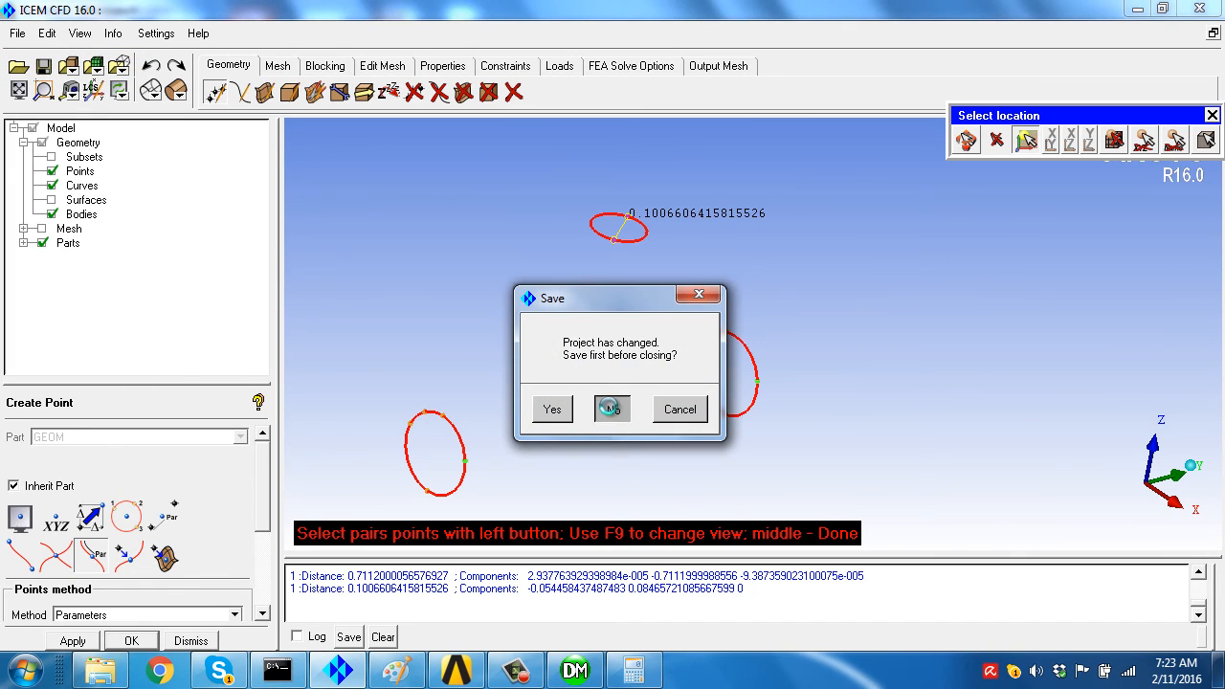
left_click(551, 408)
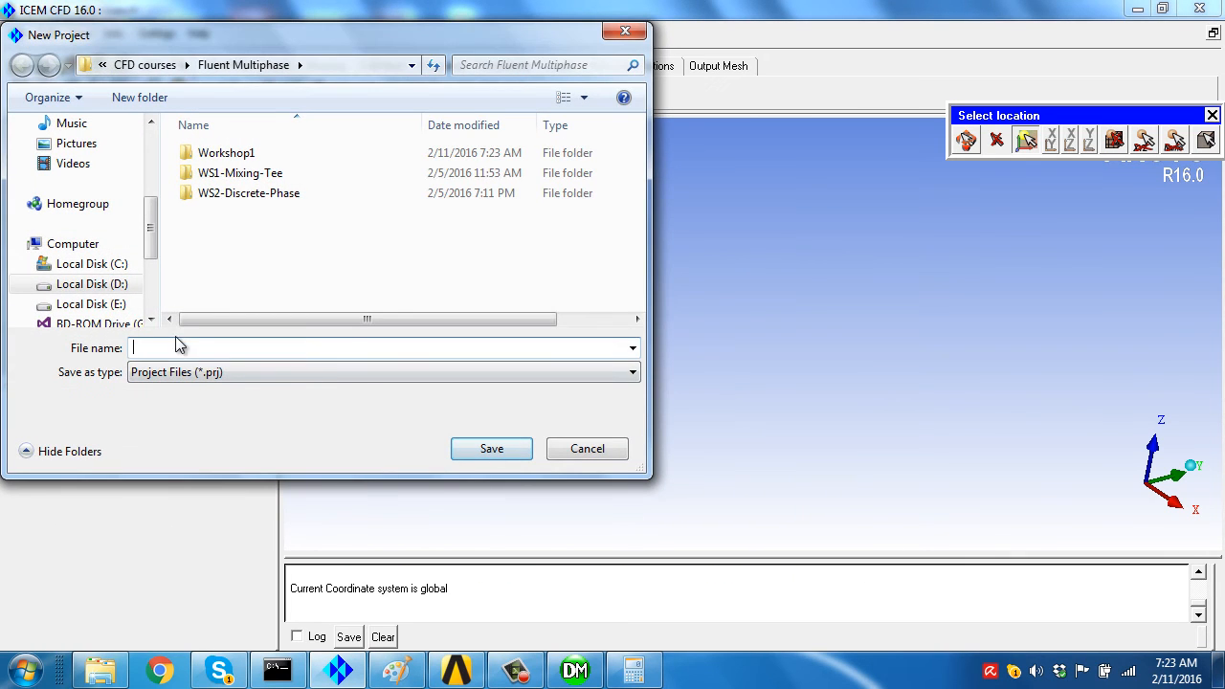
left_click(84, 284)
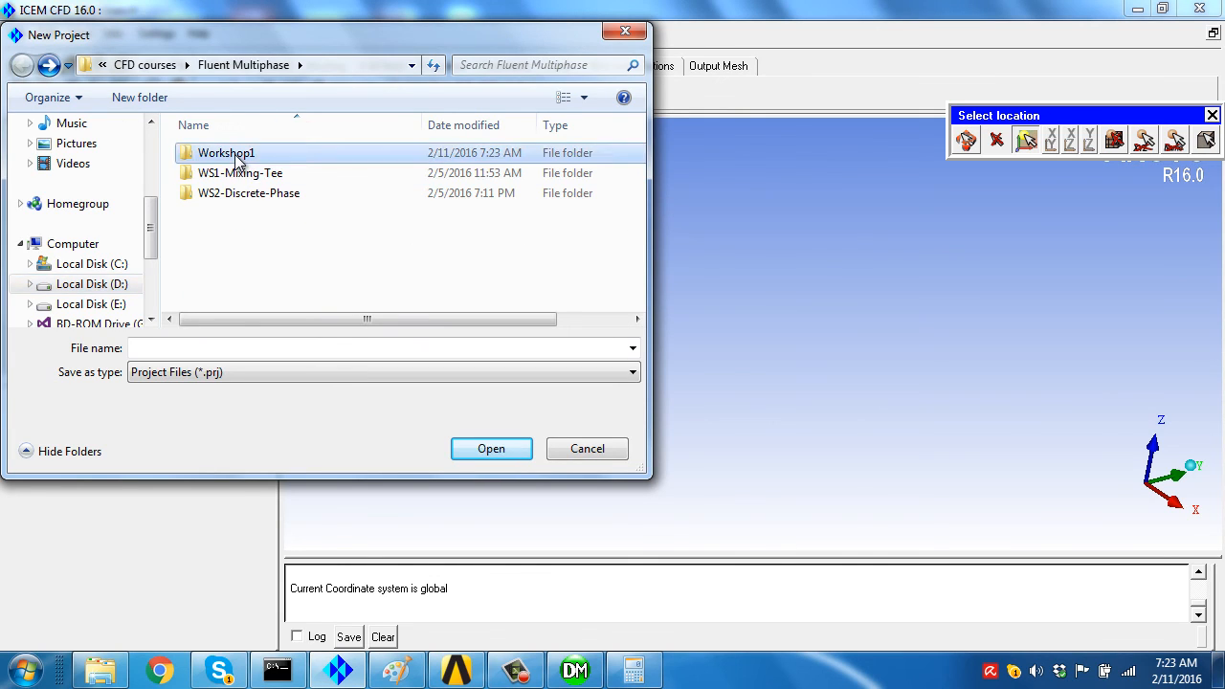
double_click(226, 152)
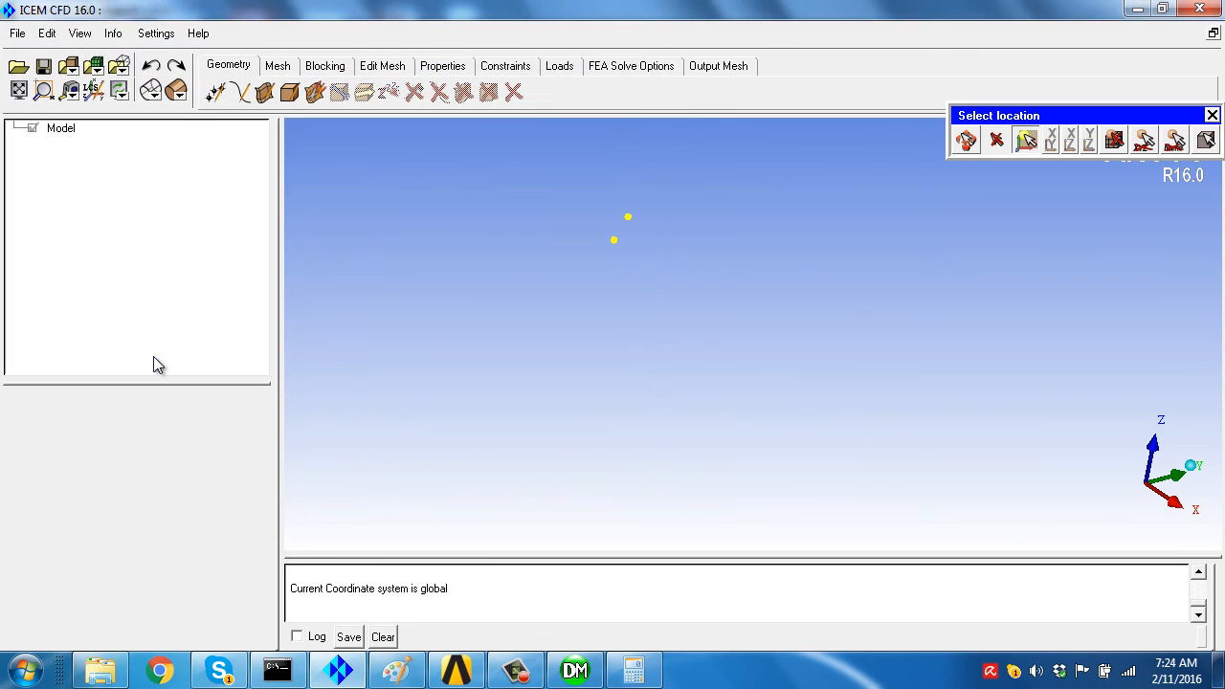
Clear the leftover points from the ICEM CFD display.
left_click(15, 36)
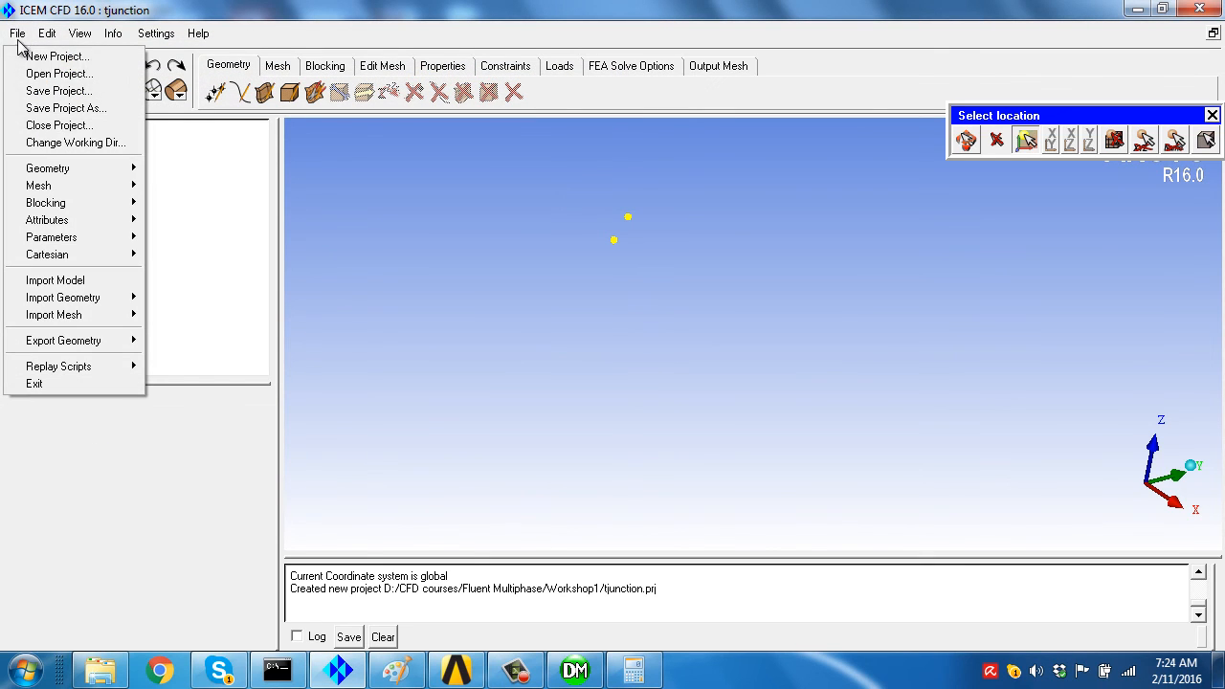
mouse_move(62, 125)
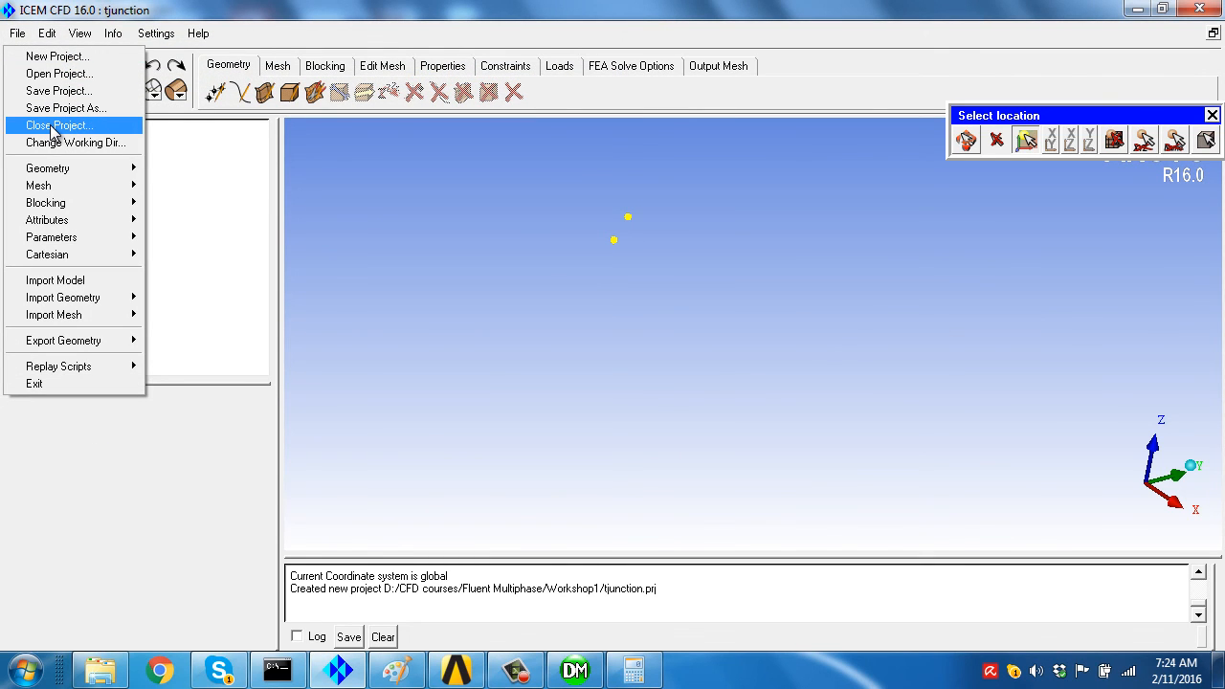
left_click(62, 125)
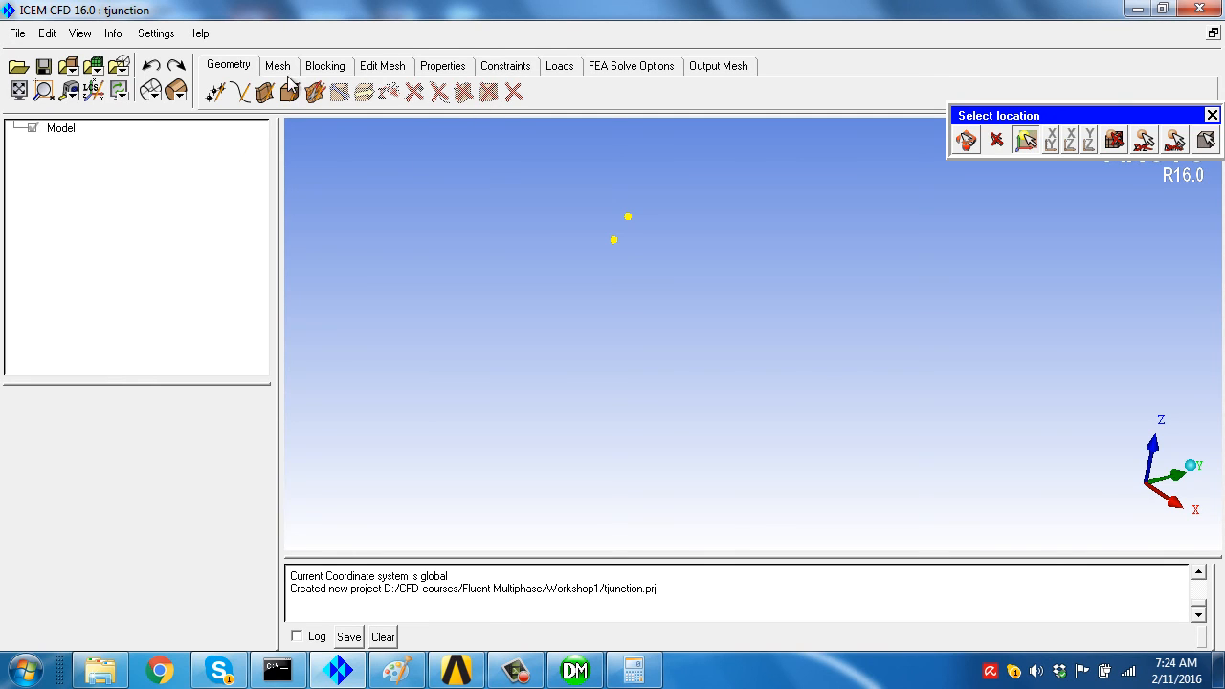
left_click(1212, 115)
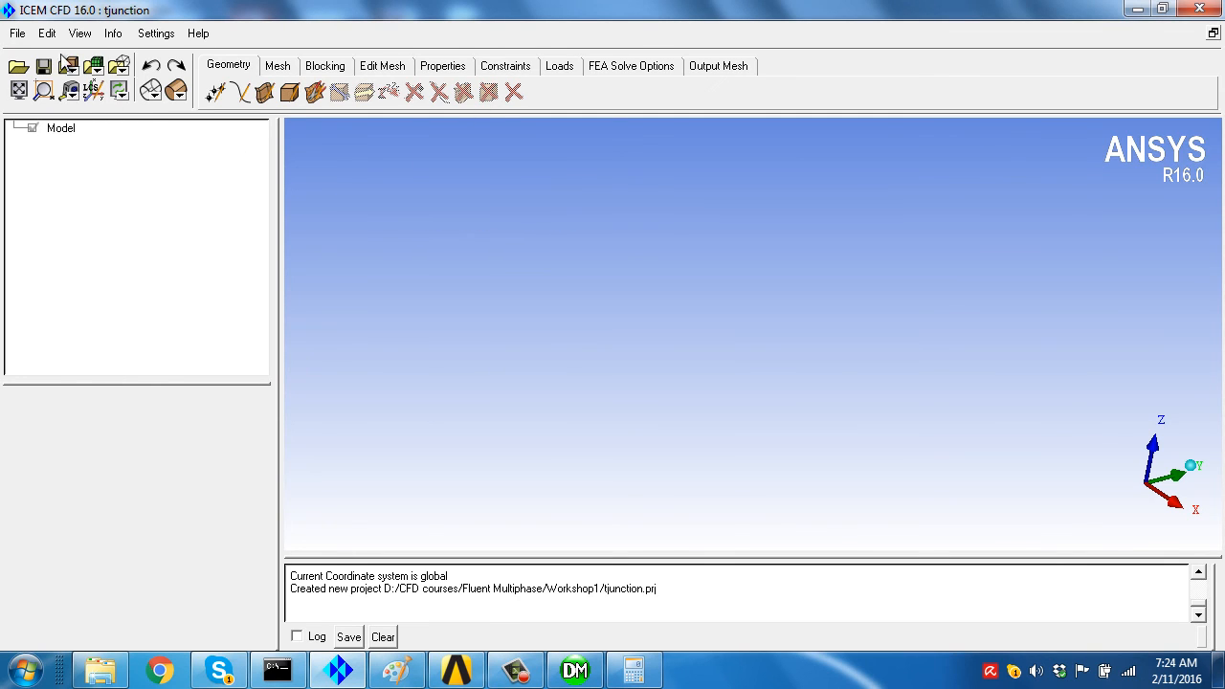
Begin Import Model and browse into Tjunciton_files > dp0 toward Geom.agdb.
left_click(17, 35)
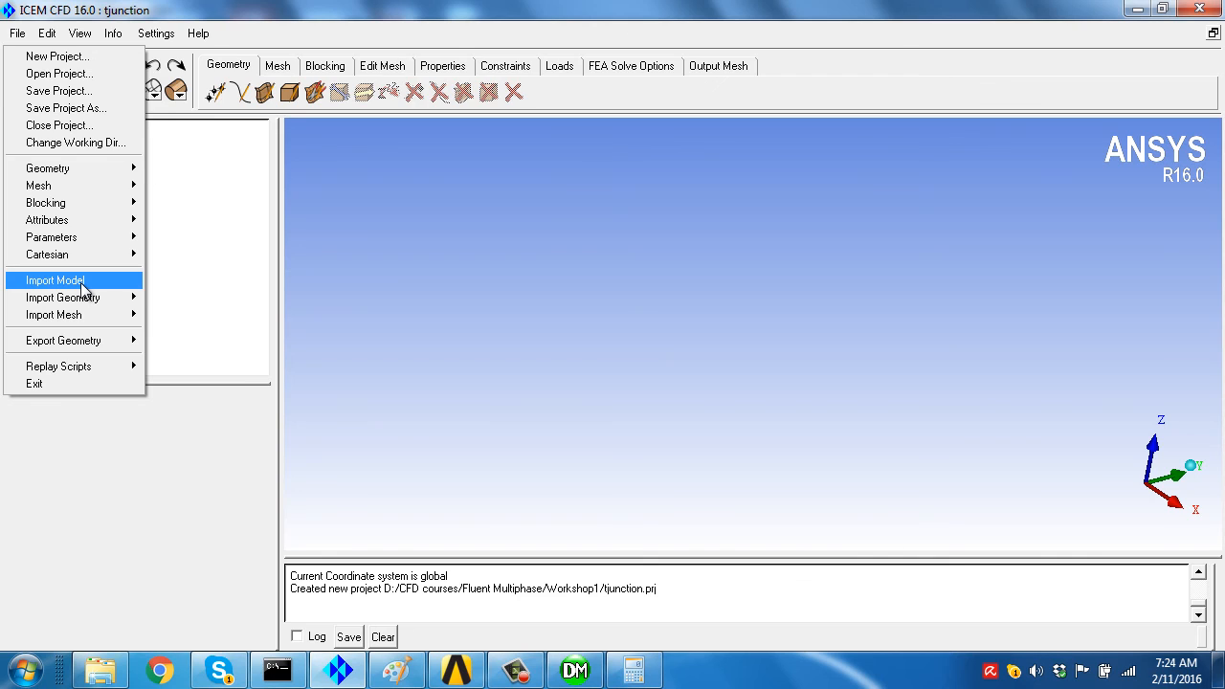
left_click(55, 280)
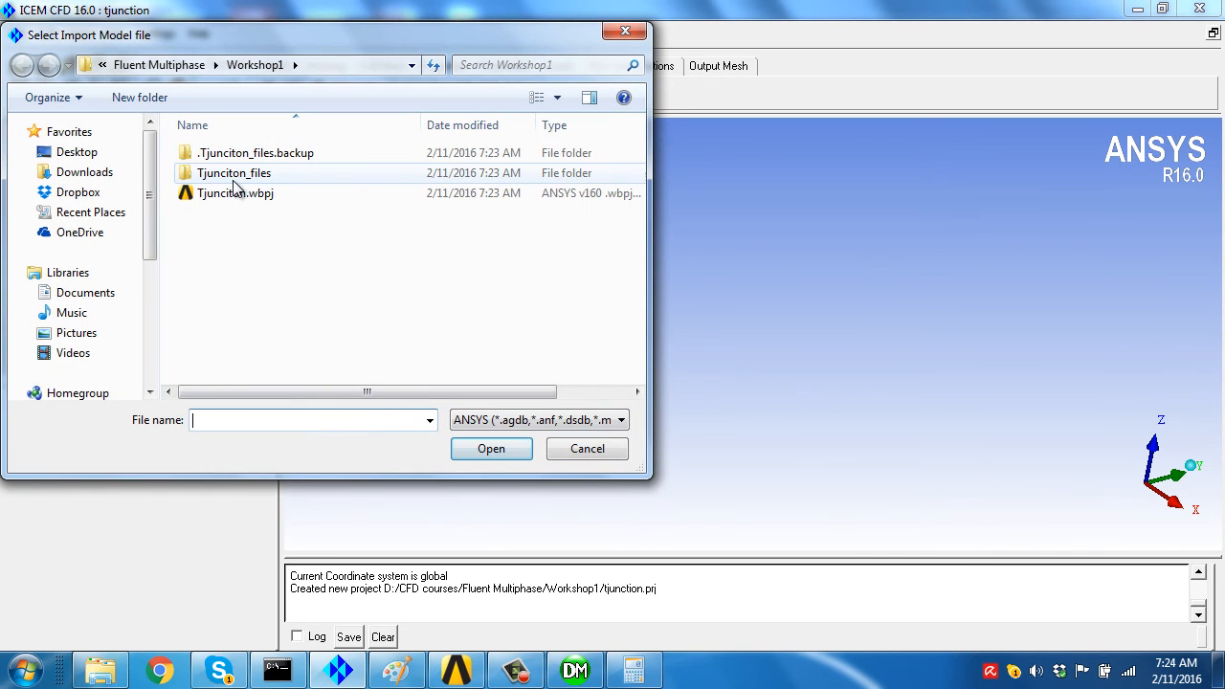
double_click(233, 172)
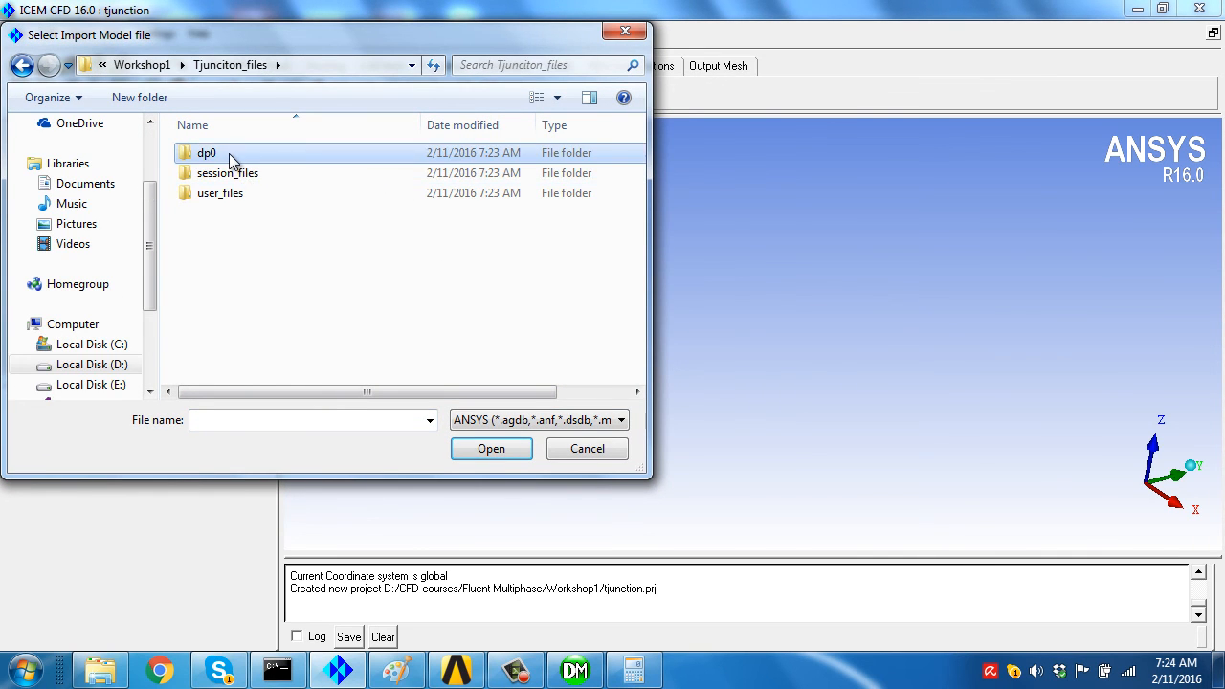
double_click(205, 152)
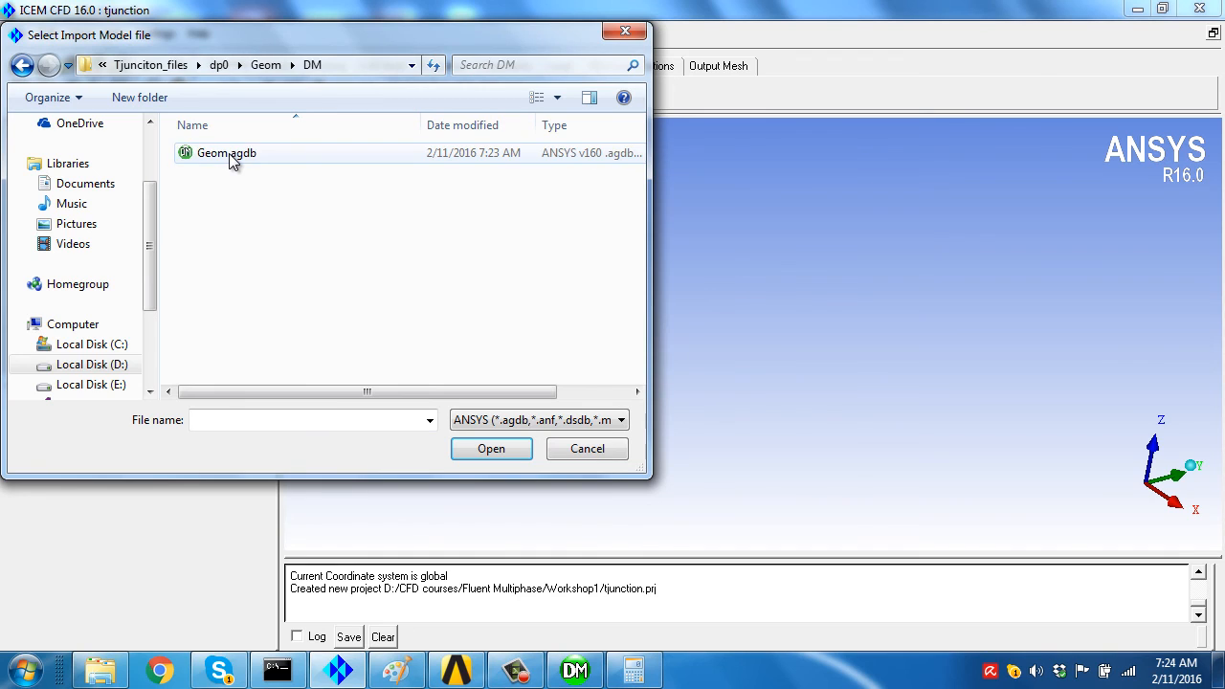